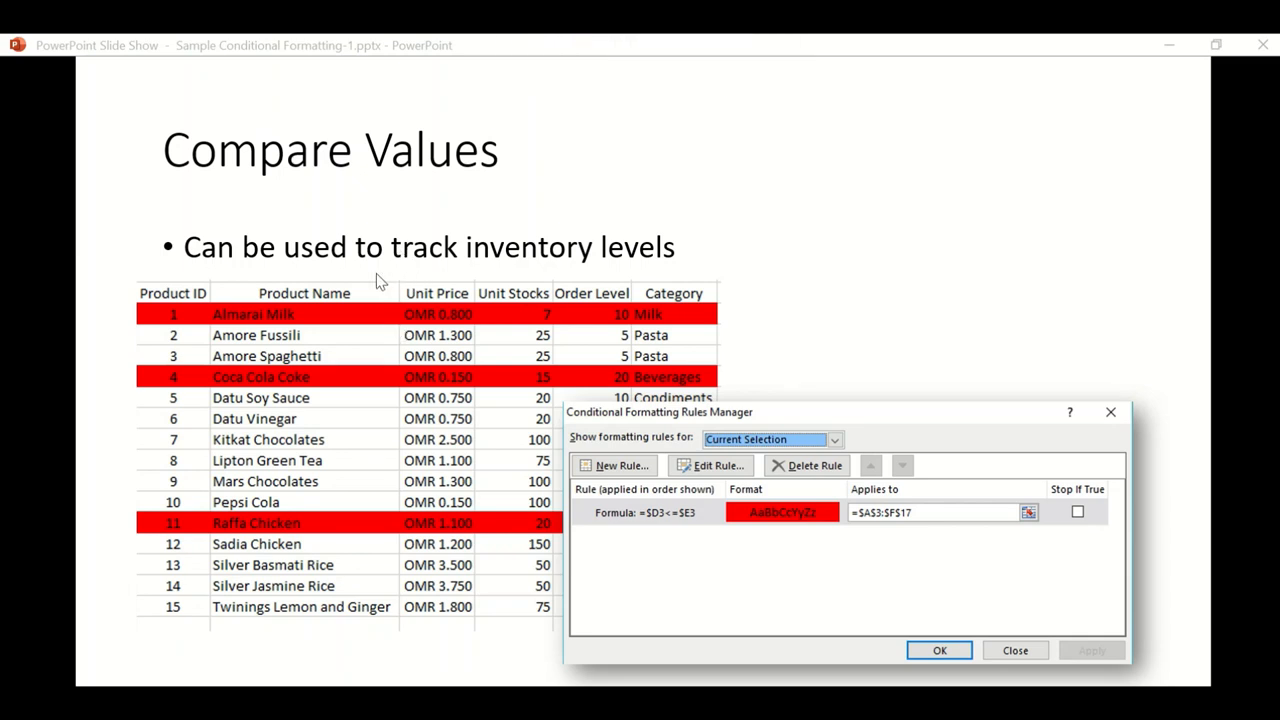
pyautogui.moveTo(484, 258)
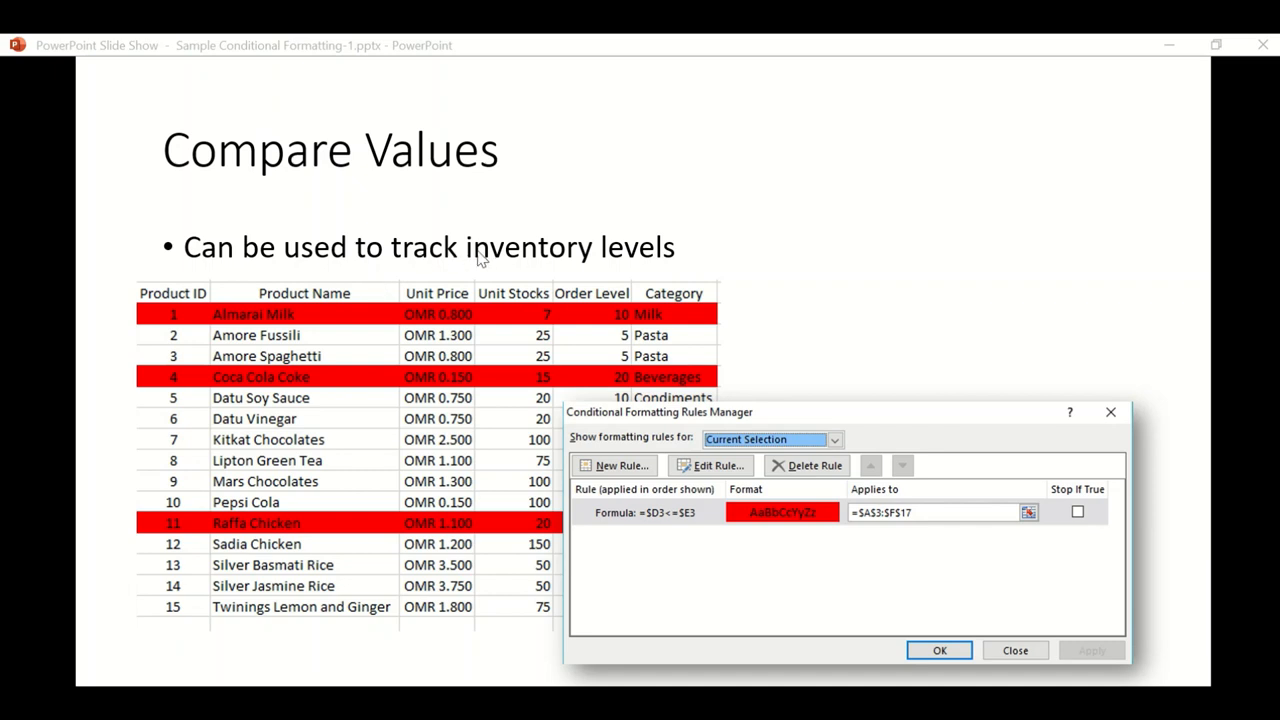
pyautogui.moveTo(556, 292)
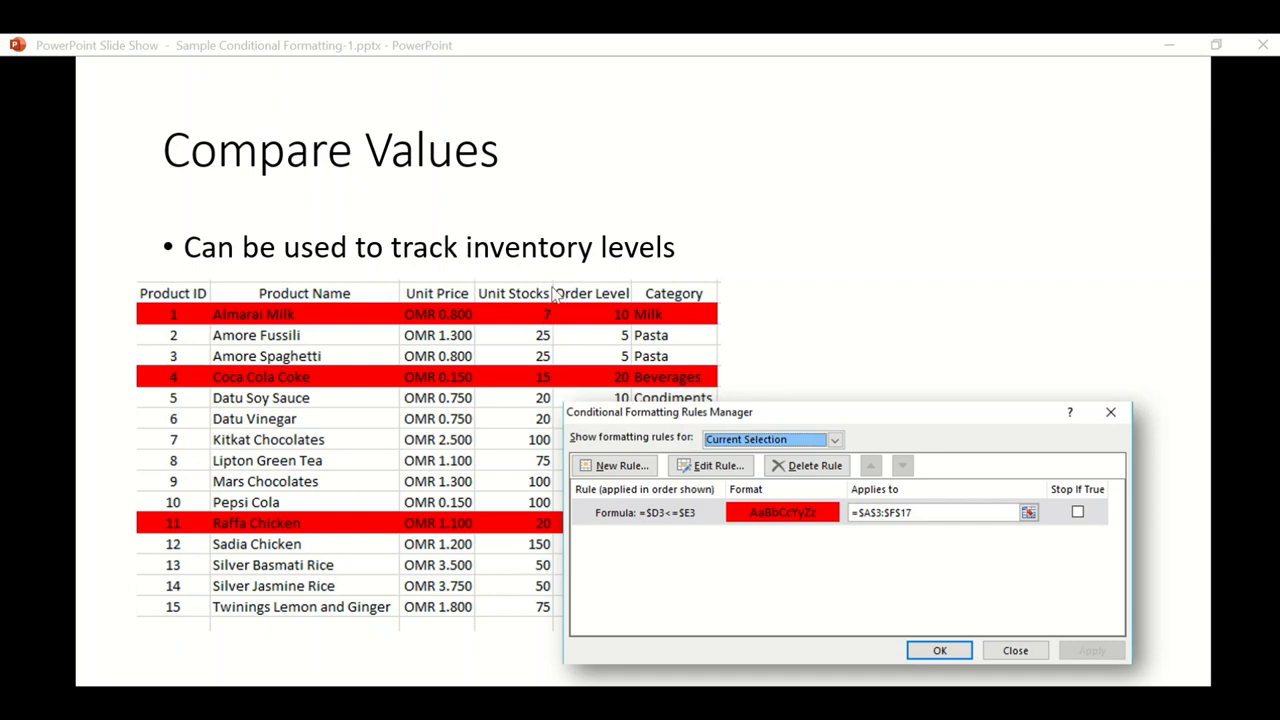
pyautogui.moveTo(536, 322)
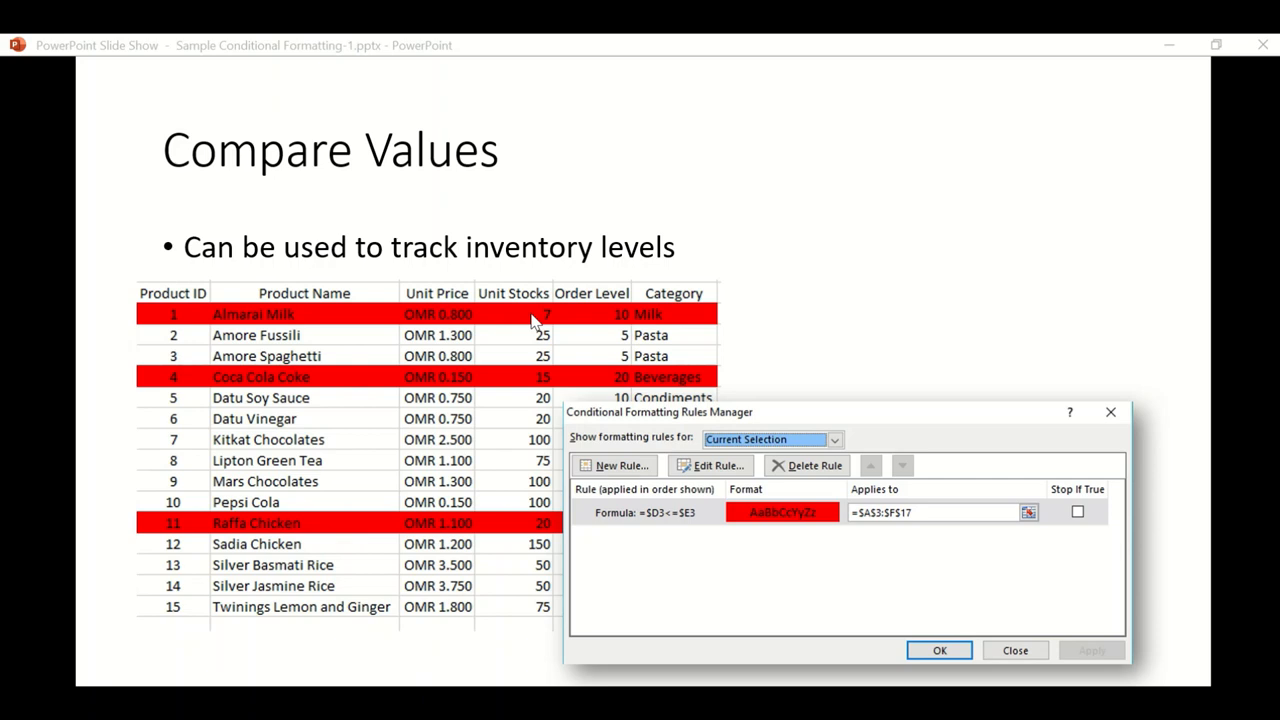
pyautogui.moveTo(236, 304)
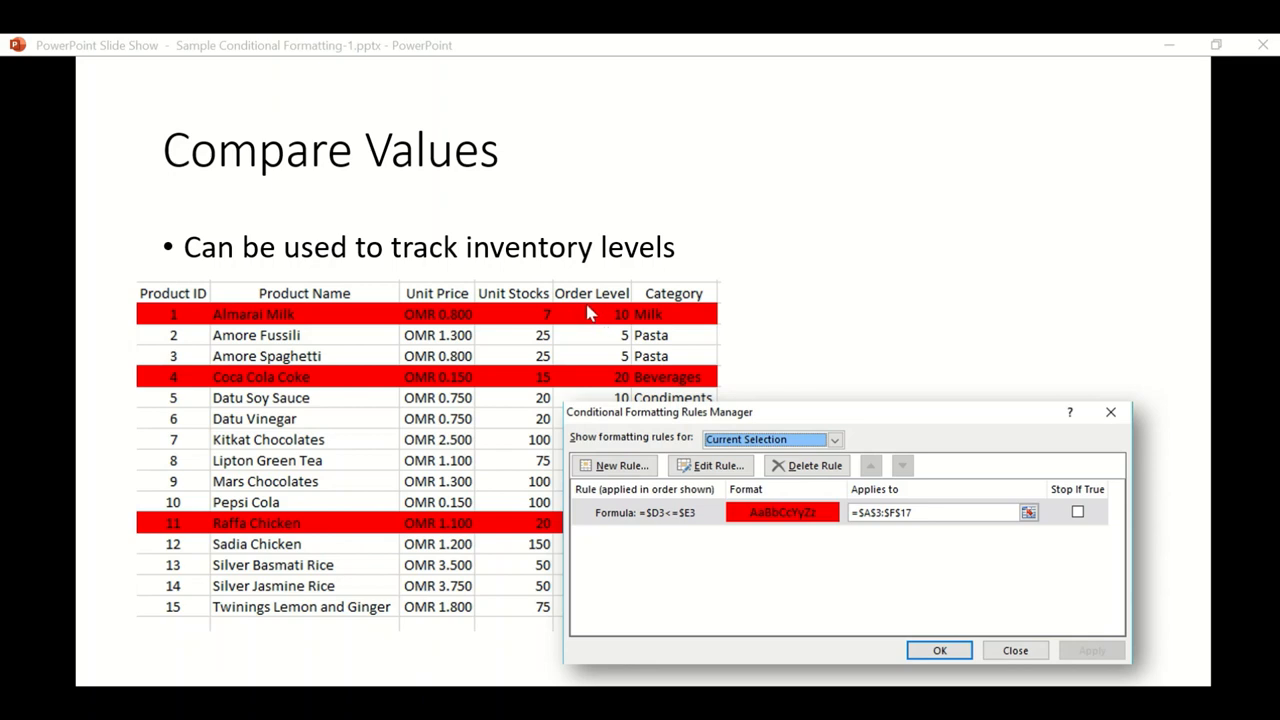
pyautogui.moveTo(524, 328)
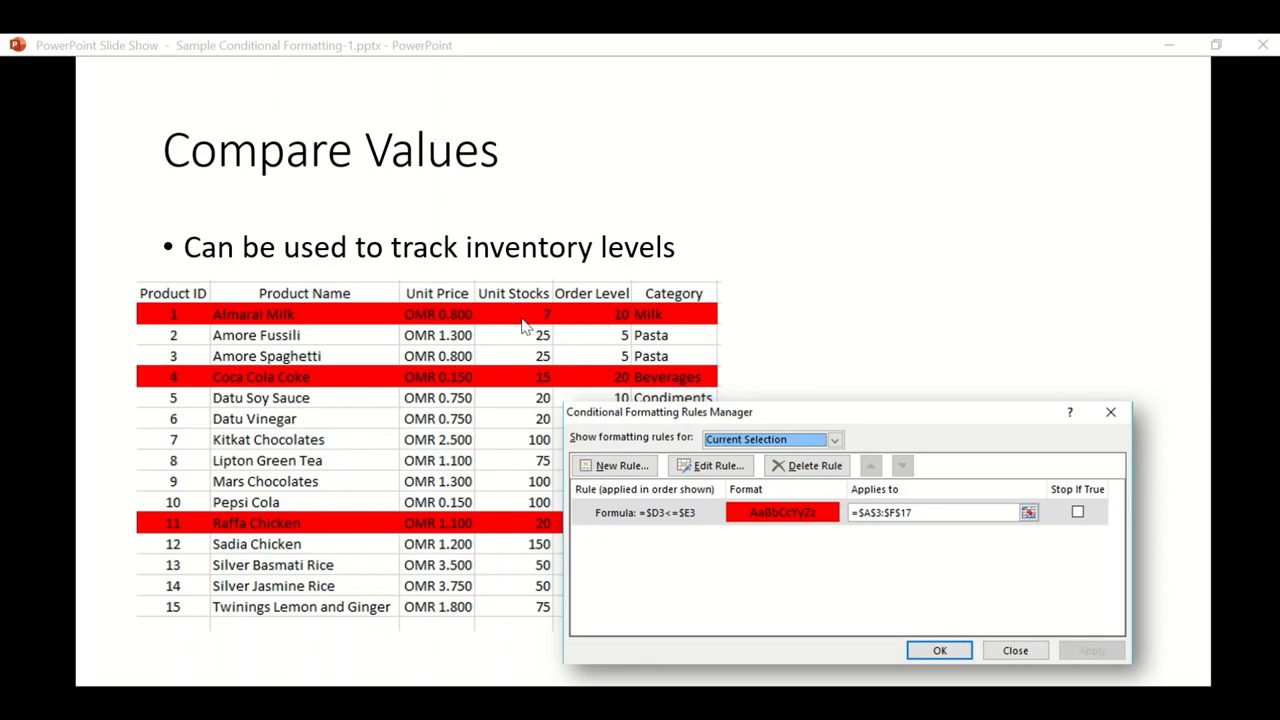
pyautogui.moveTo(524, 328)
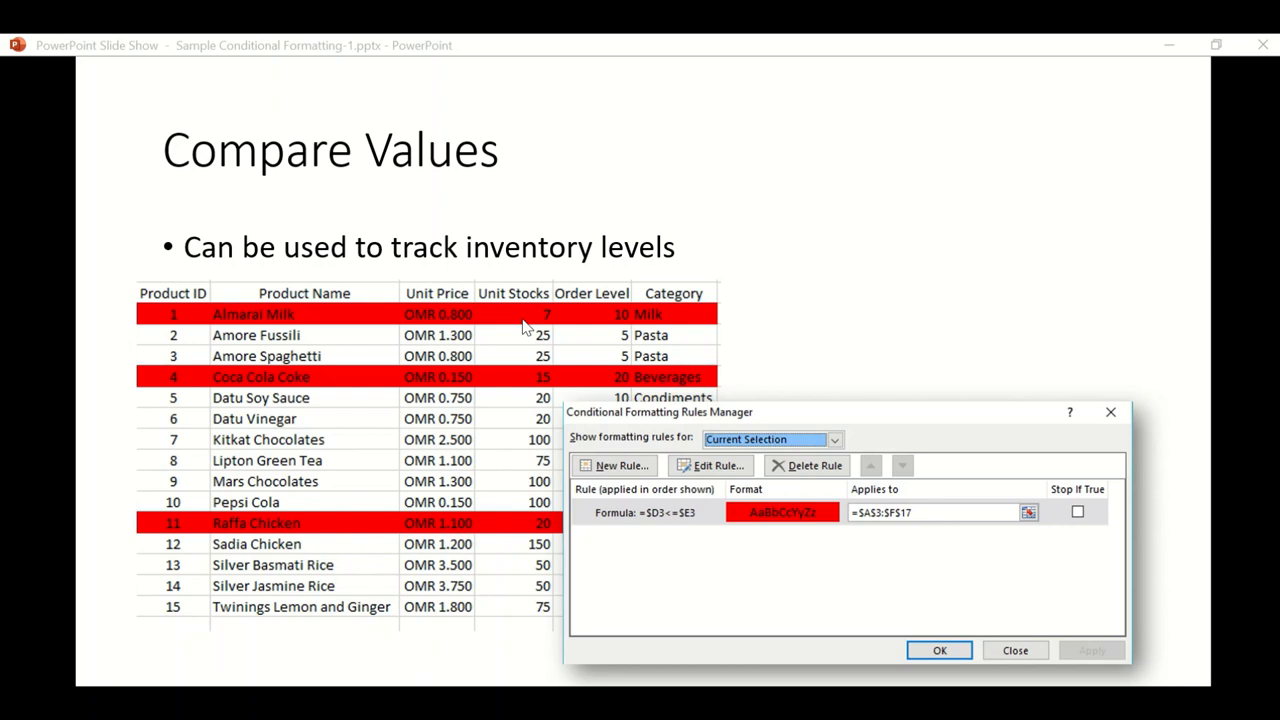
pyautogui.moveTo(548, 322)
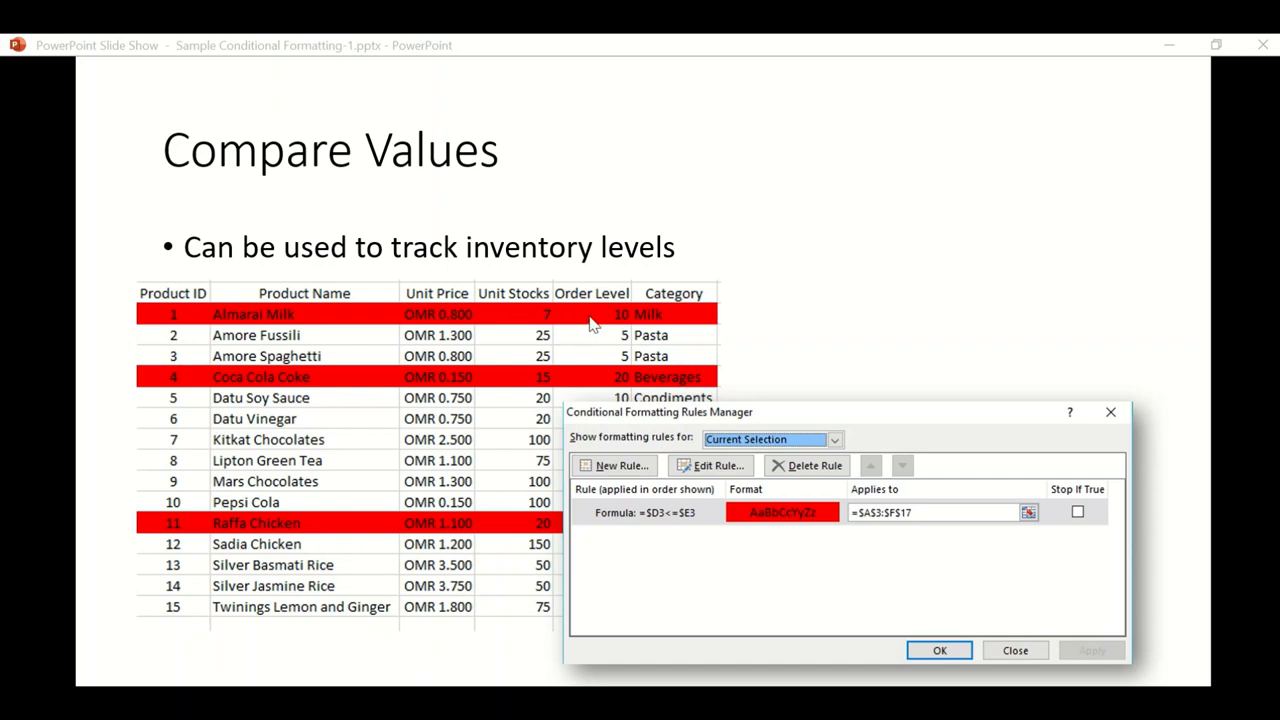
pyautogui.moveTo(592, 322)
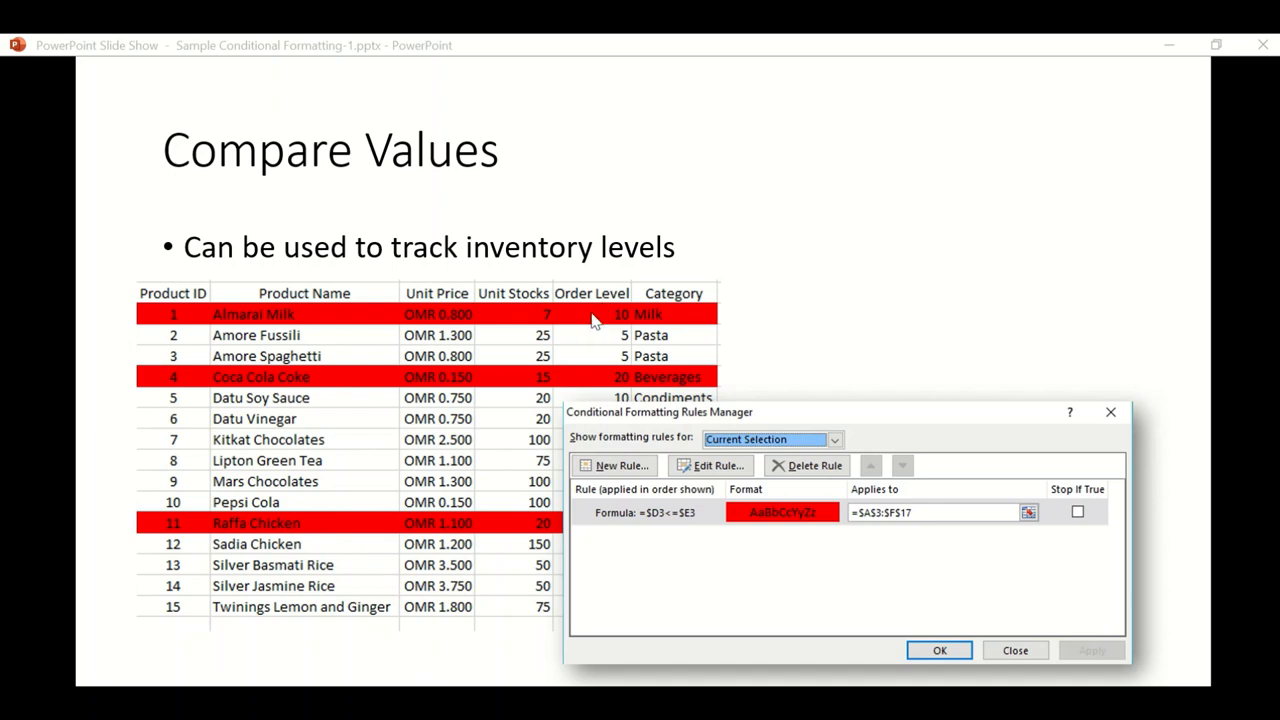
pyautogui.moveTo(600, 330)
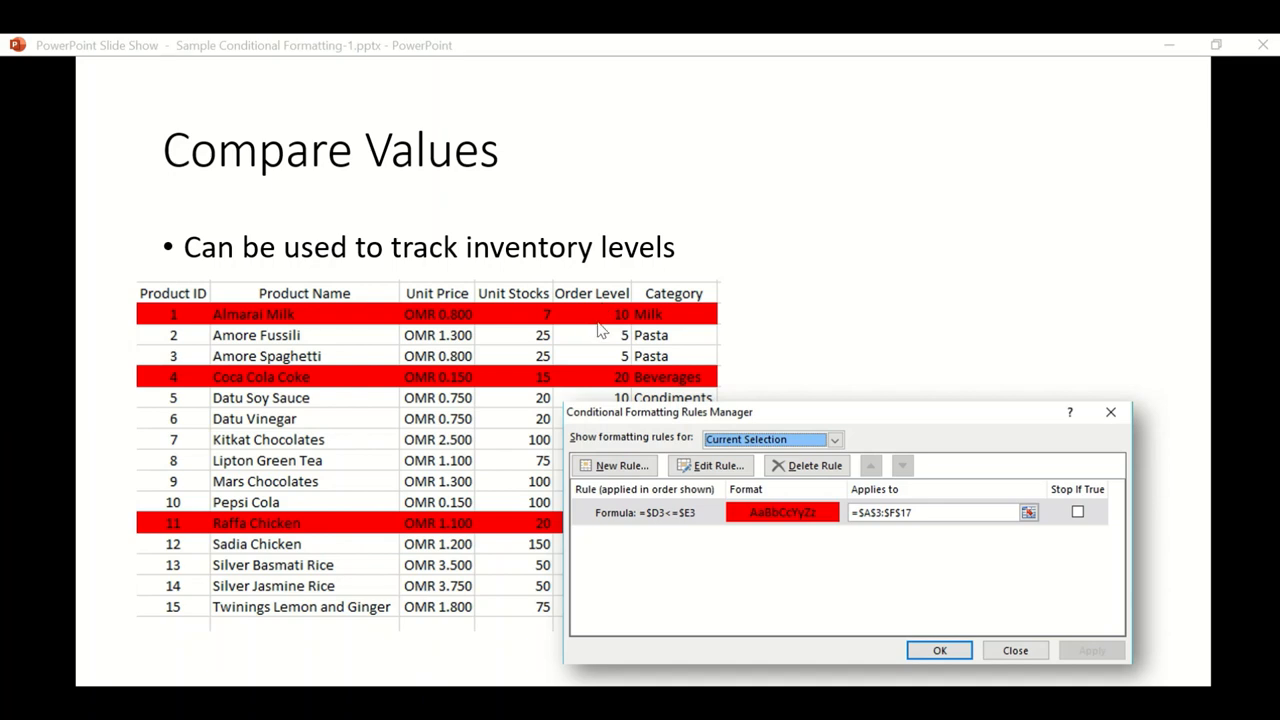
pyautogui.moveTo(600, 318)
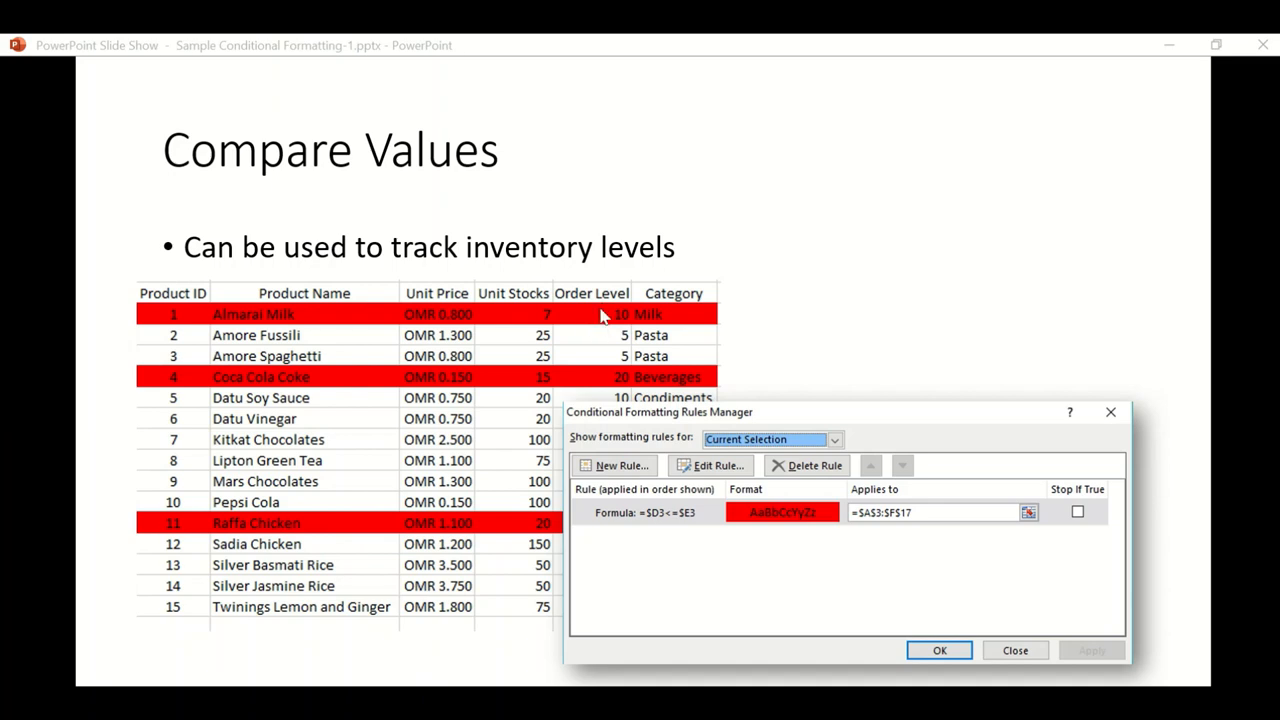
pyautogui.moveTo(590, 322)
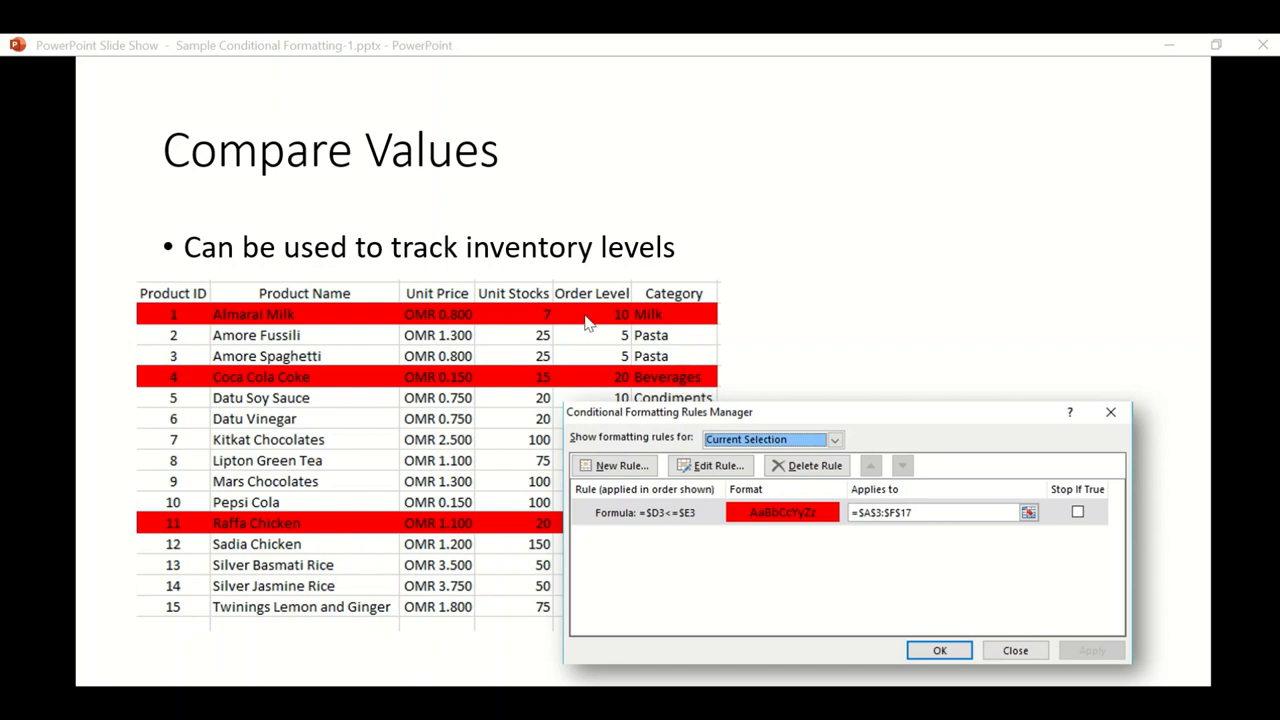
pyautogui.moveTo(592, 316)
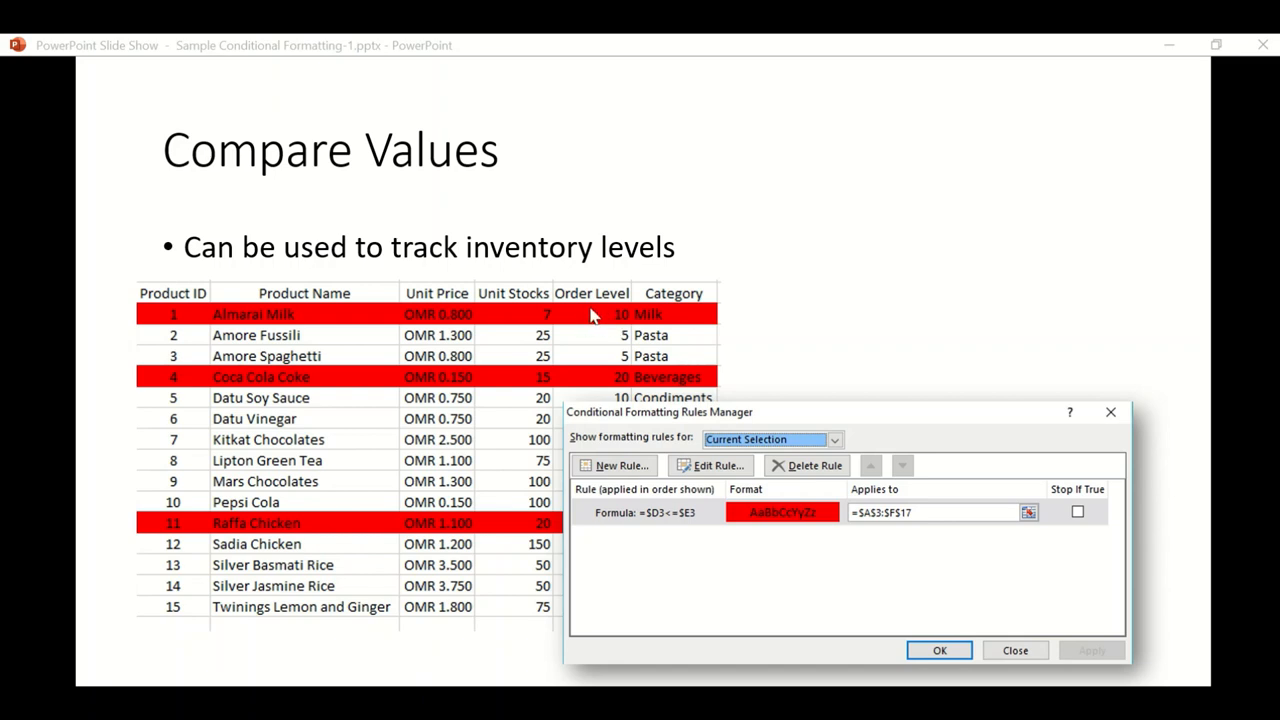
pyautogui.moveTo(536, 316)
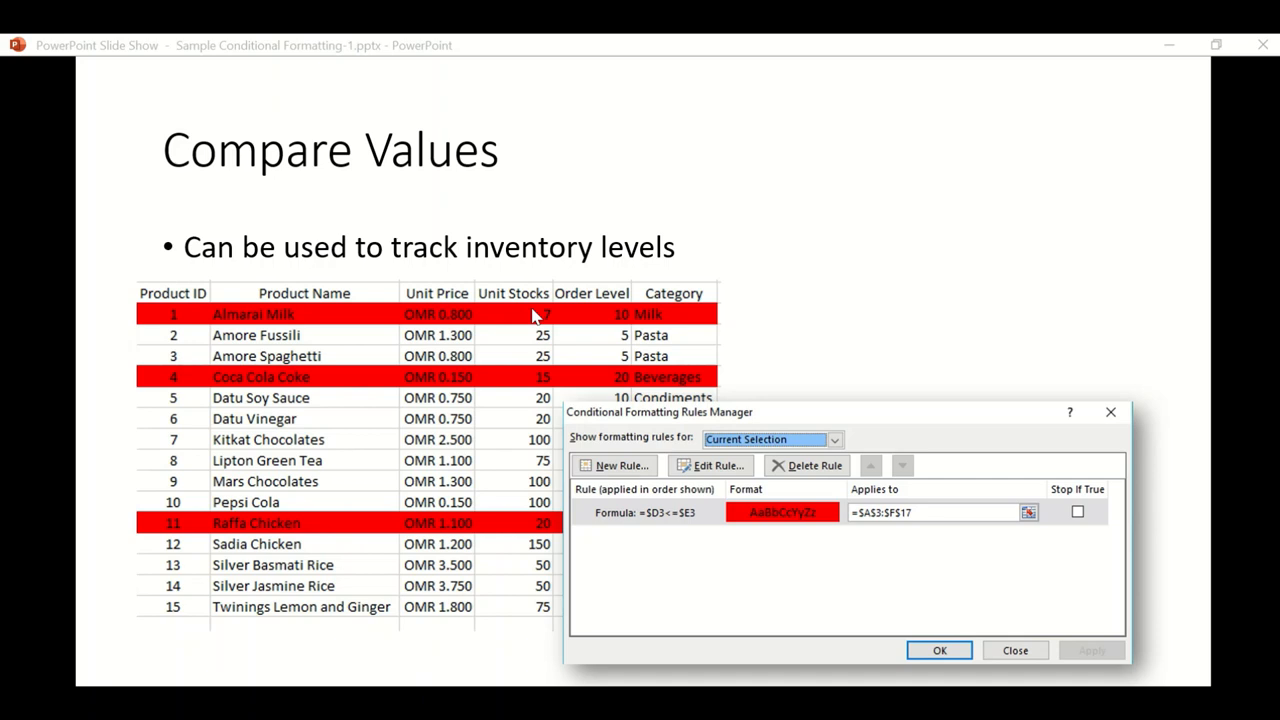
pyautogui.moveTo(518, 304)
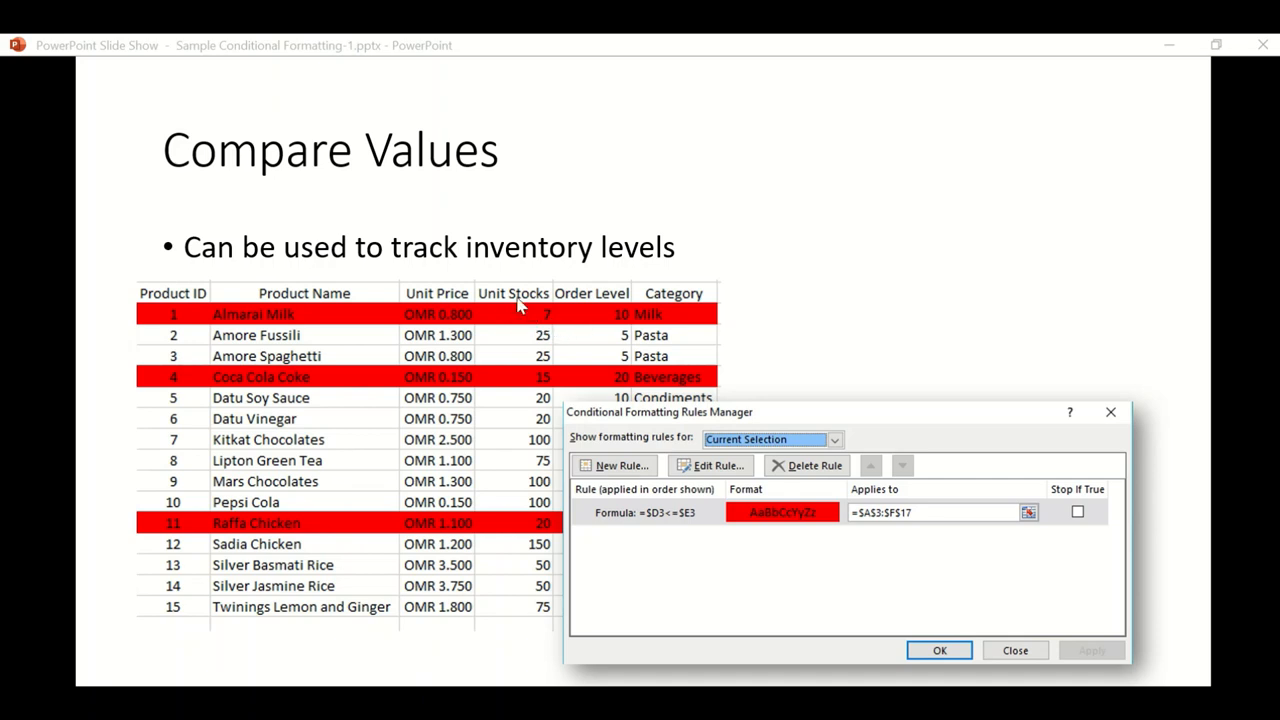
pyautogui.moveTo(604, 320)
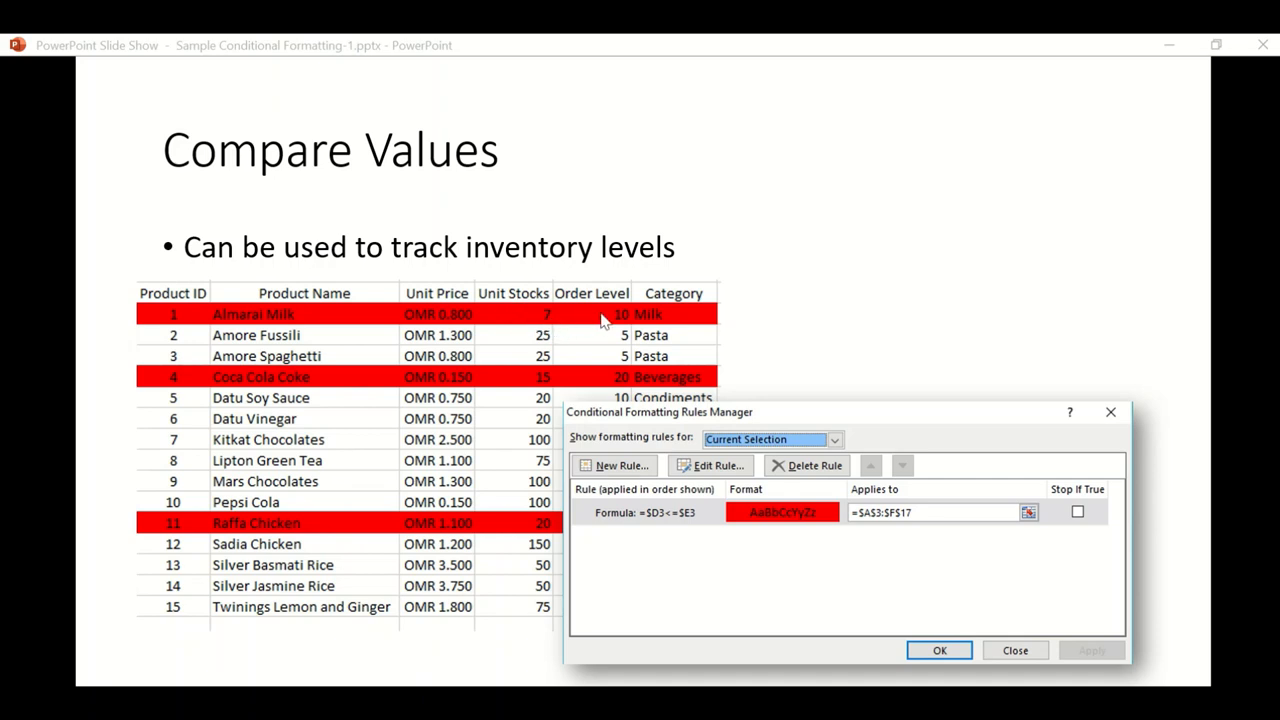
pyautogui.moveTo(596, 318)
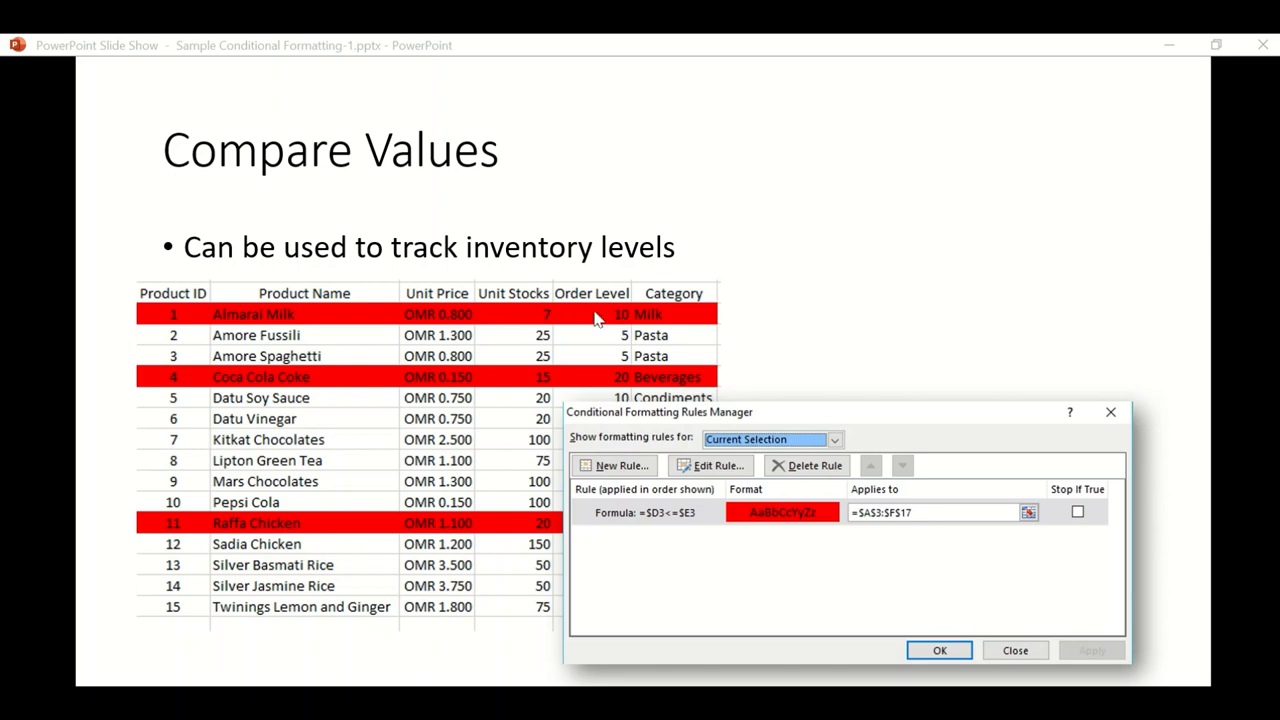
pyautogui.moveTo(604, 388)
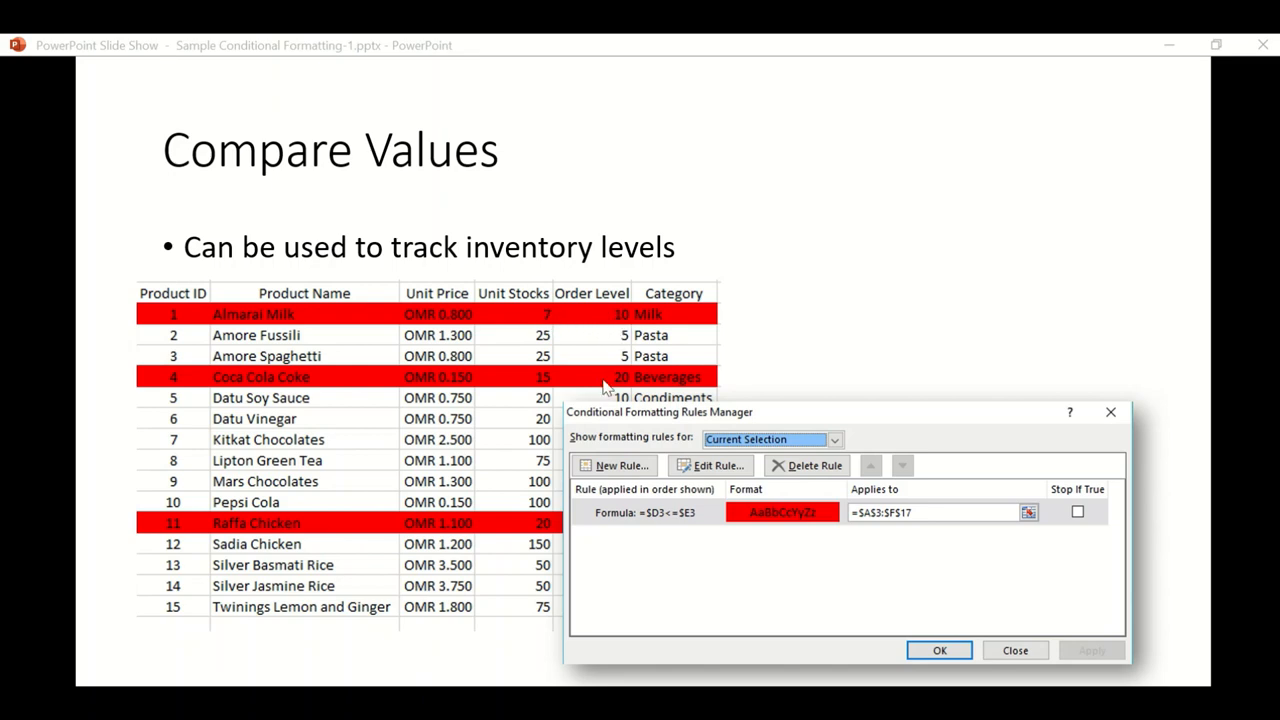
pyautogui.moveTo(782, 488)
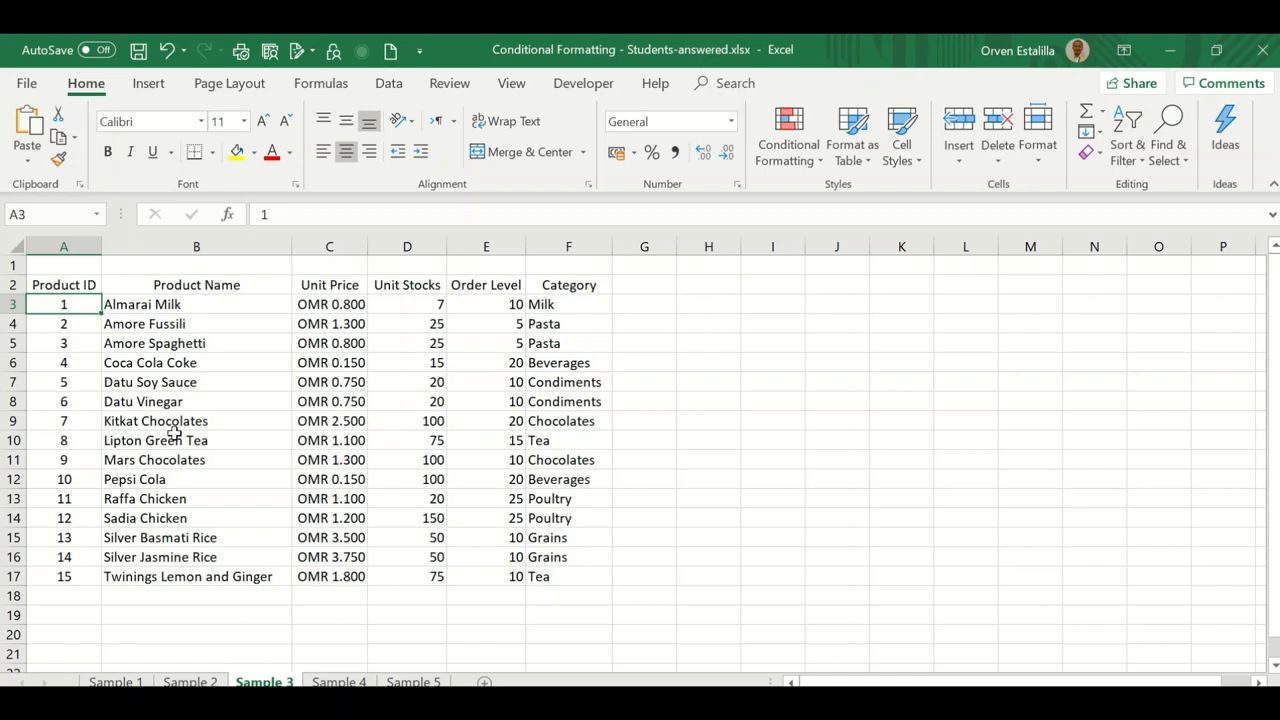
# Begin a formula-based rule on the product rows A3:F17 with a red fill chosen as its format
pyautogui.moveTo(64, 304); pyautogui.dragTo(328, 420)
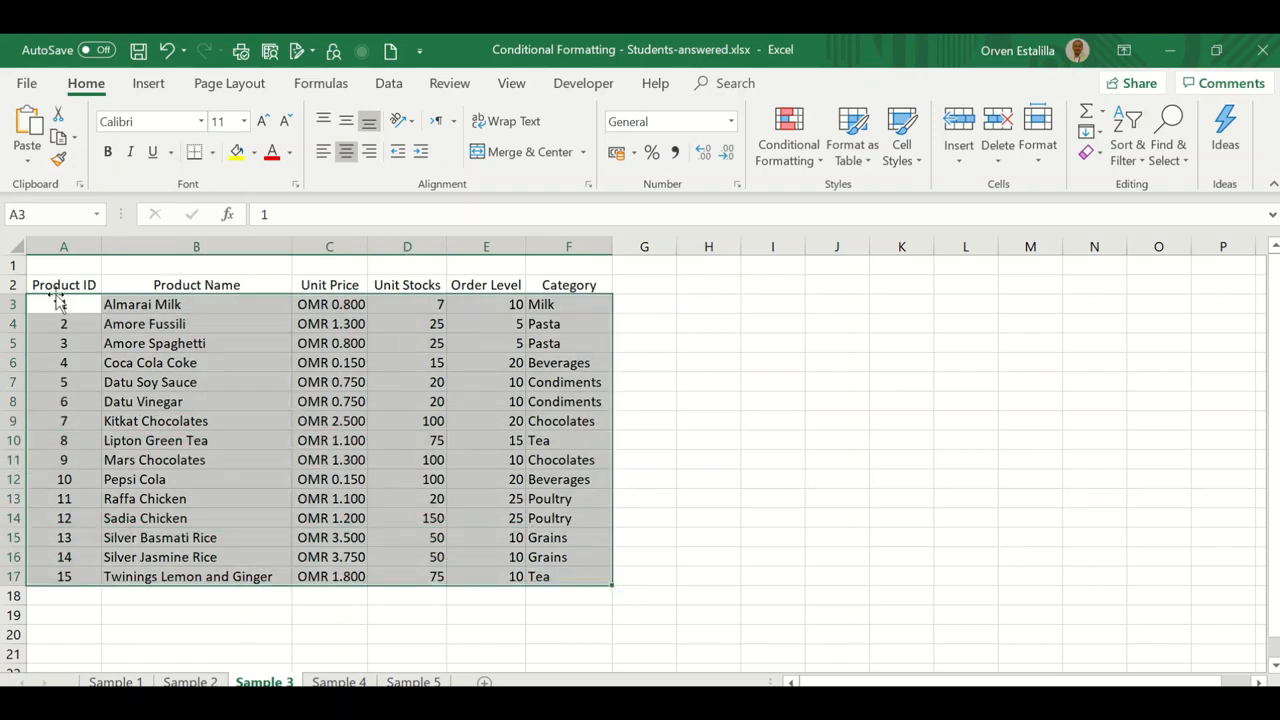
pyautogui.click(788, 136)
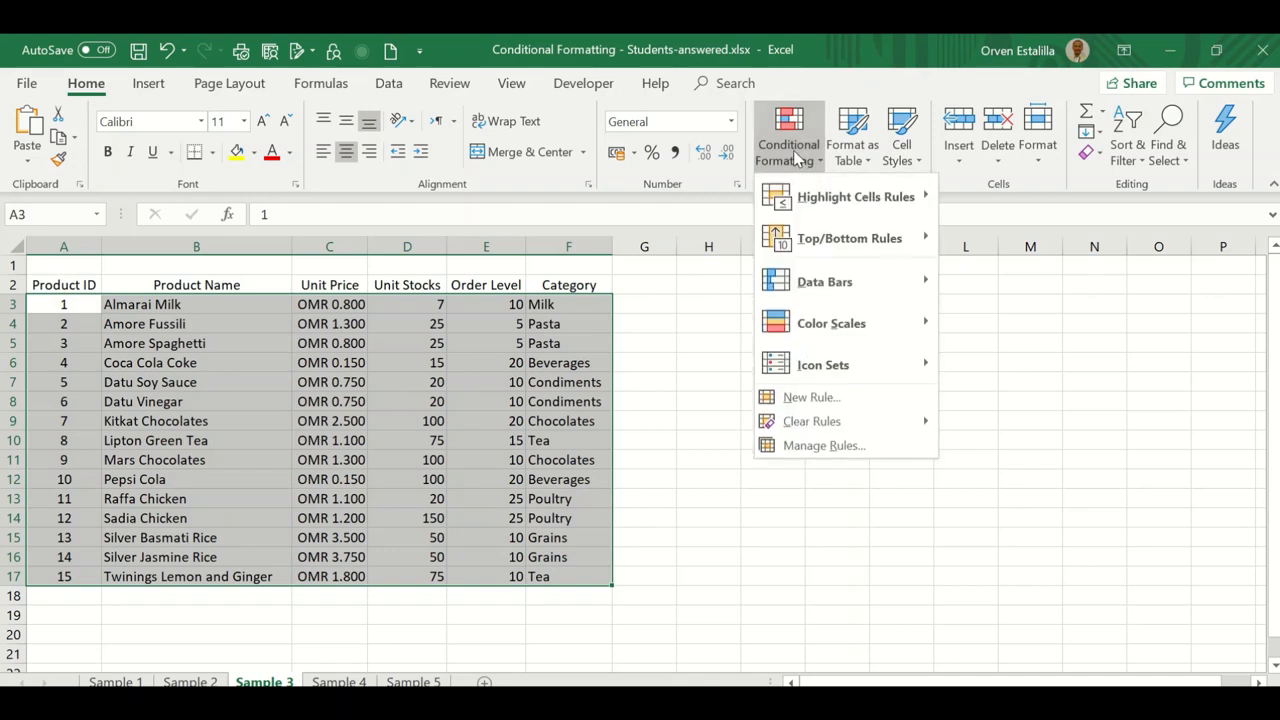
pyautogui.click(810, 396)
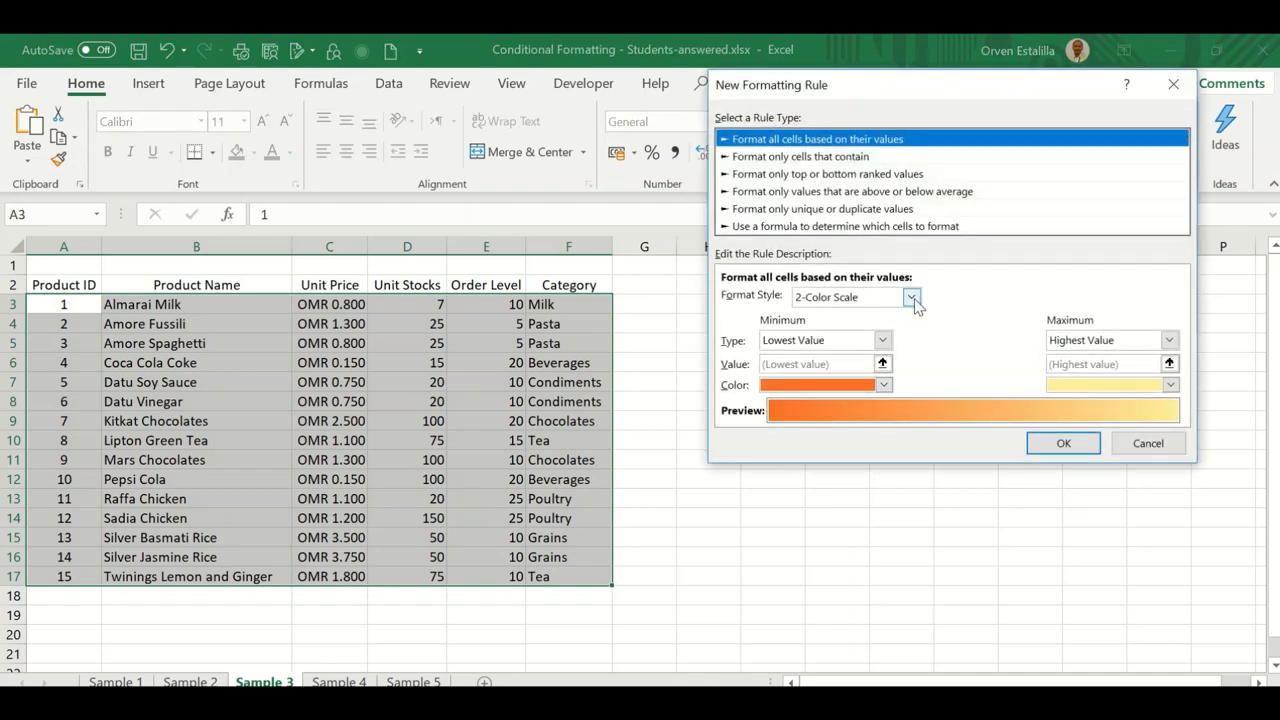
pyautogui.click(844, 224)
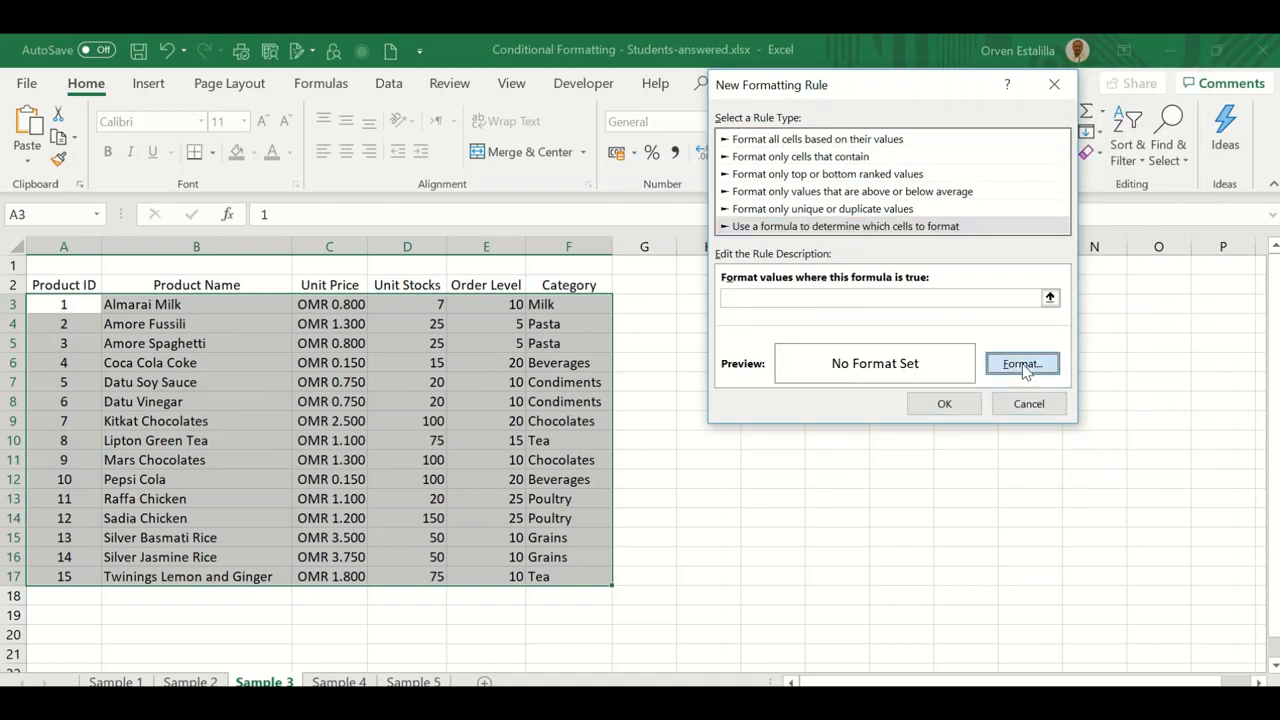
pyautogui.click(1020, 364)
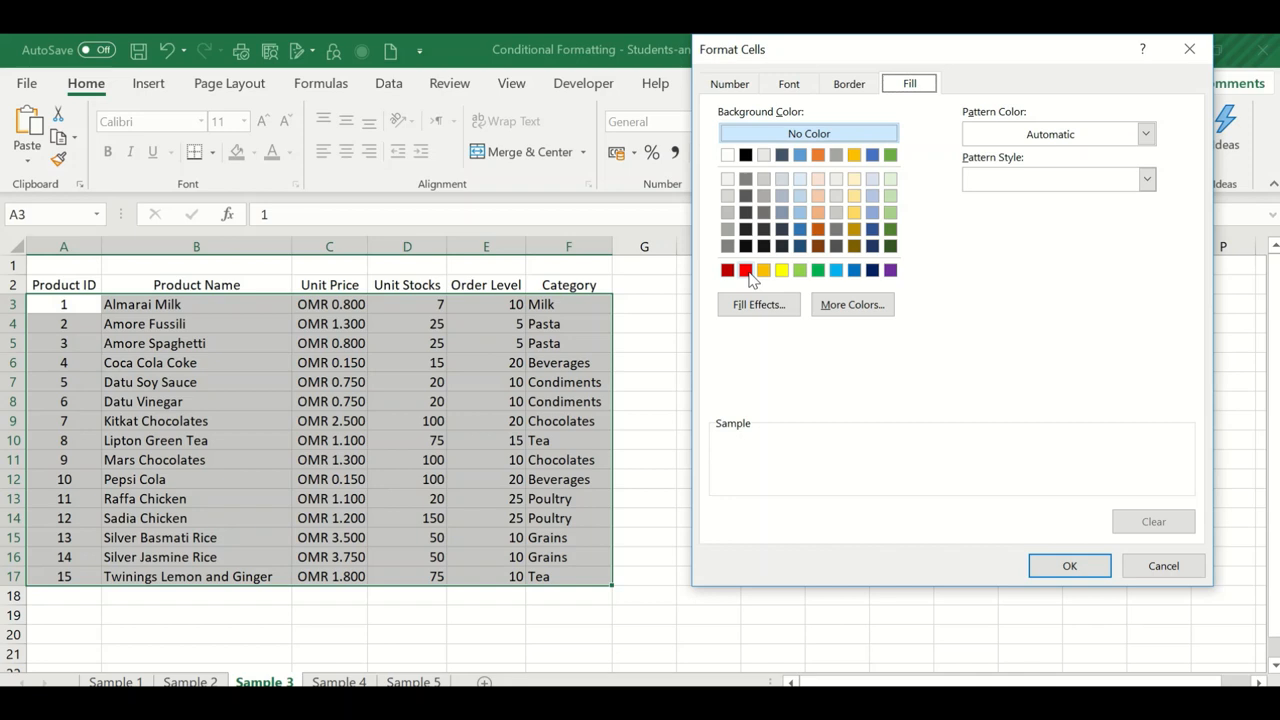
pyautogui.click(744, 270)
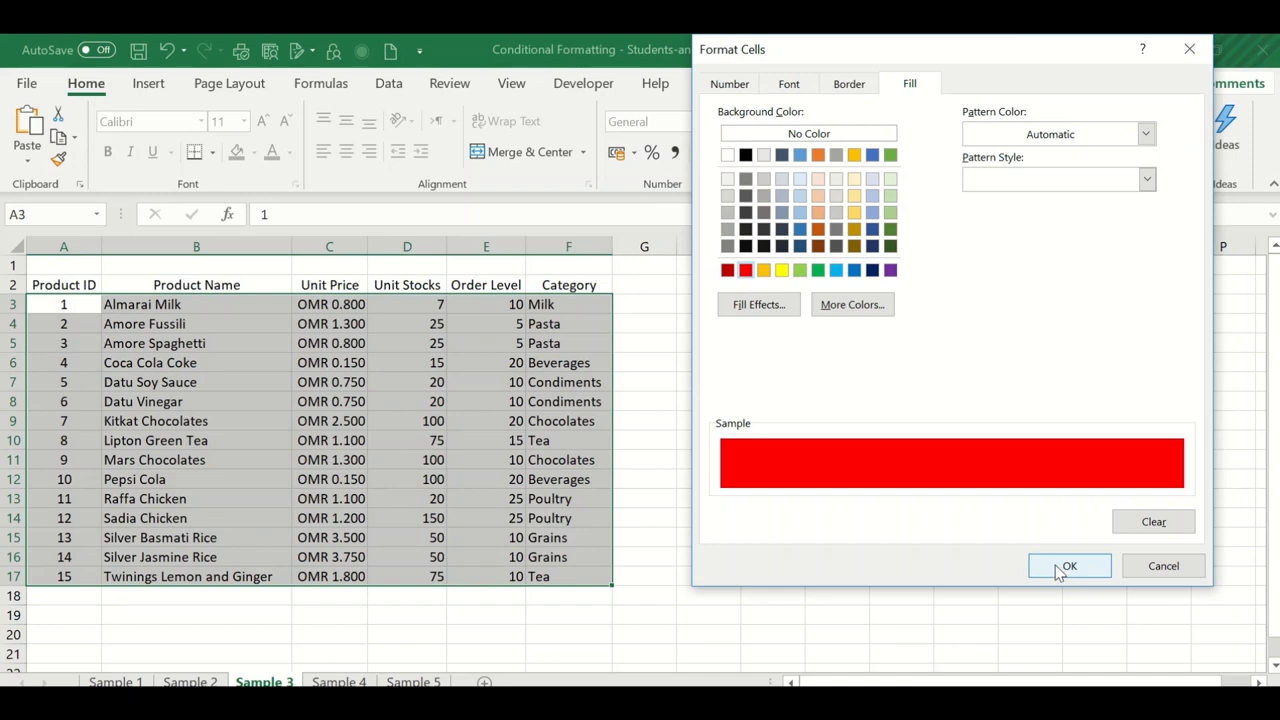
pyautogui.click(1068, 566)
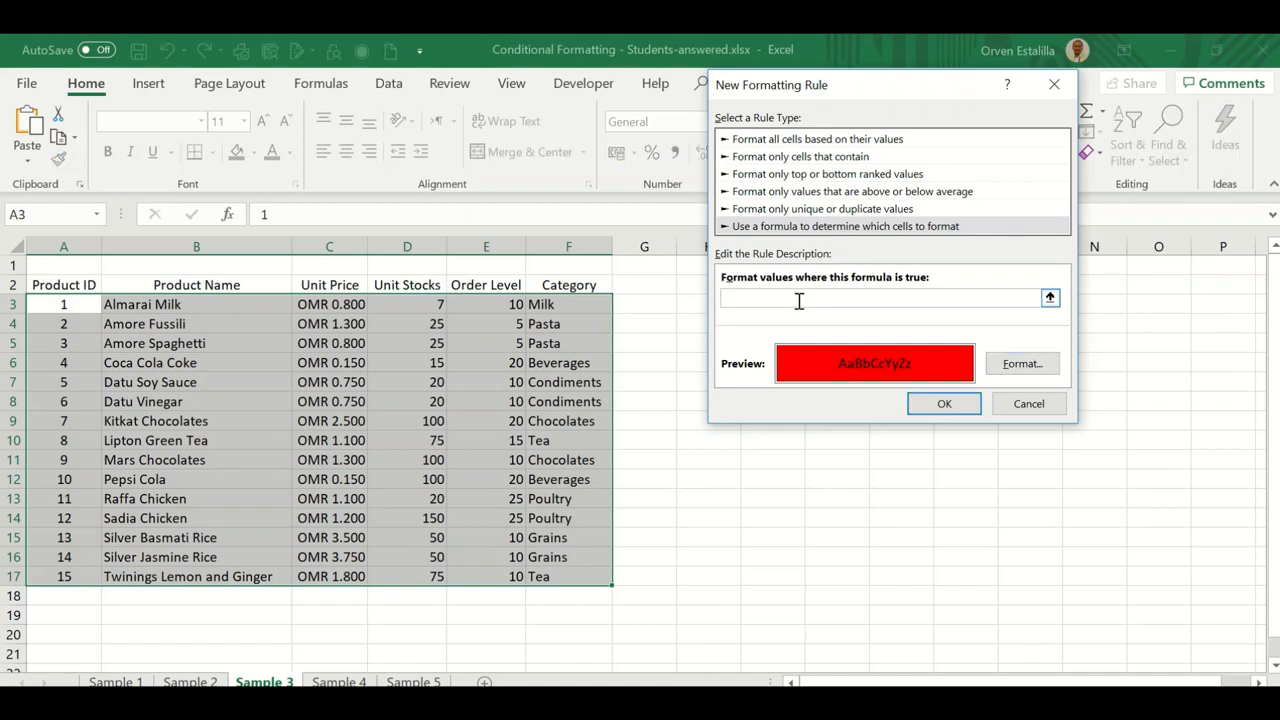
# Enter the rule formula =$D3<=$E3 comparing Unit Stocks with Order Level and confirm the red rule
pyautogui.write('=')
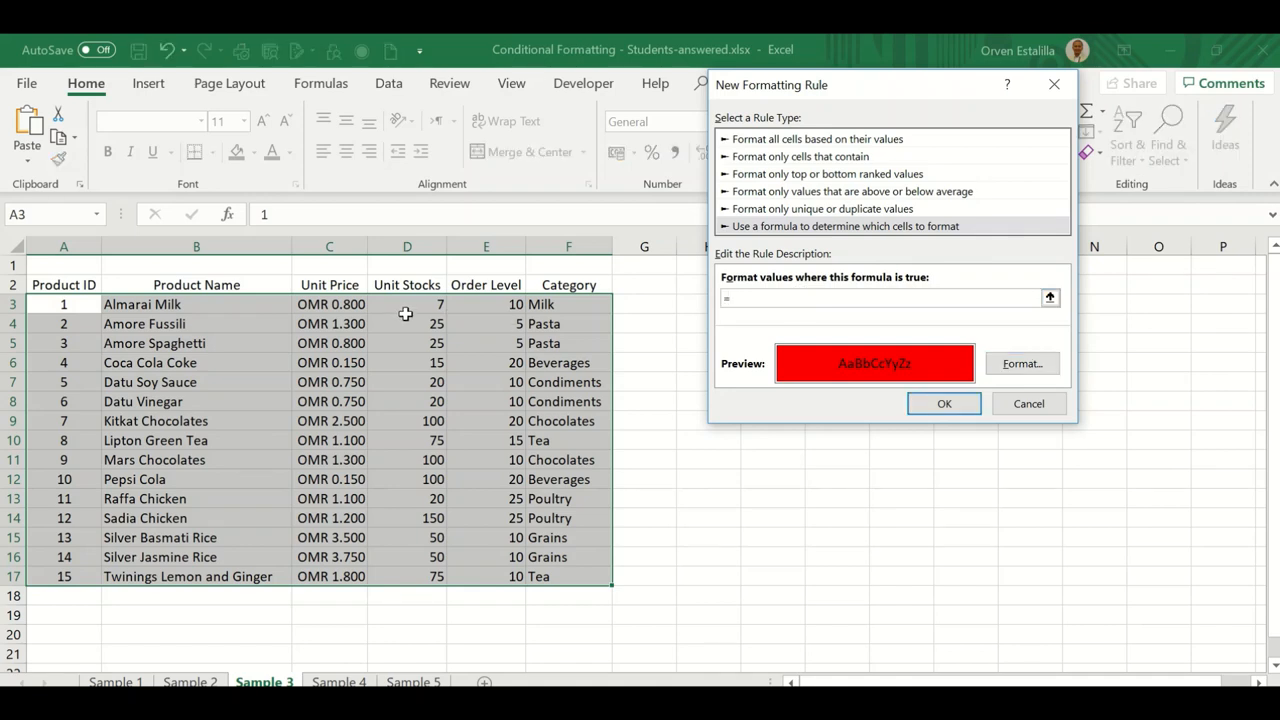
pyautogui.click(408, 304)
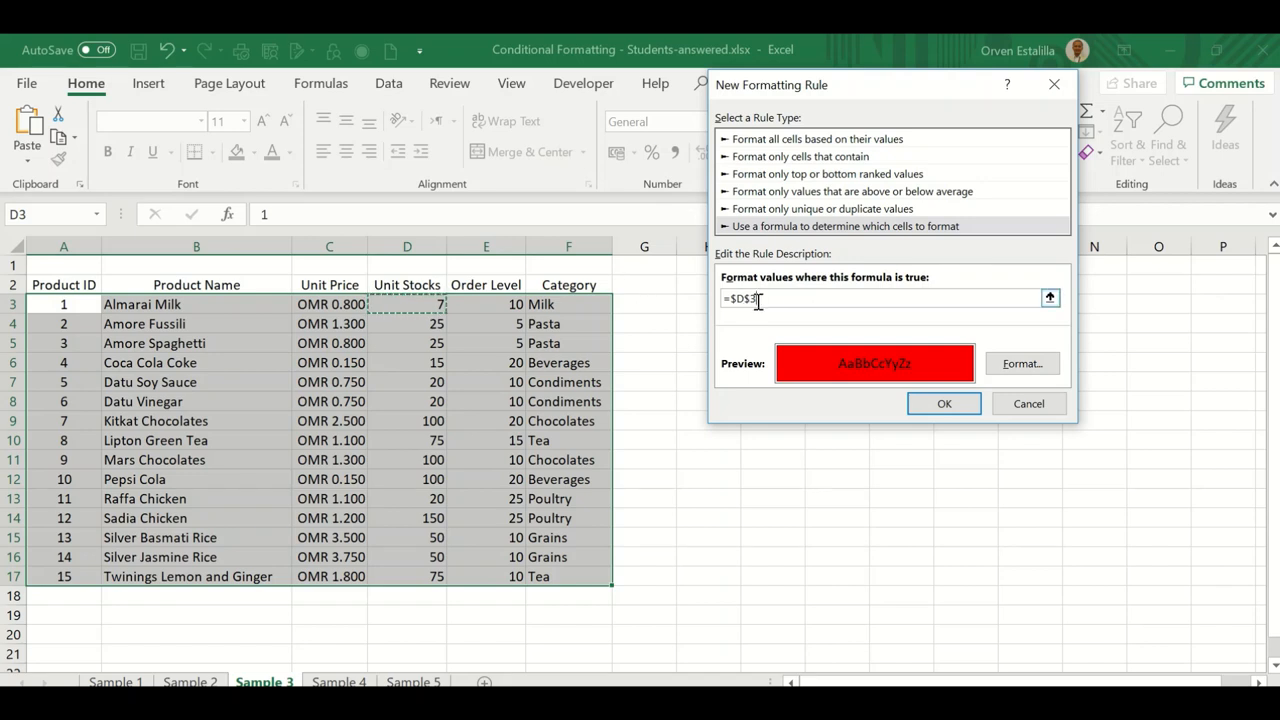
pyautogui.write('<')
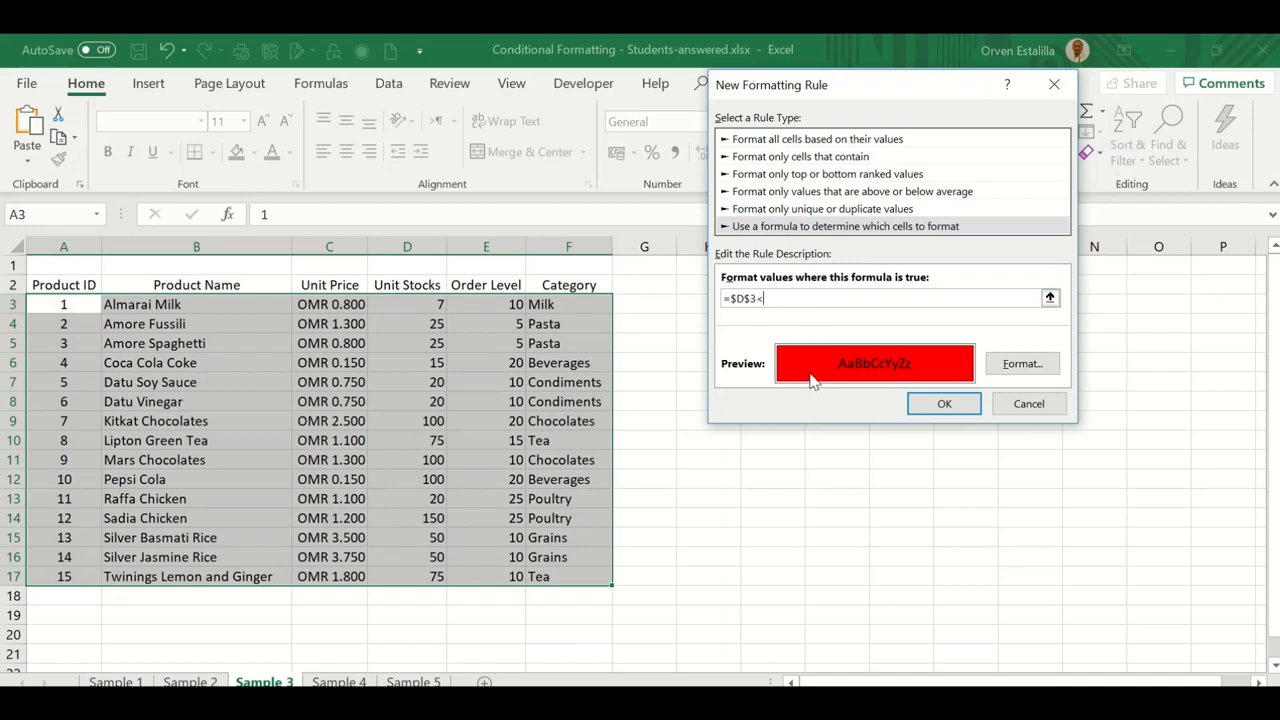
pyautogui.write('=')
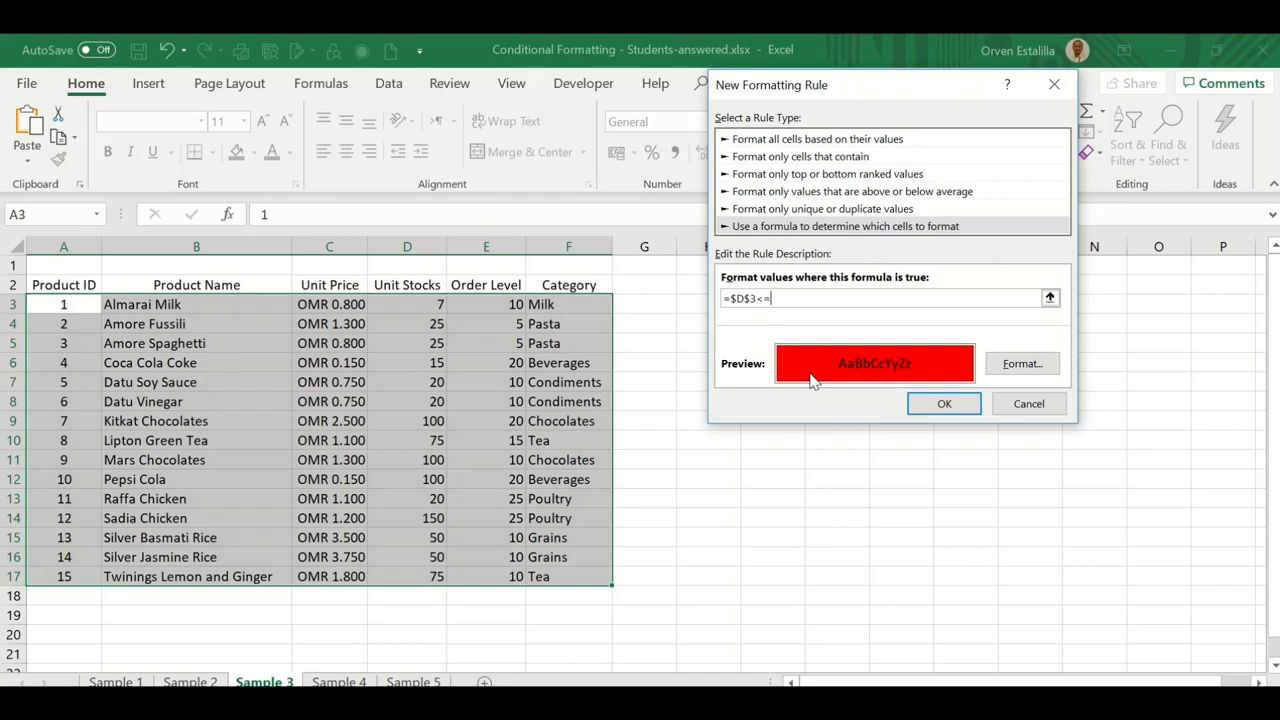
pyautogui.moveTo(716, 374)
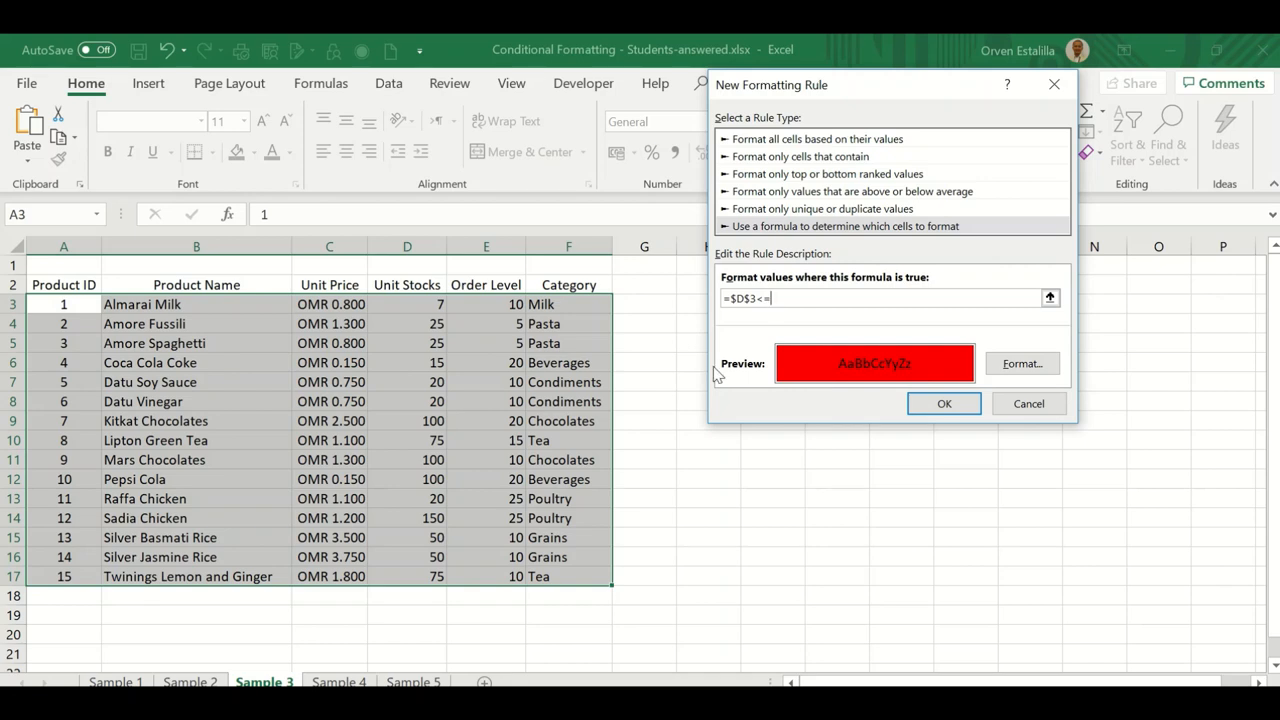
pyautogui.click(486, 304)
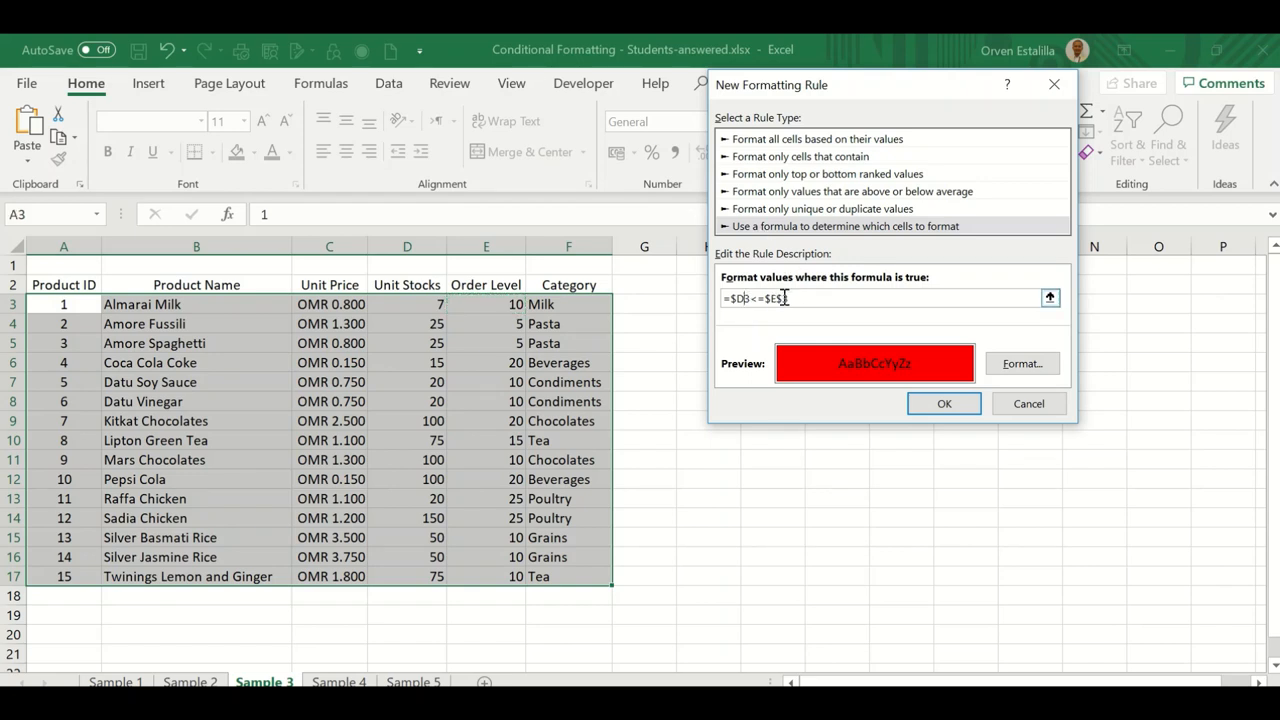
pyautogui.click(780, 298)
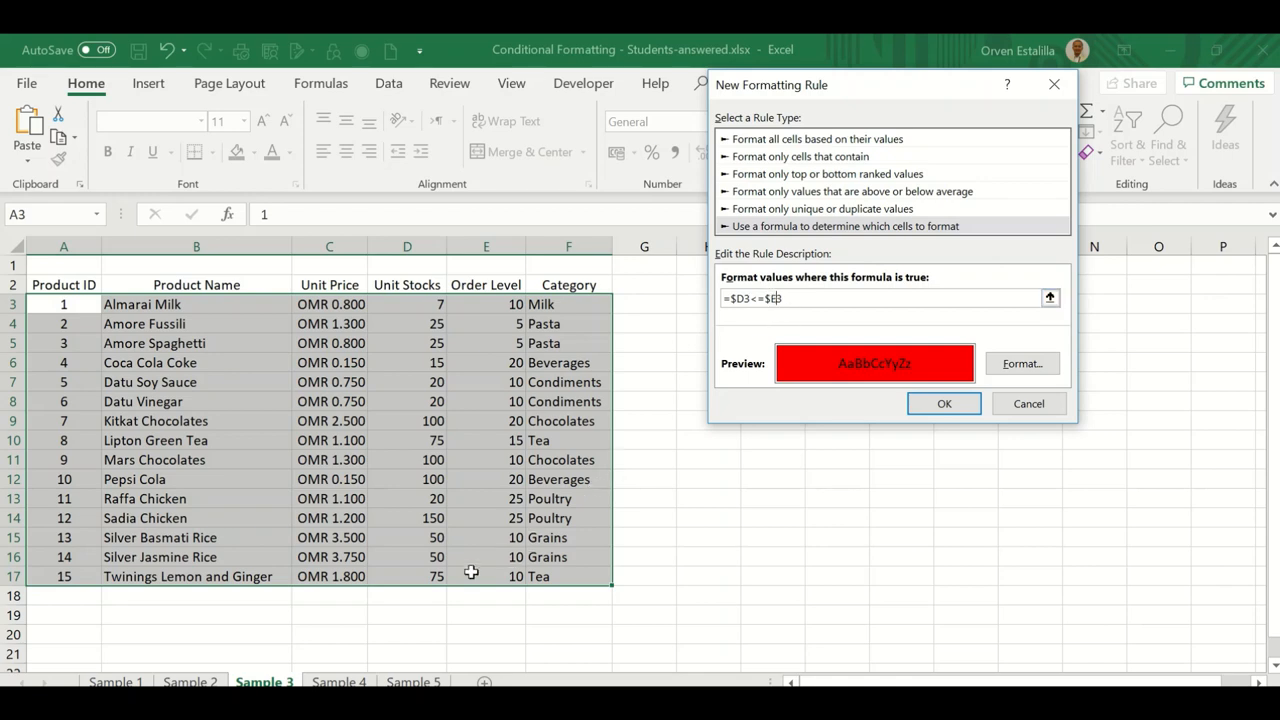
pyautogui.moveTo(658, 496)
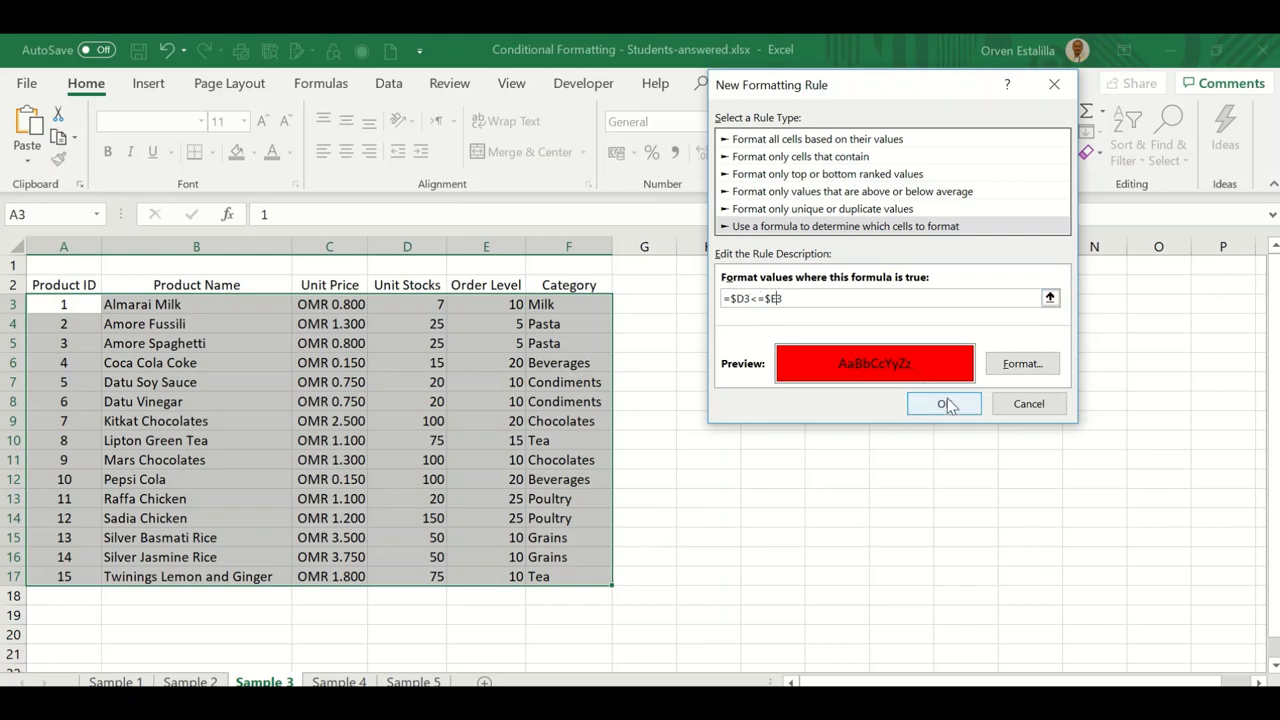
pyautogui.click(940, 404)
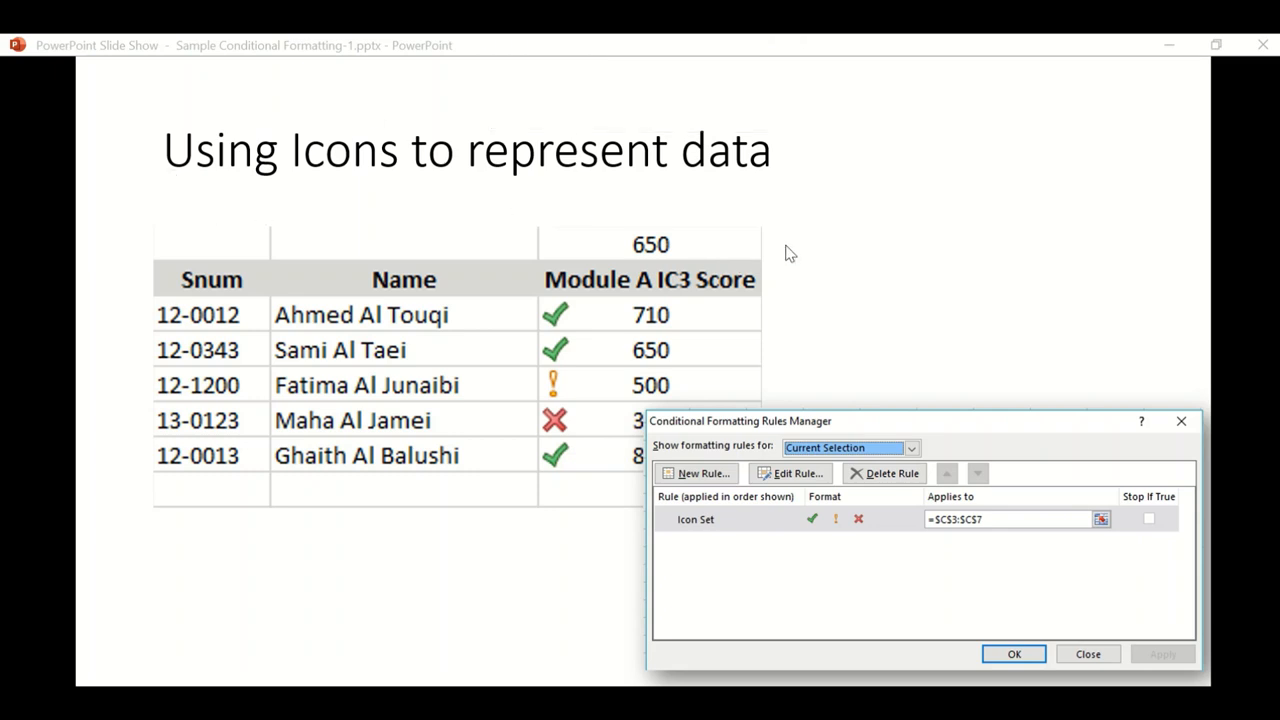
pyautogui.moveTo(476, 352)
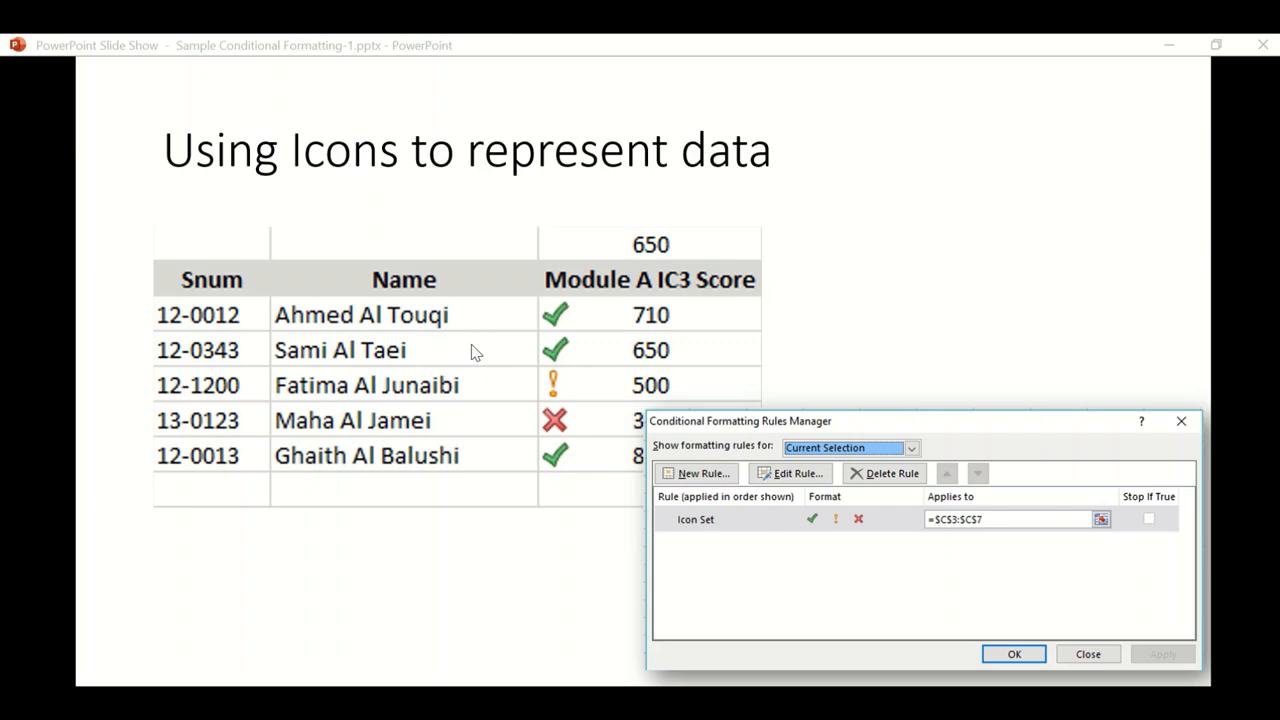
pyautogui.moveTo(316, 324)
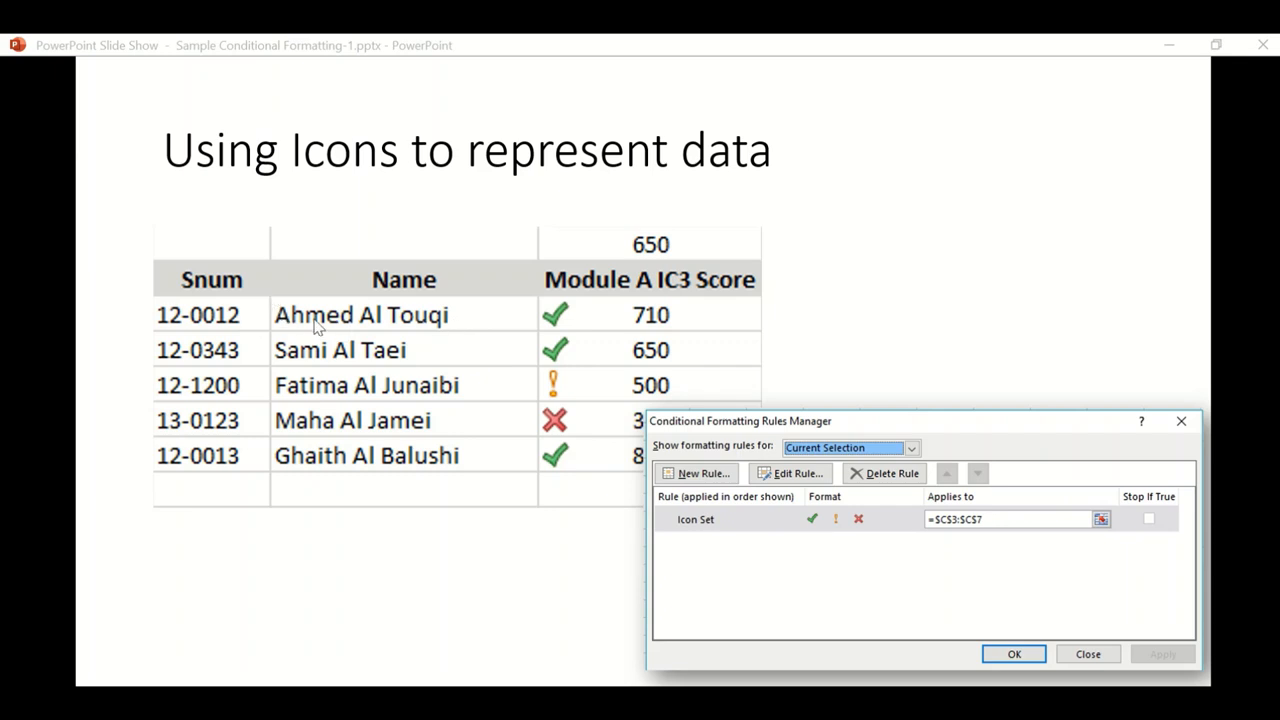
pyautogui.moveTo(292, 378)
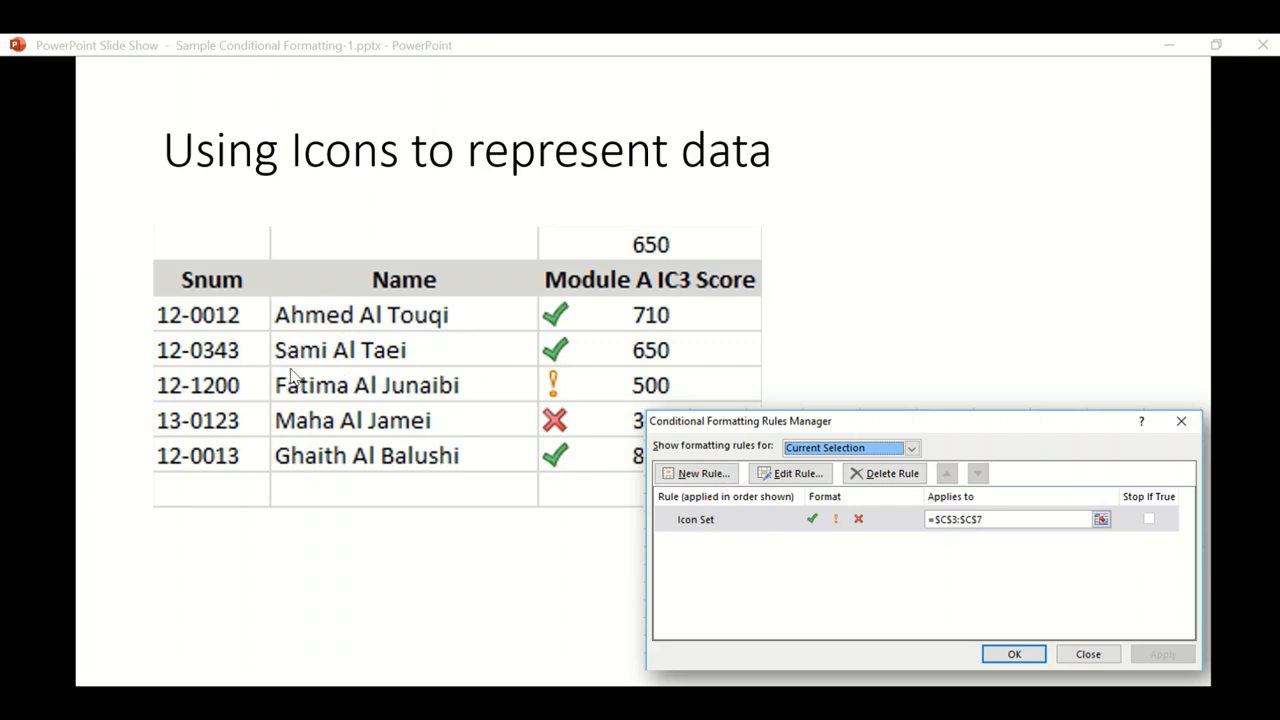
pyautogui.moveTo(490, 380)
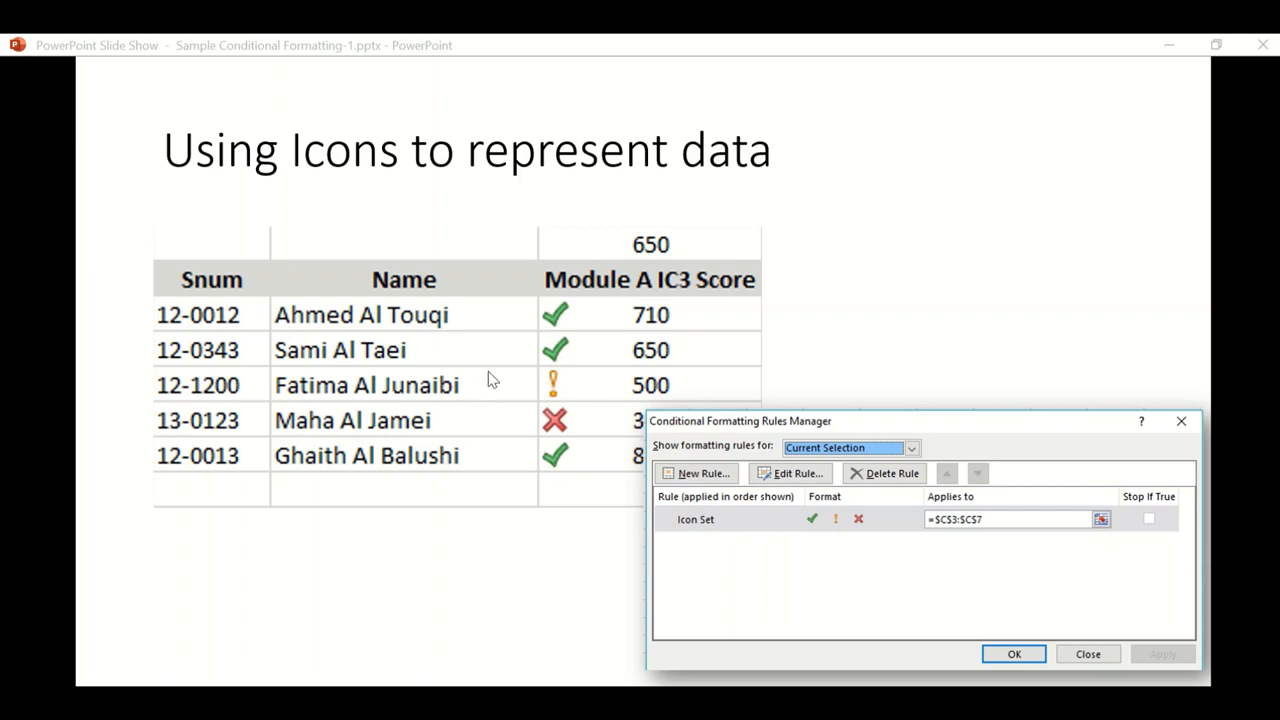
pyautogui.moveTo(680, 316)
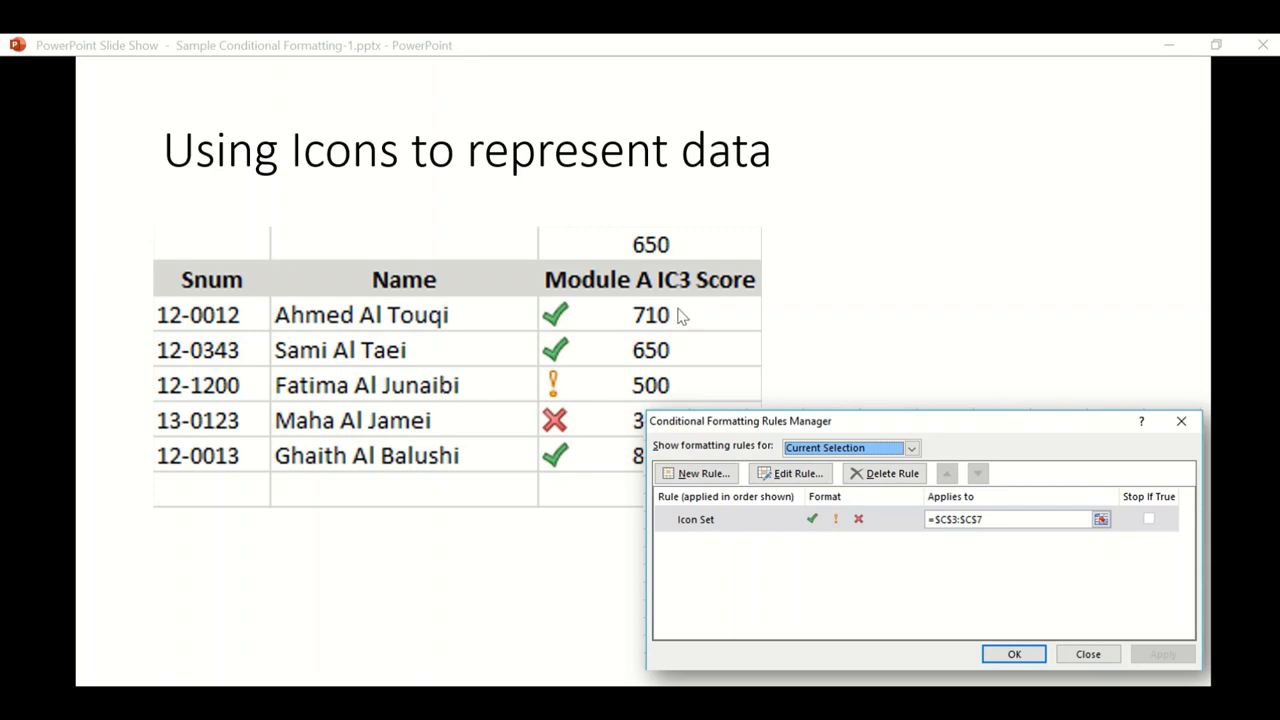
pyautogui.moveTo(576, 310)
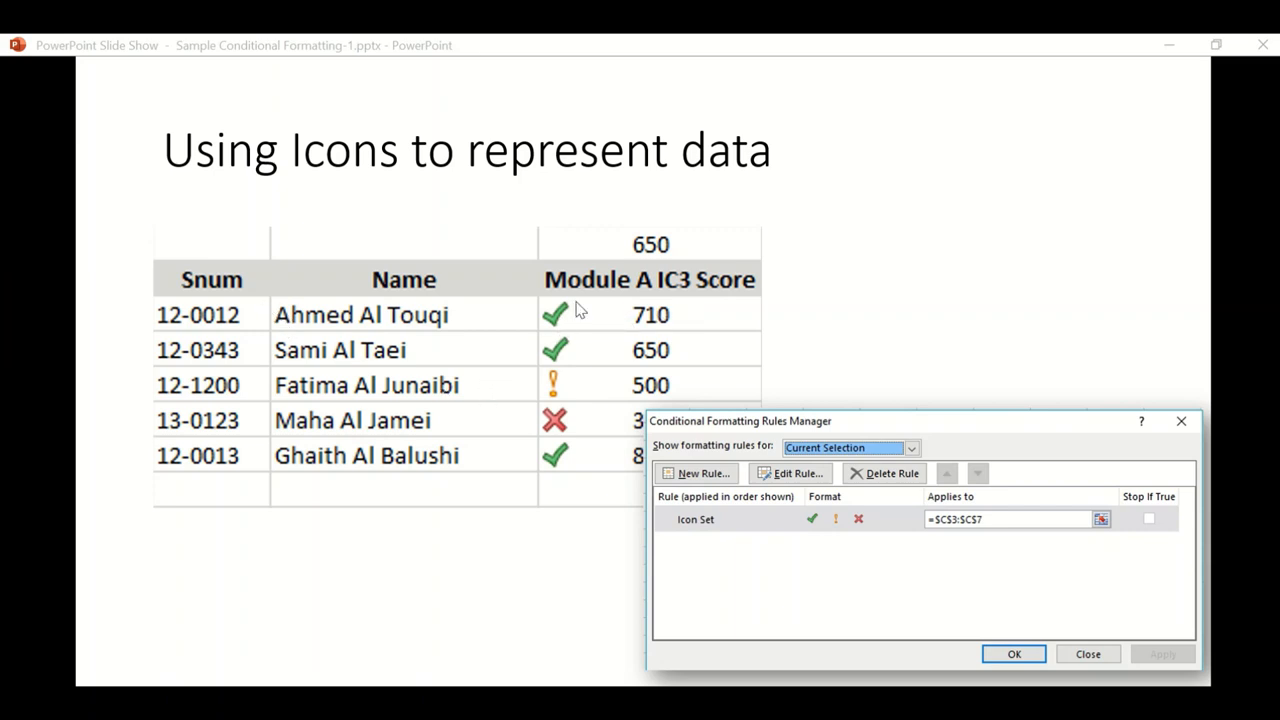
pyautogui.moveTo(576, 322)
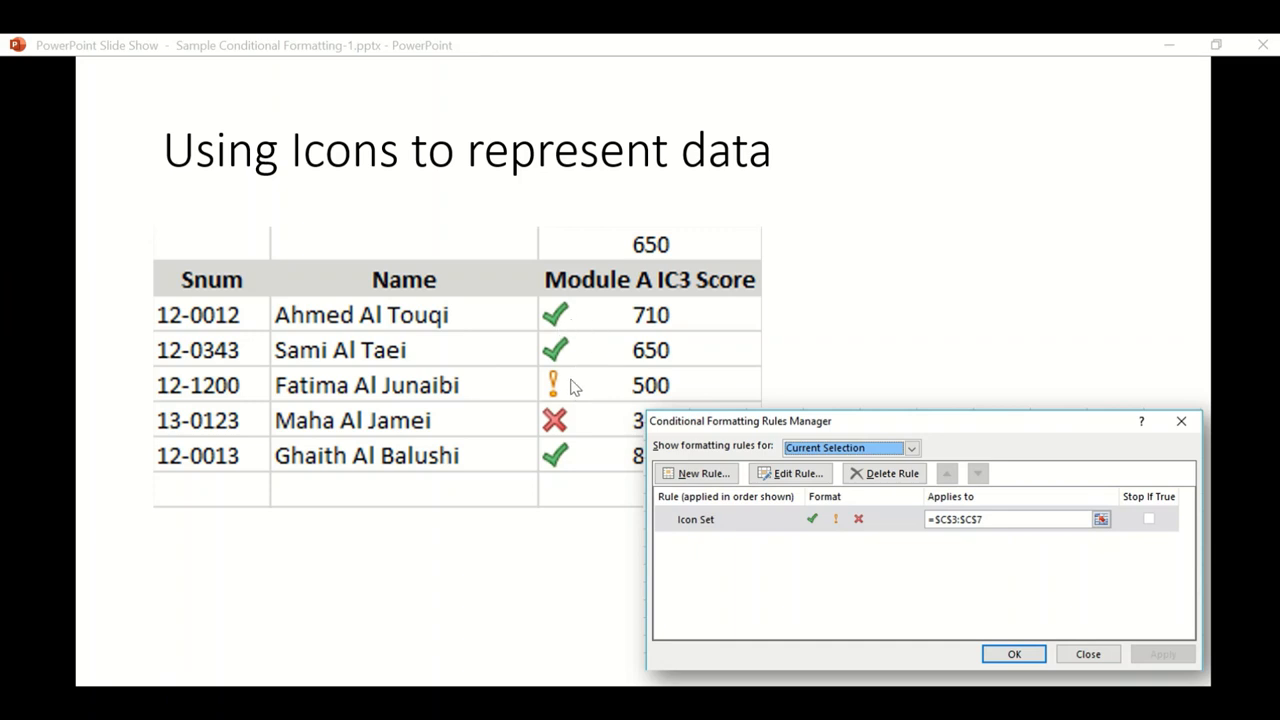
pyautogui.moveTo(588, 270)
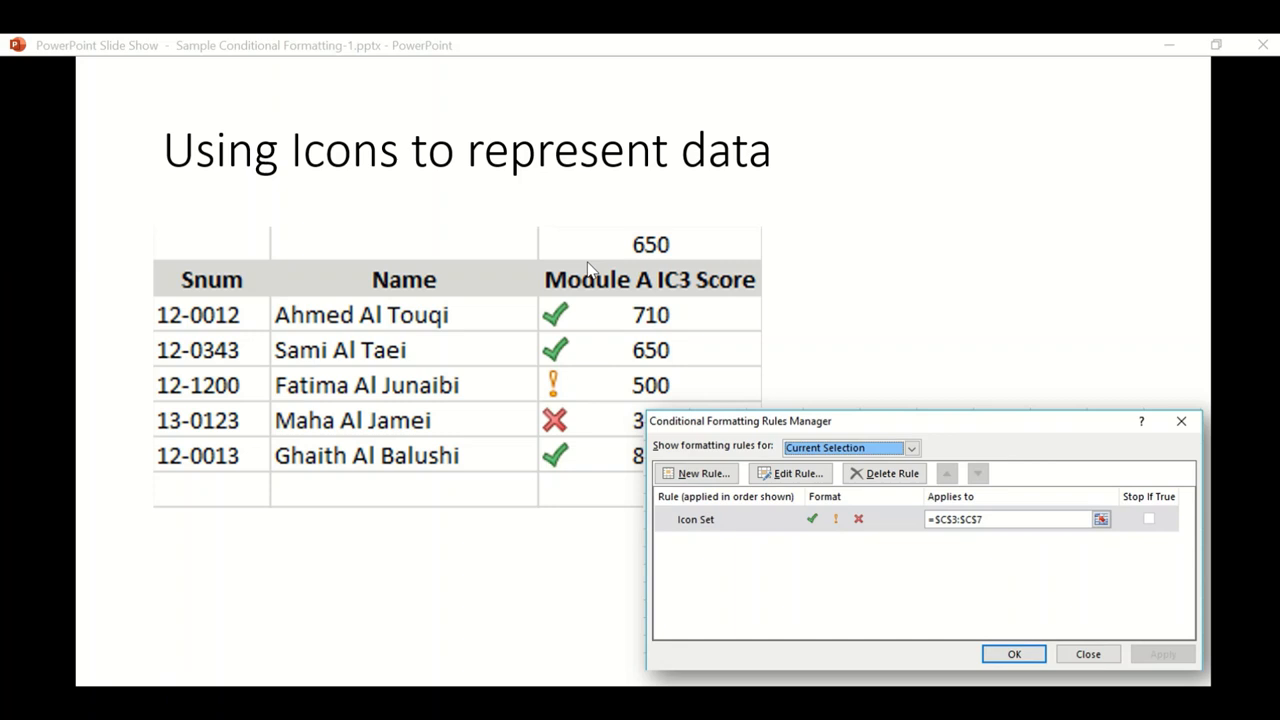
pyautogui.moveTo(572, 418)
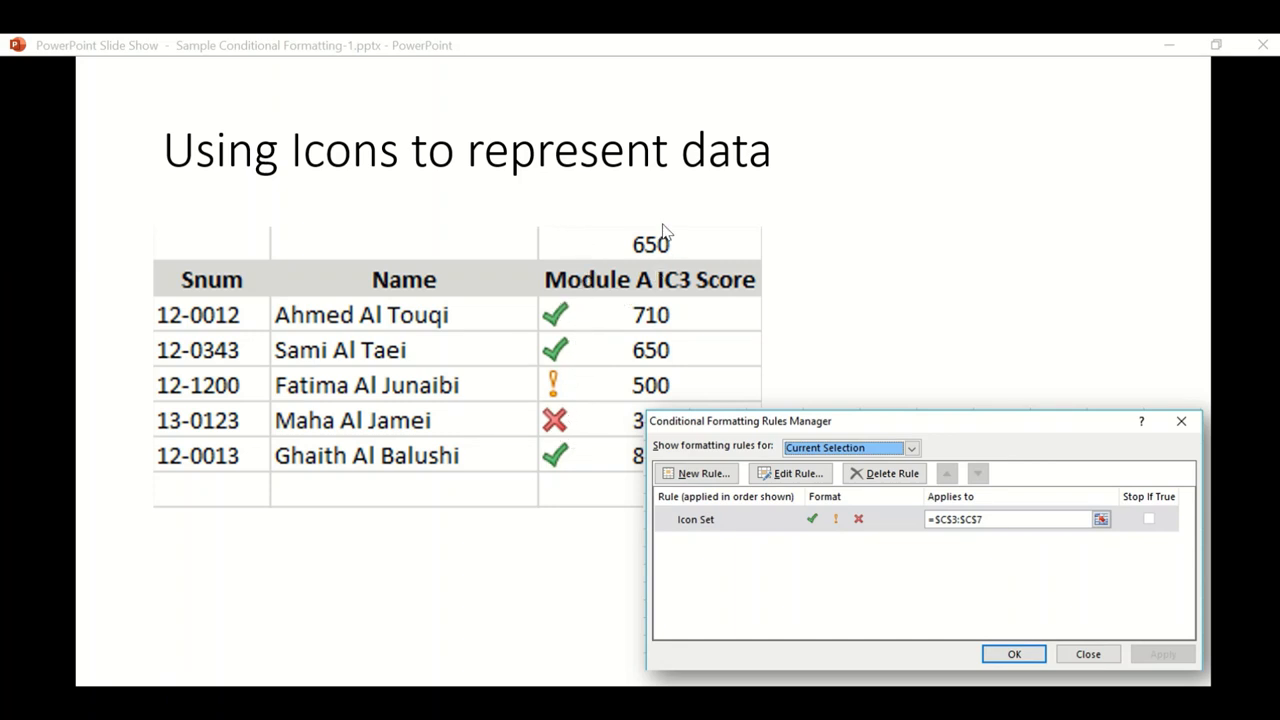
pyautogui.moveTo(620, 298)
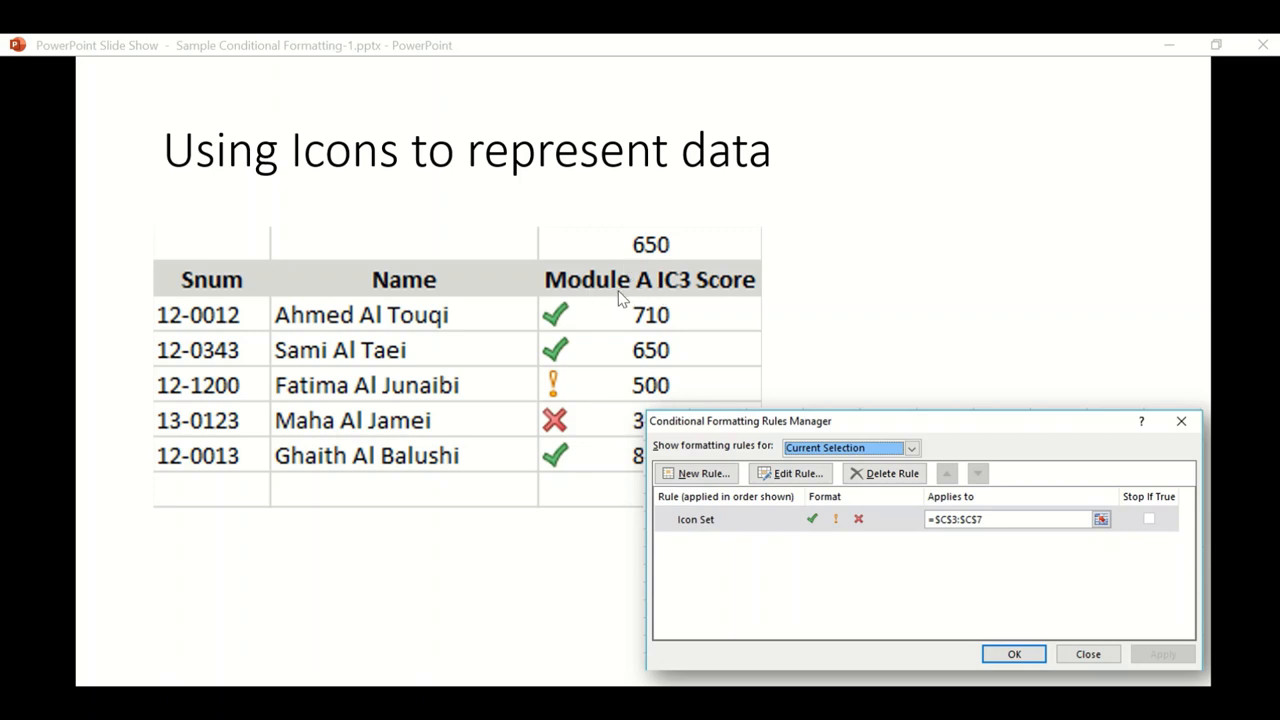
pyautogui.moveTo(664, 244)
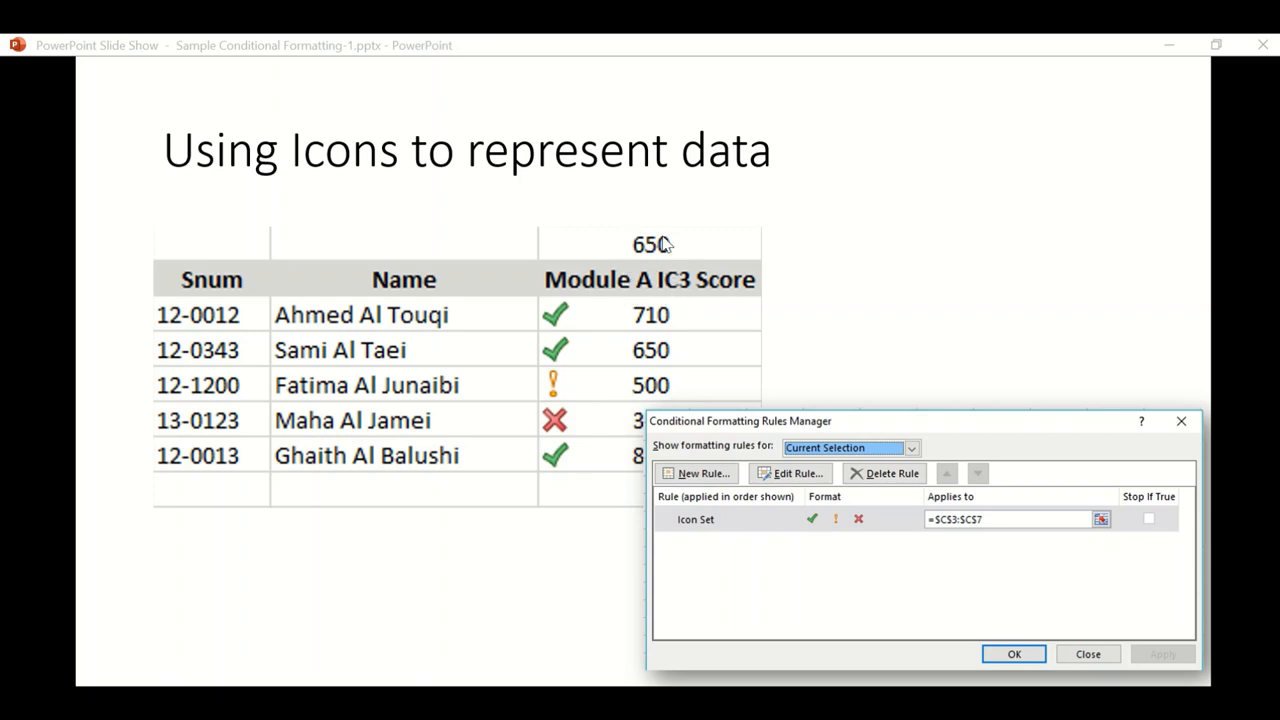
pyautogui.moveTo(818, 432)
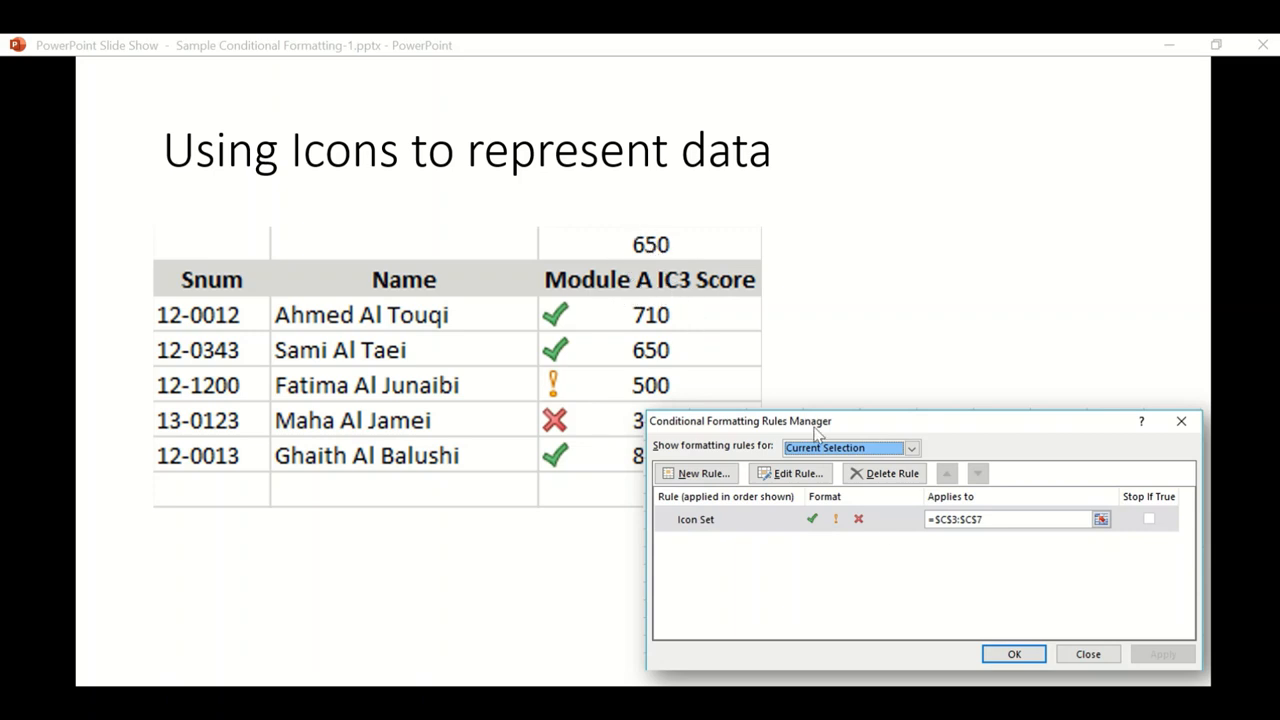
pyautogui.moveTo(850, 536)
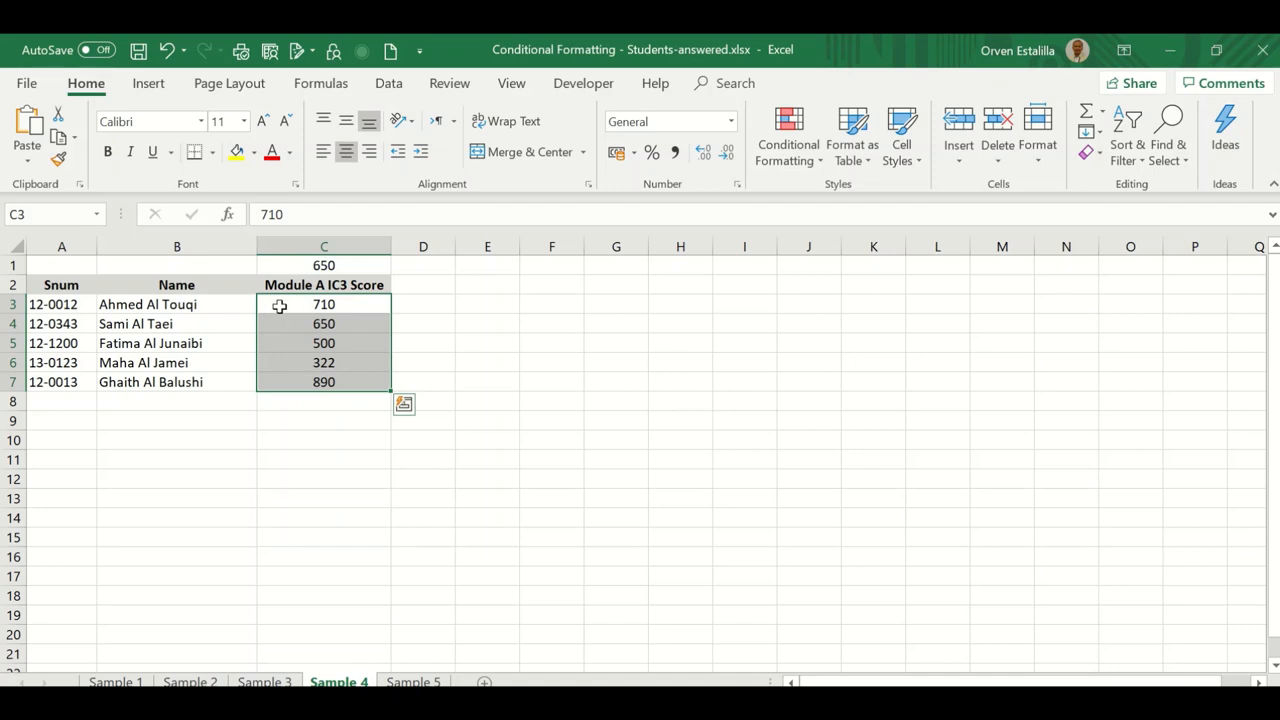
pyautogui.moveTo(280, 304)
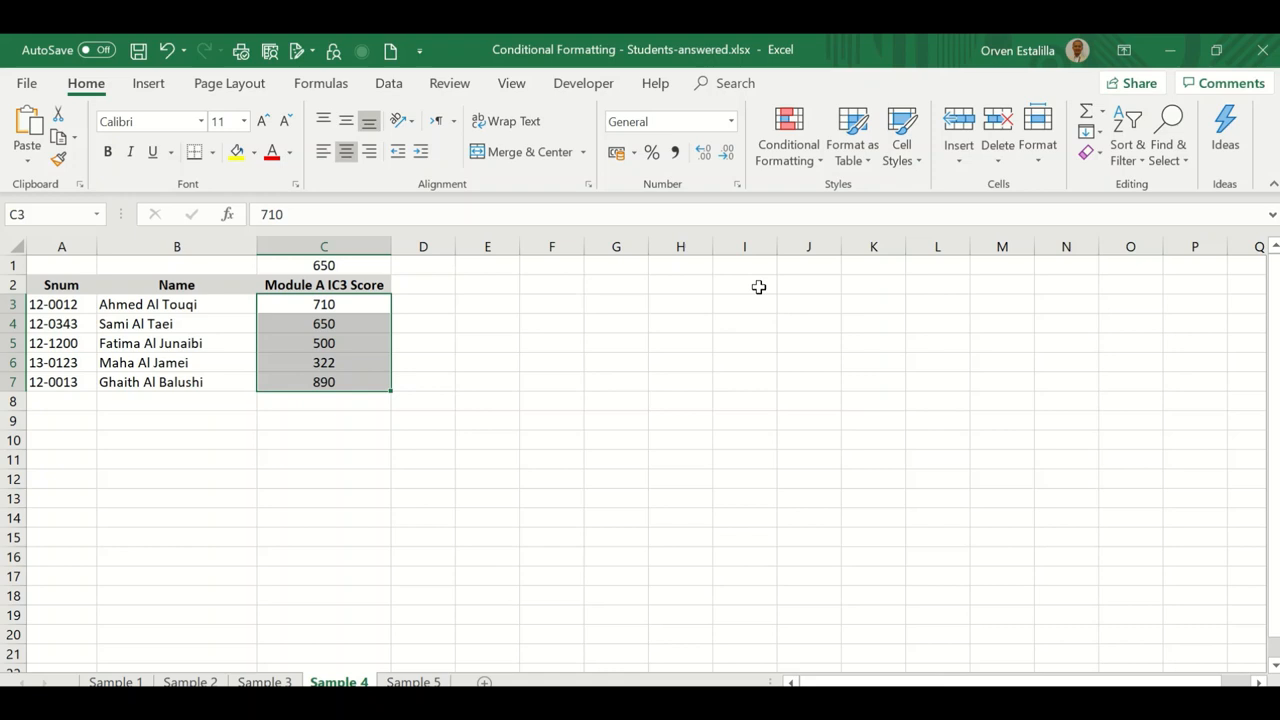
# Apply the 3 Symbols (Circled) icon set to the Module A IC3 scores
pyautogui.click(788, 136)
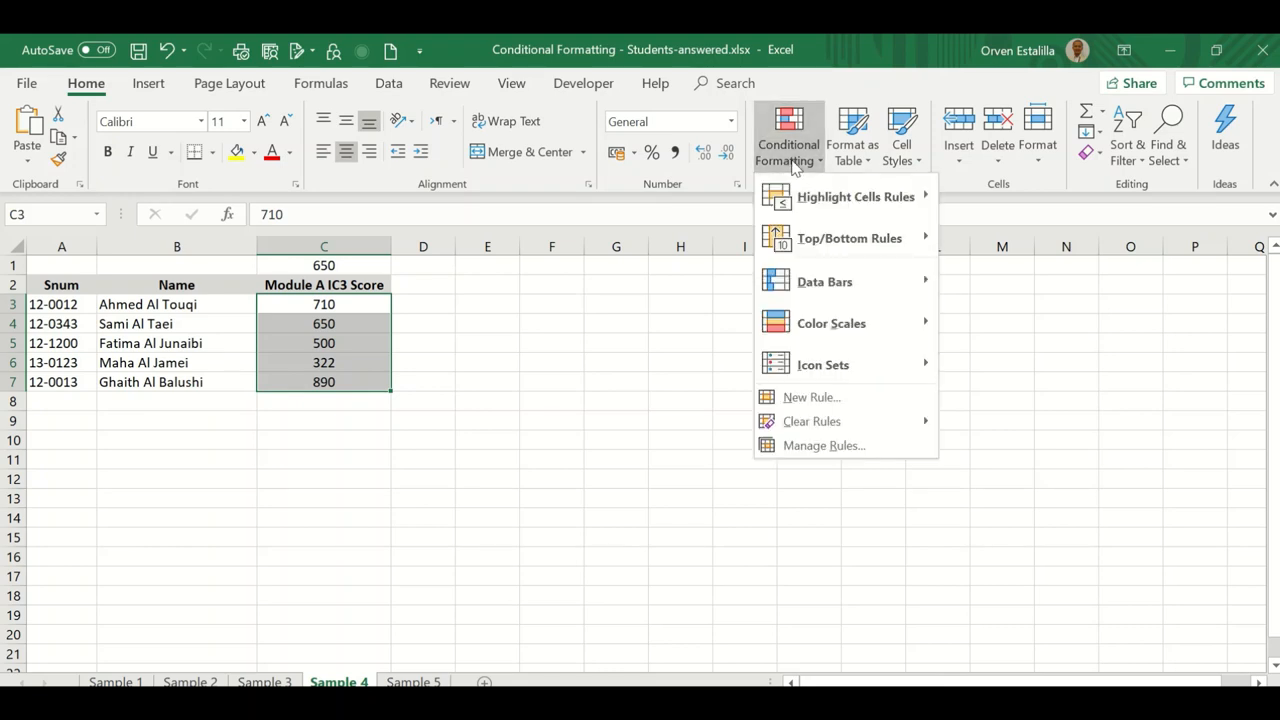
pyautogui.moveTo(824, 364)
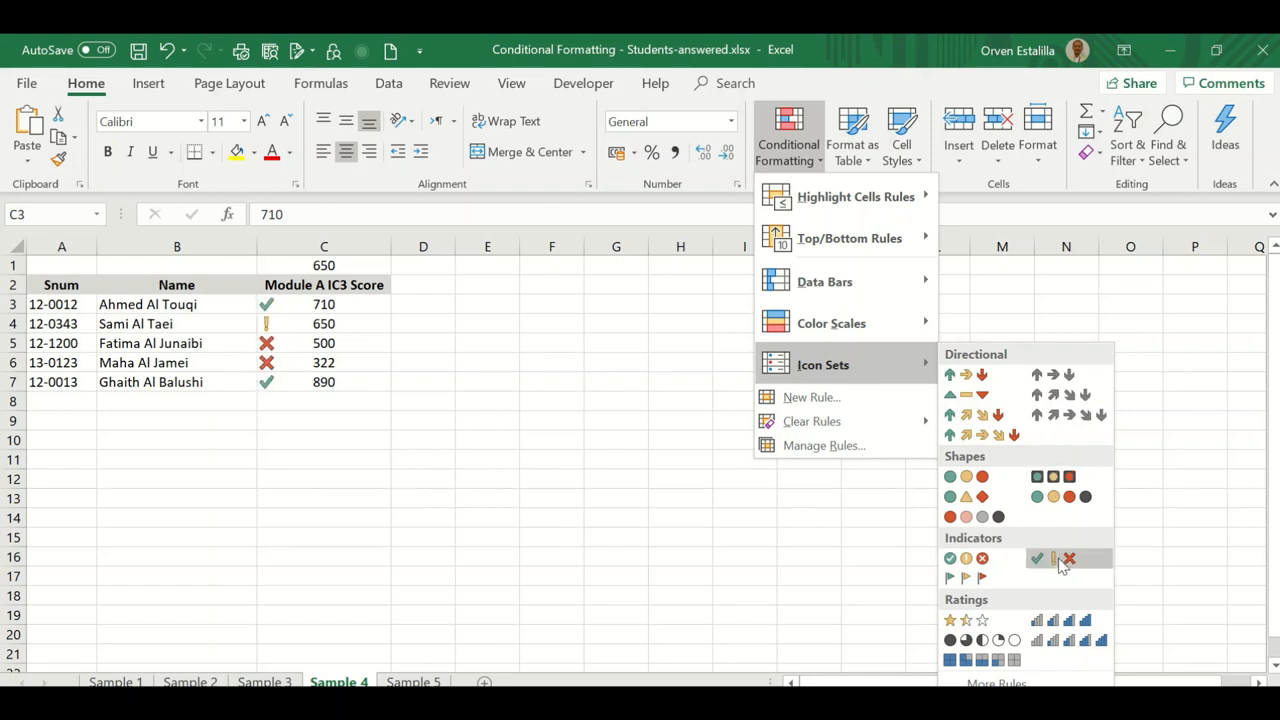
pyautogui.moveTo(1036, 558)
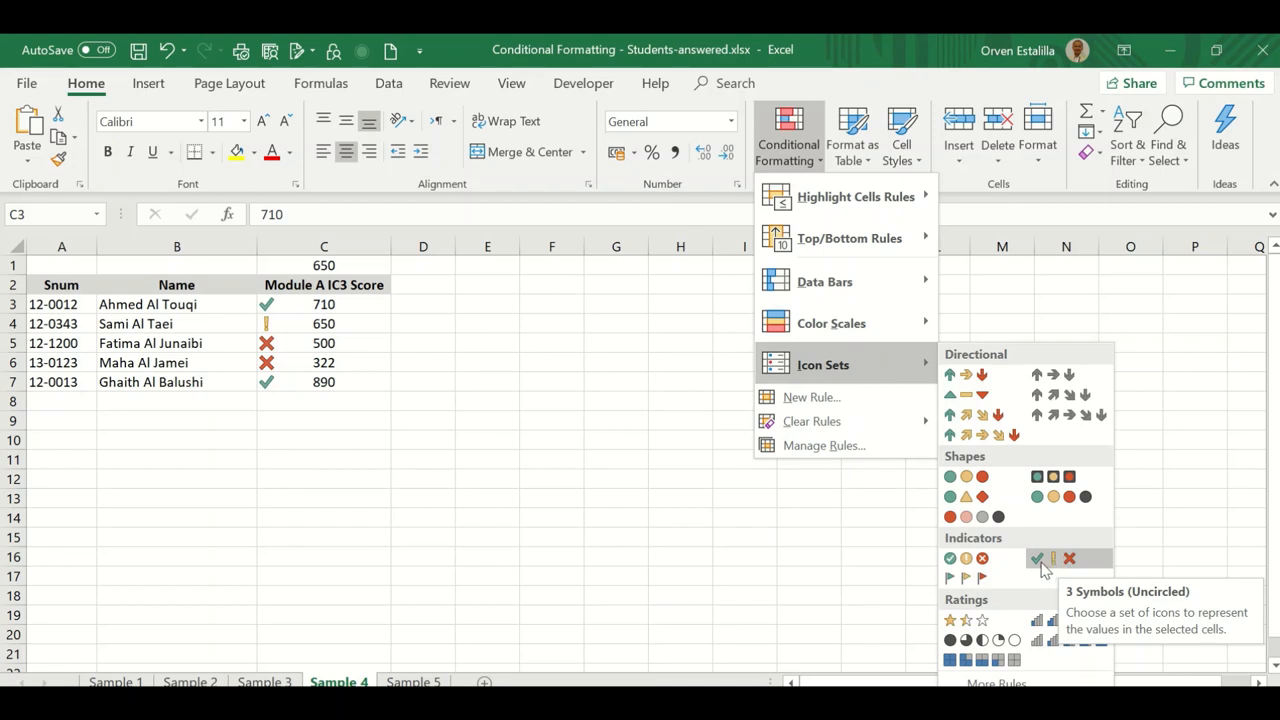
pyautogui.moveTo(1044, 562)
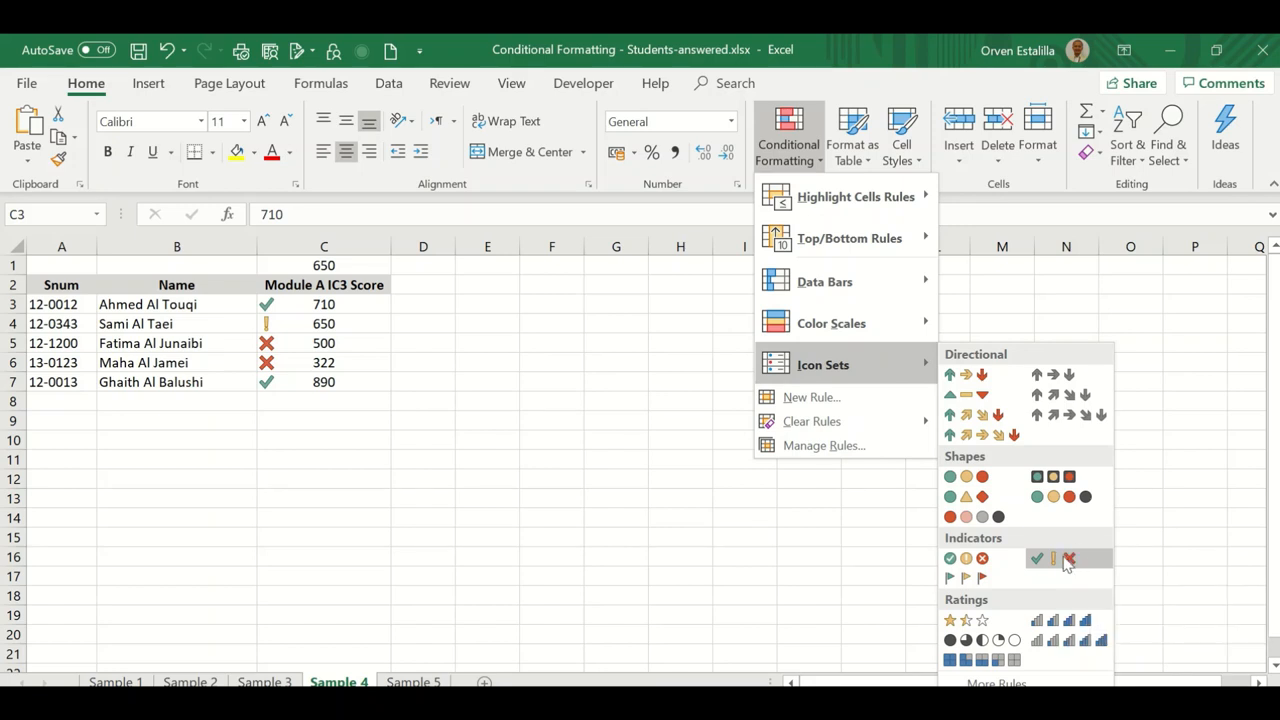
pyautogui.moveTo(1052, 558)
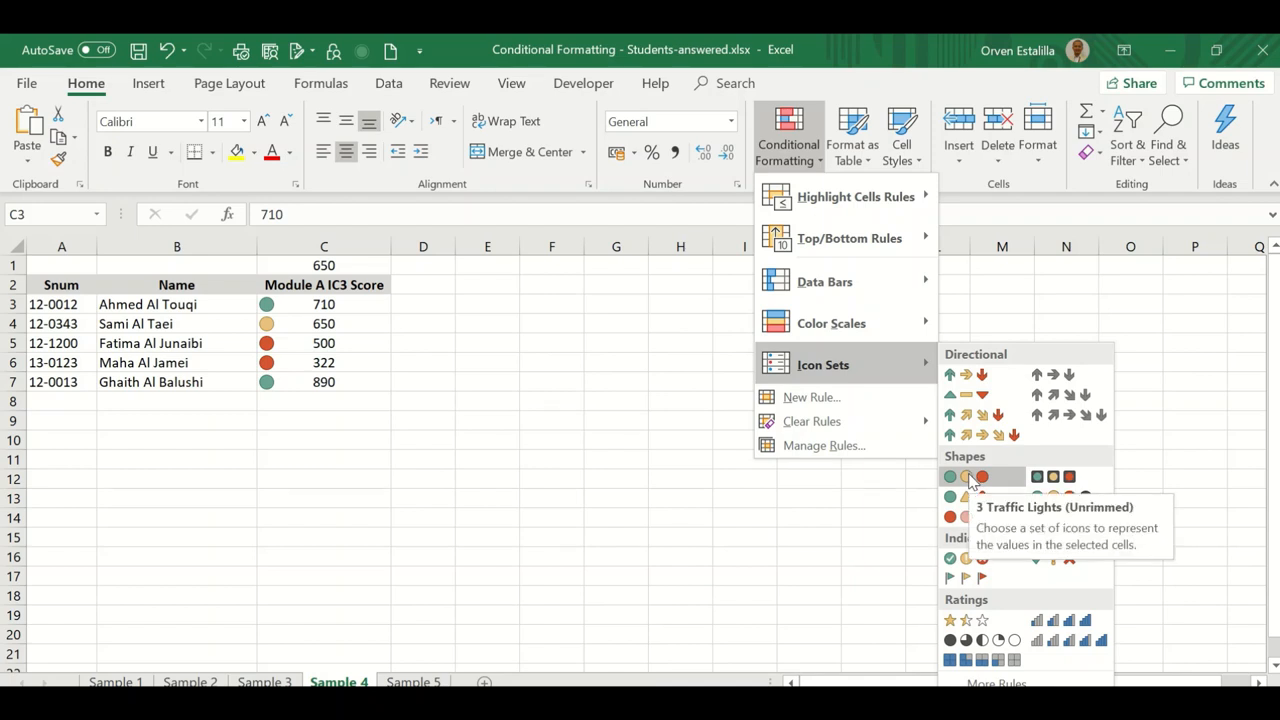
pyautogui.moveTo(1022, 462)
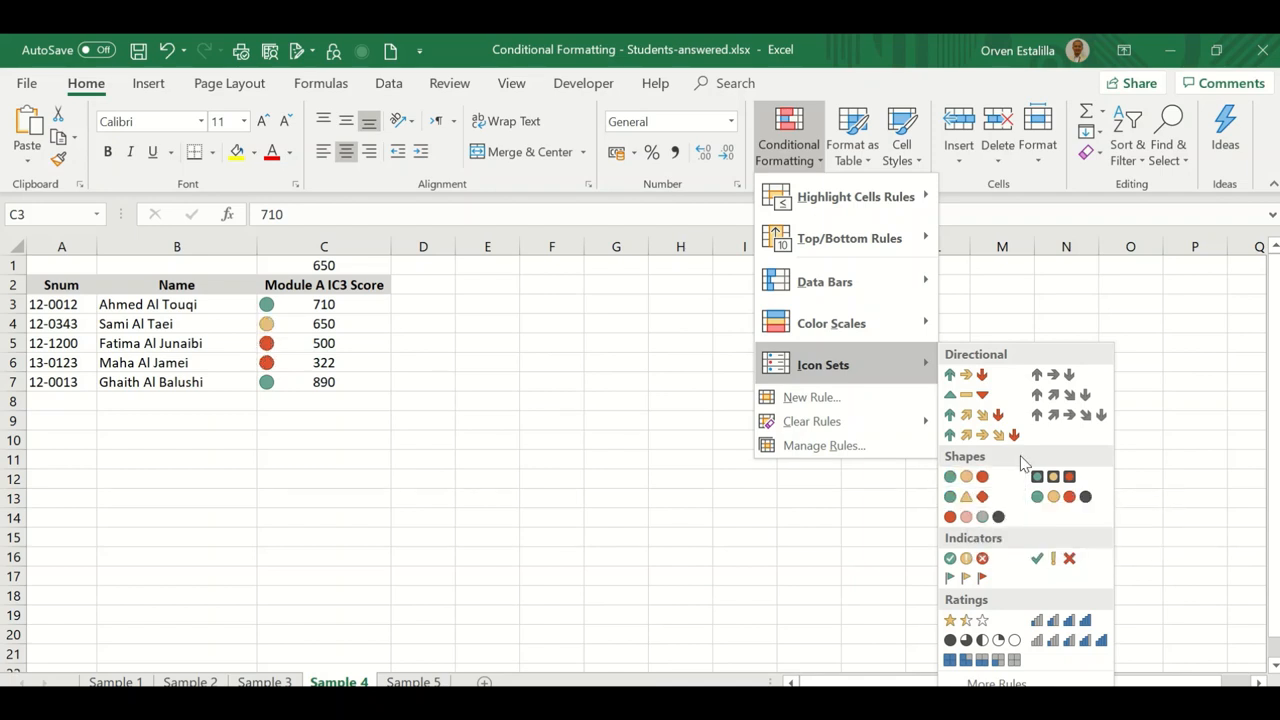
pyautogui.moveTo(964, 476)
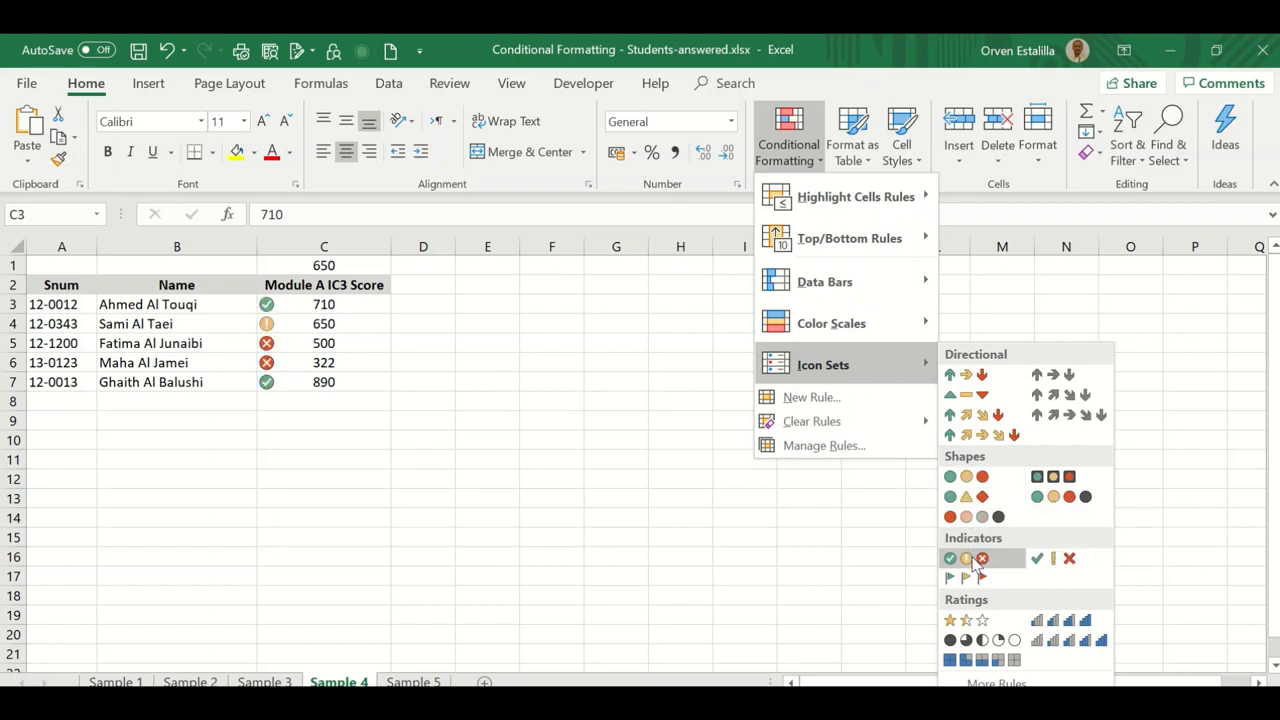
pyautogui.moveTo(1040, 558)
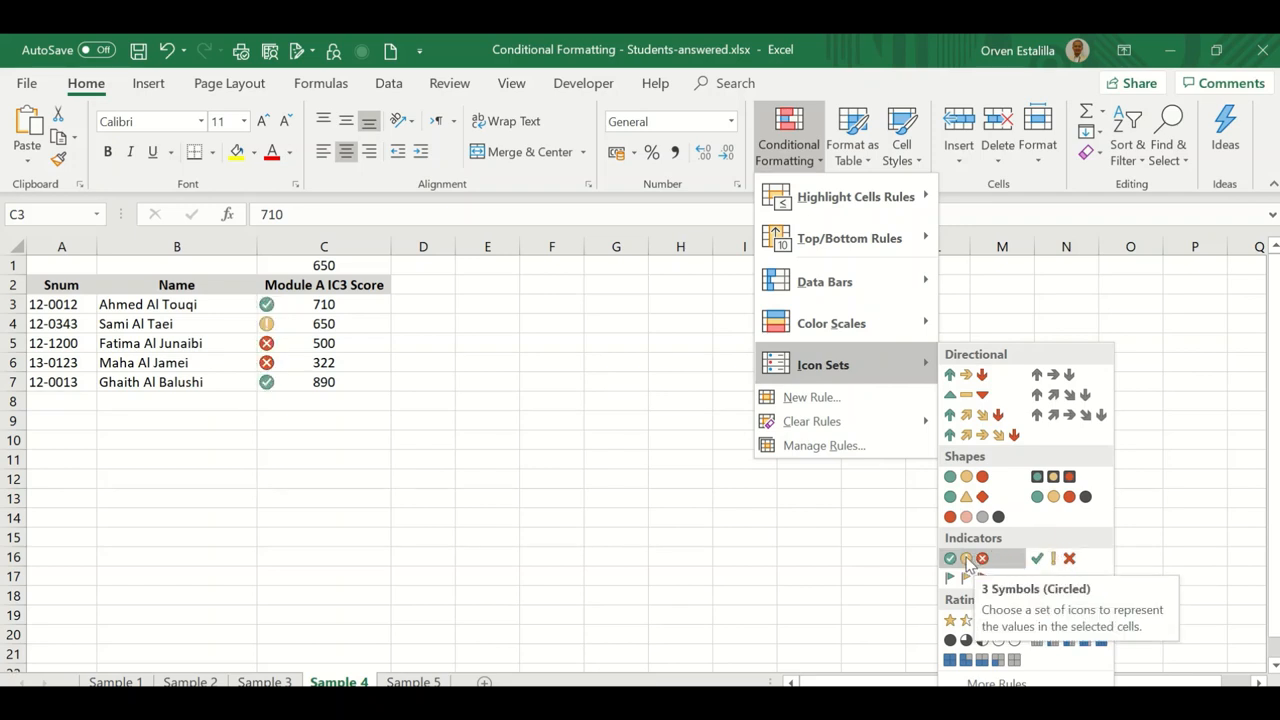
pyautogui.click(964, 558)
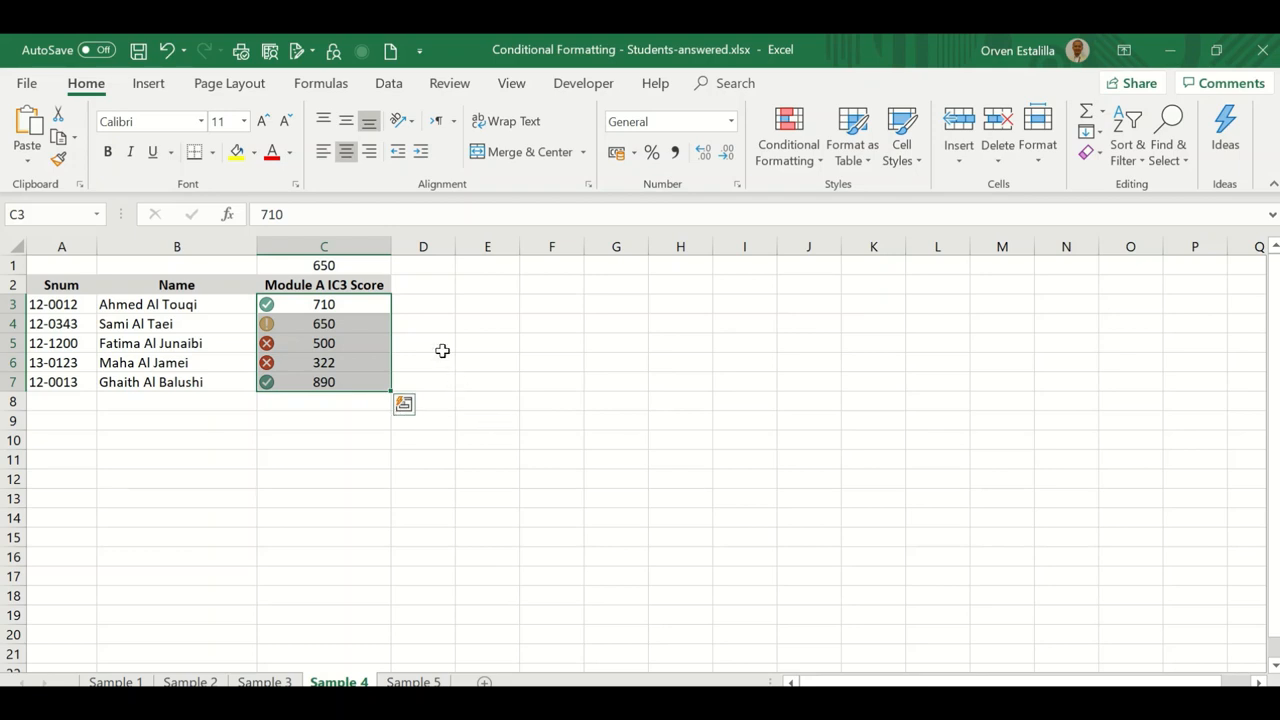
pyautogui.moveTo(296, 304)
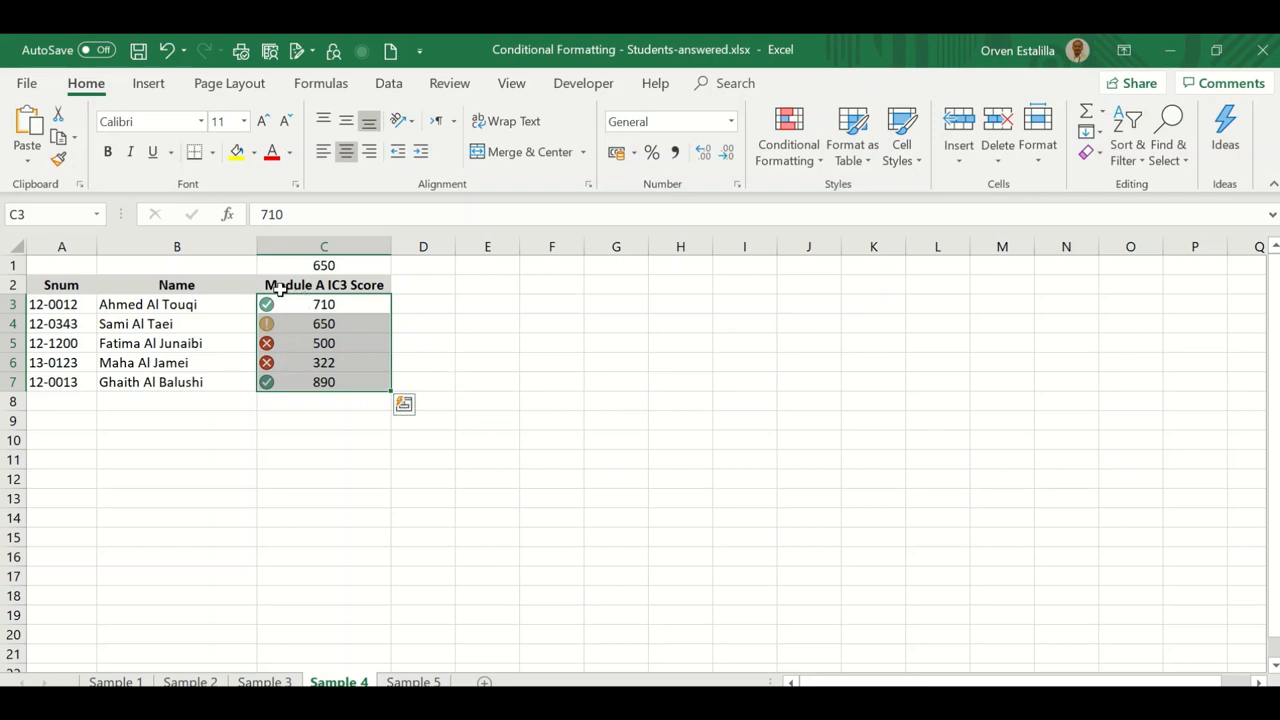
pyautogui.moveTo(304, 304)
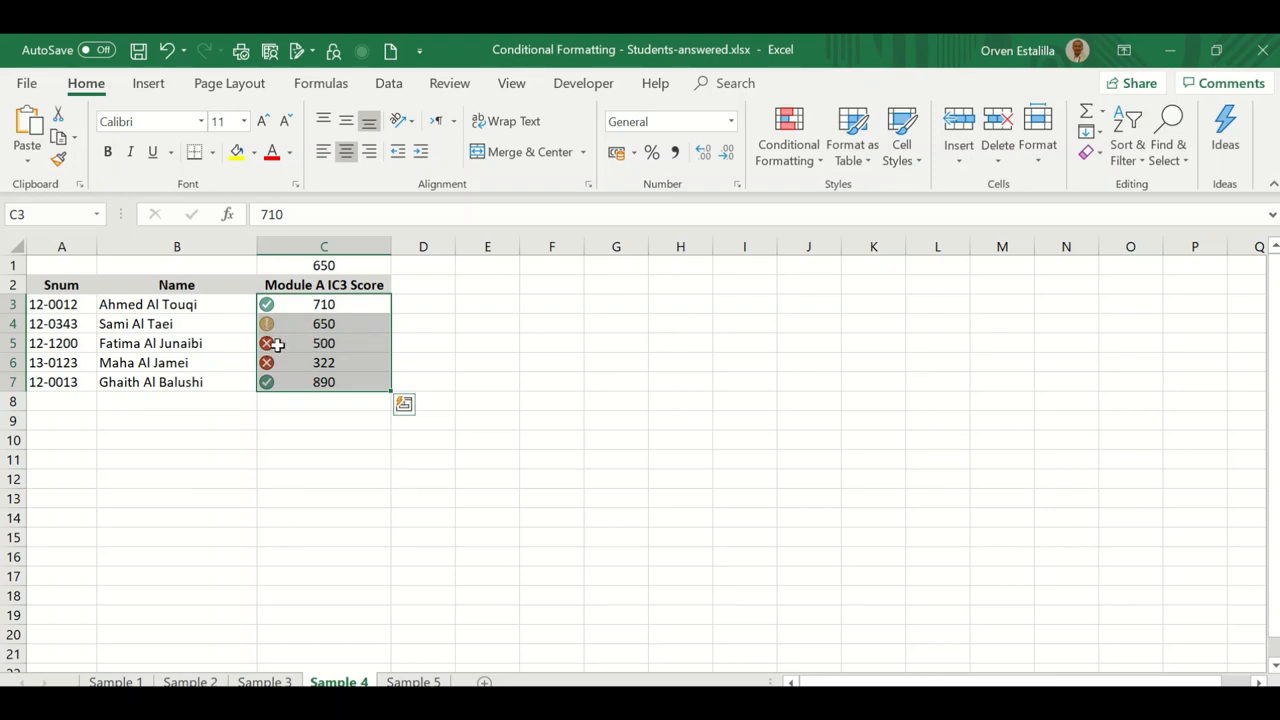
pyautogui.moveTo(298, 350)
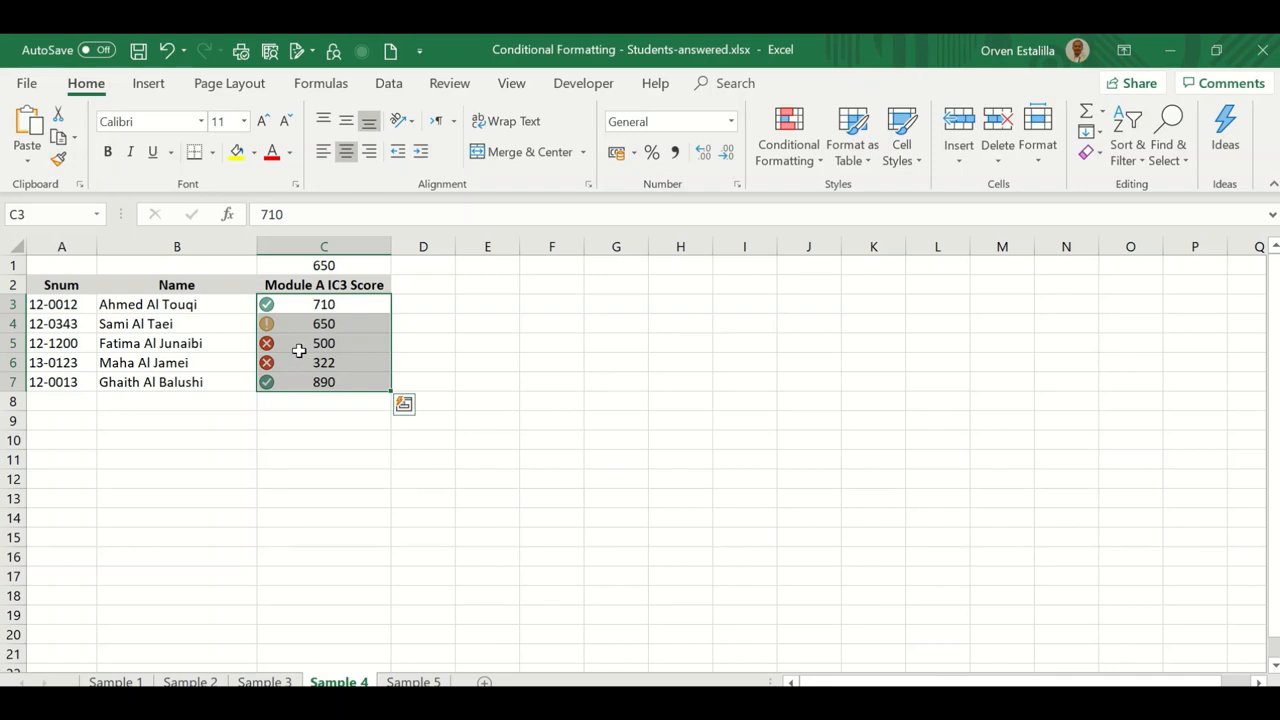
pyautogui.moveTo(294, 362)
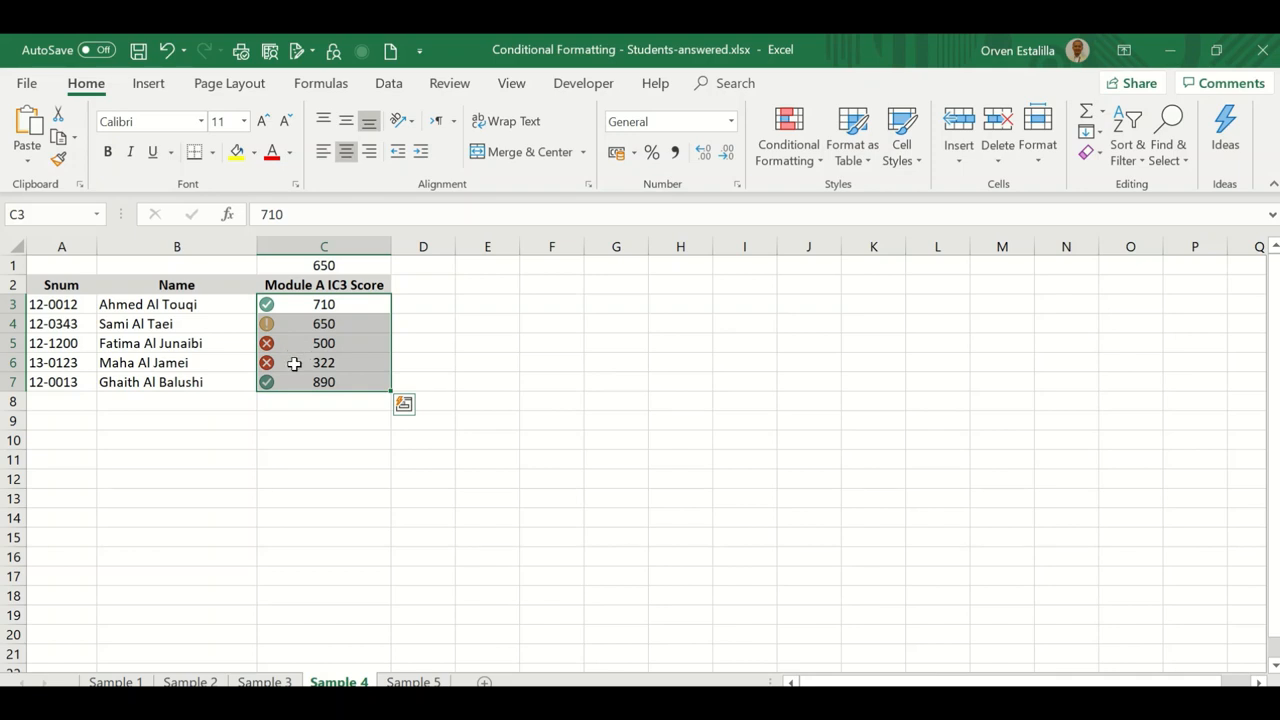
pyautogui.moveTo(788, 136)
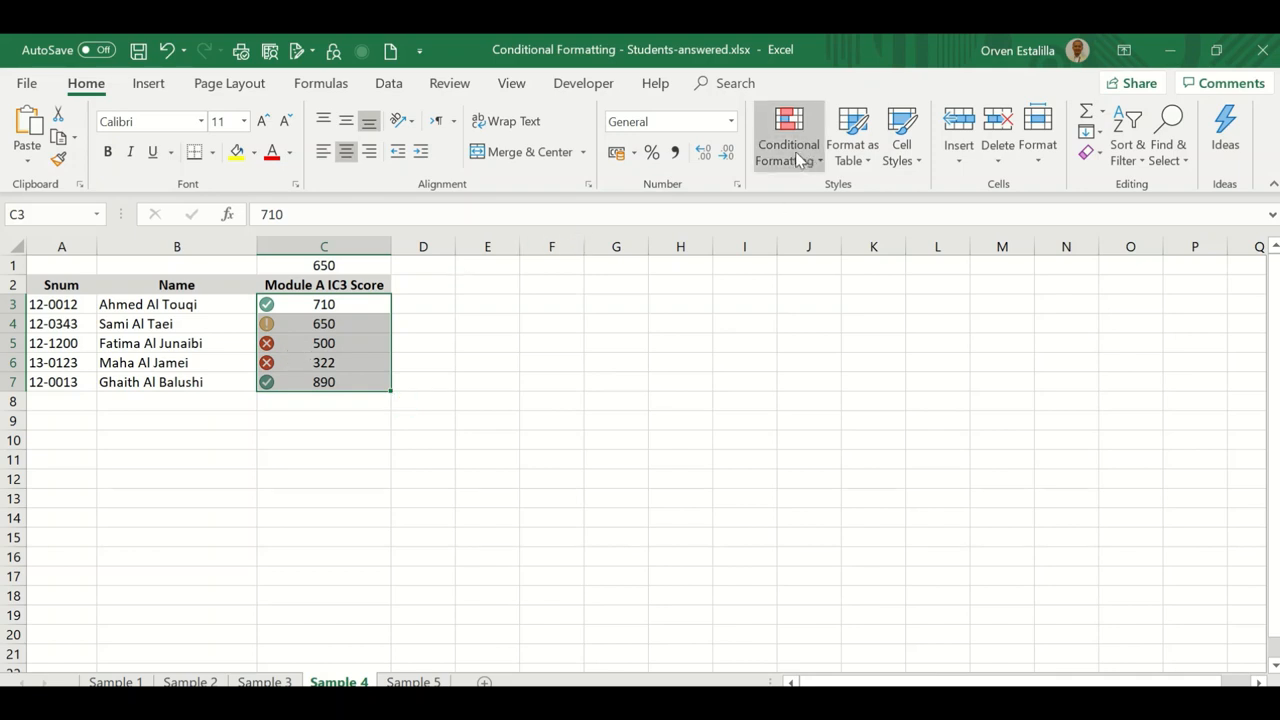
pyautogui.moveTo(788, 136)
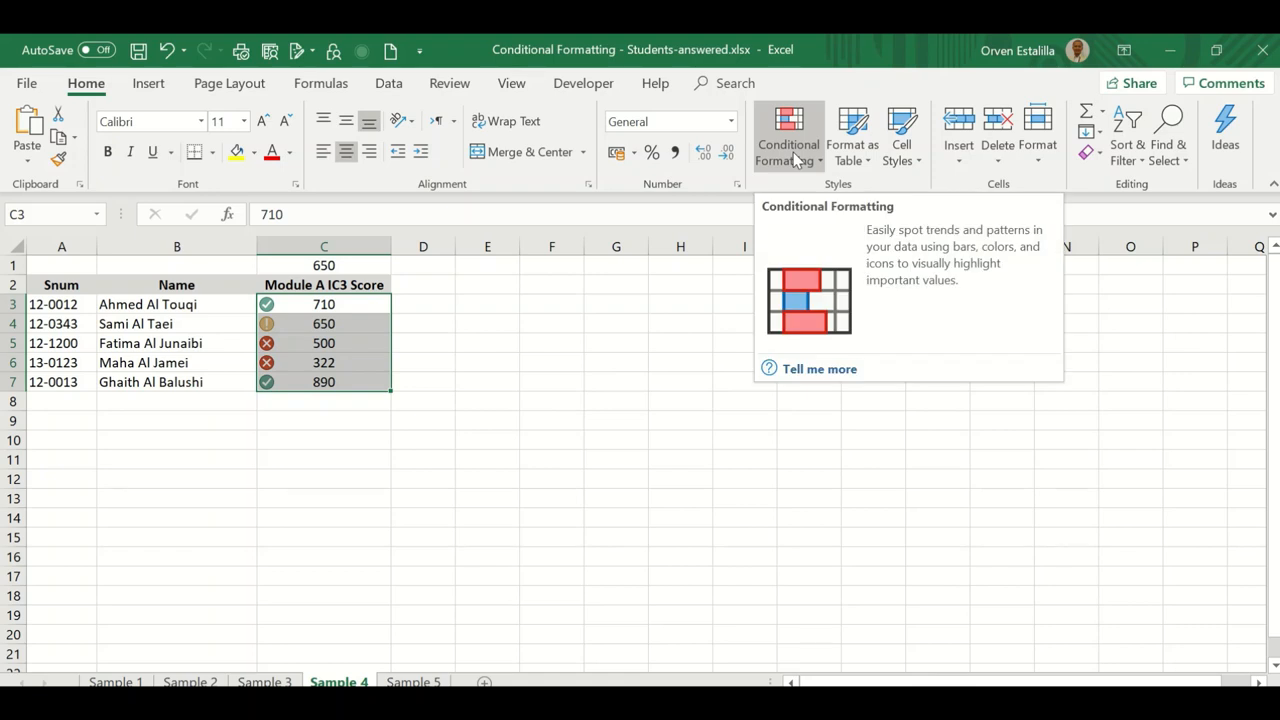
# Open Manage Rules to list the icon set rule on the score cells
pyautogui.click(788, 136)
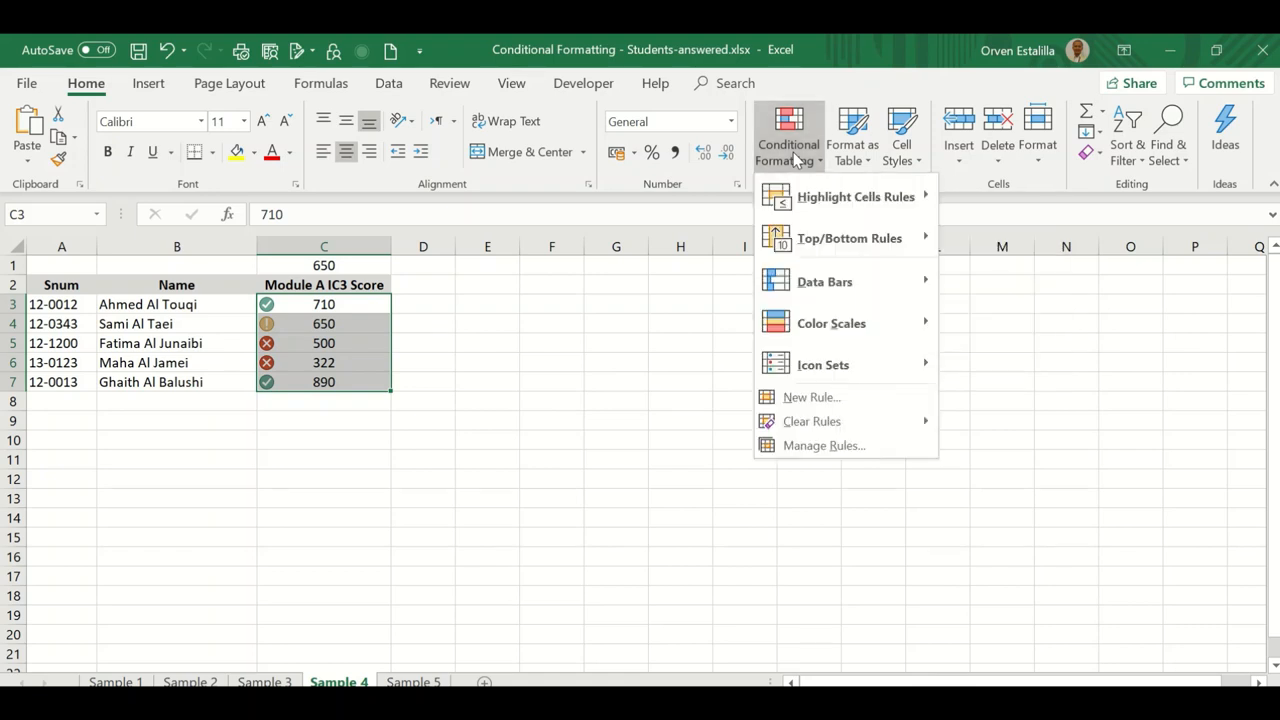
pyautogui.moveTo(824, 444)
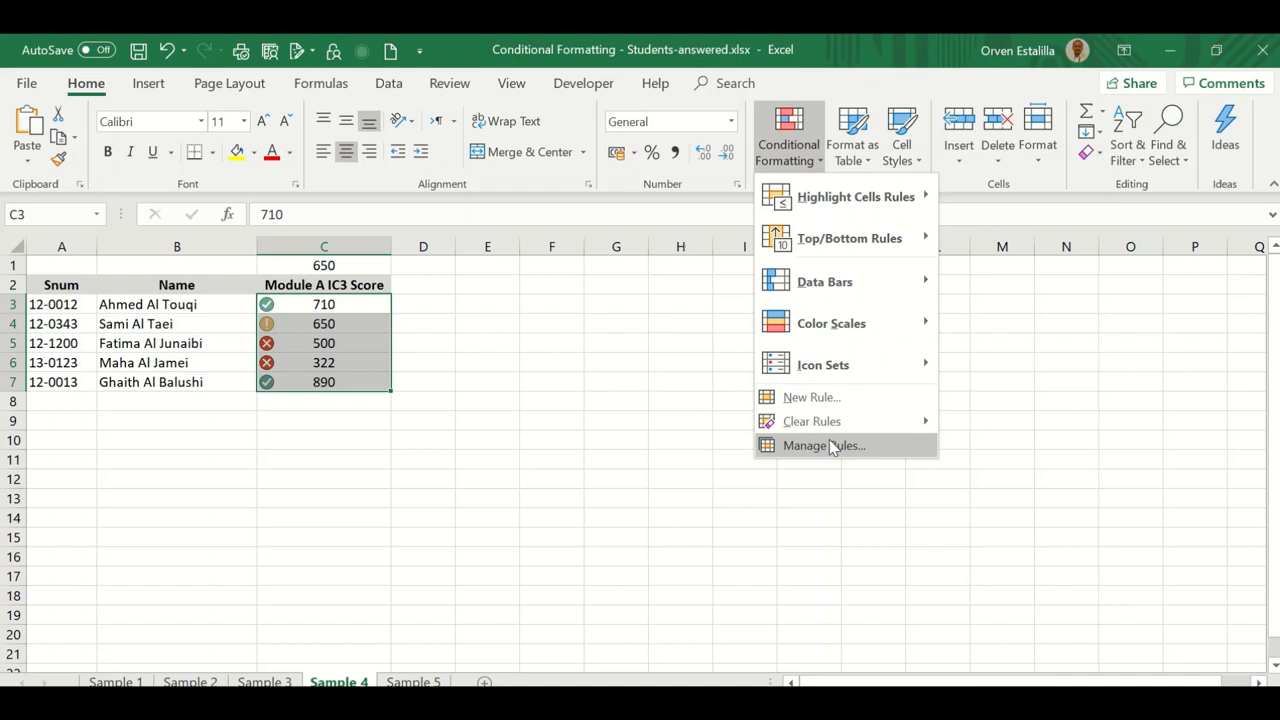
pyautogui.click(824, 444)
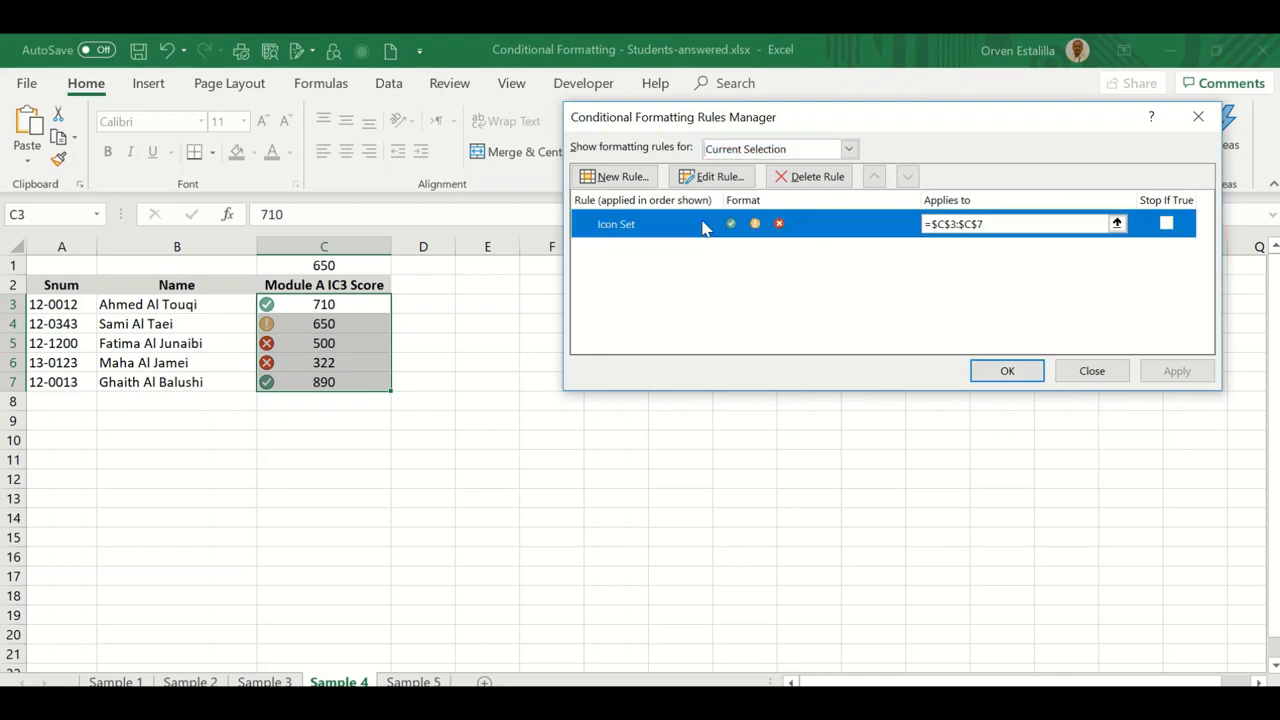
# Edit the icon set rule so the green check uses a Number threshold of 650
pyautogui.click(712, 176)
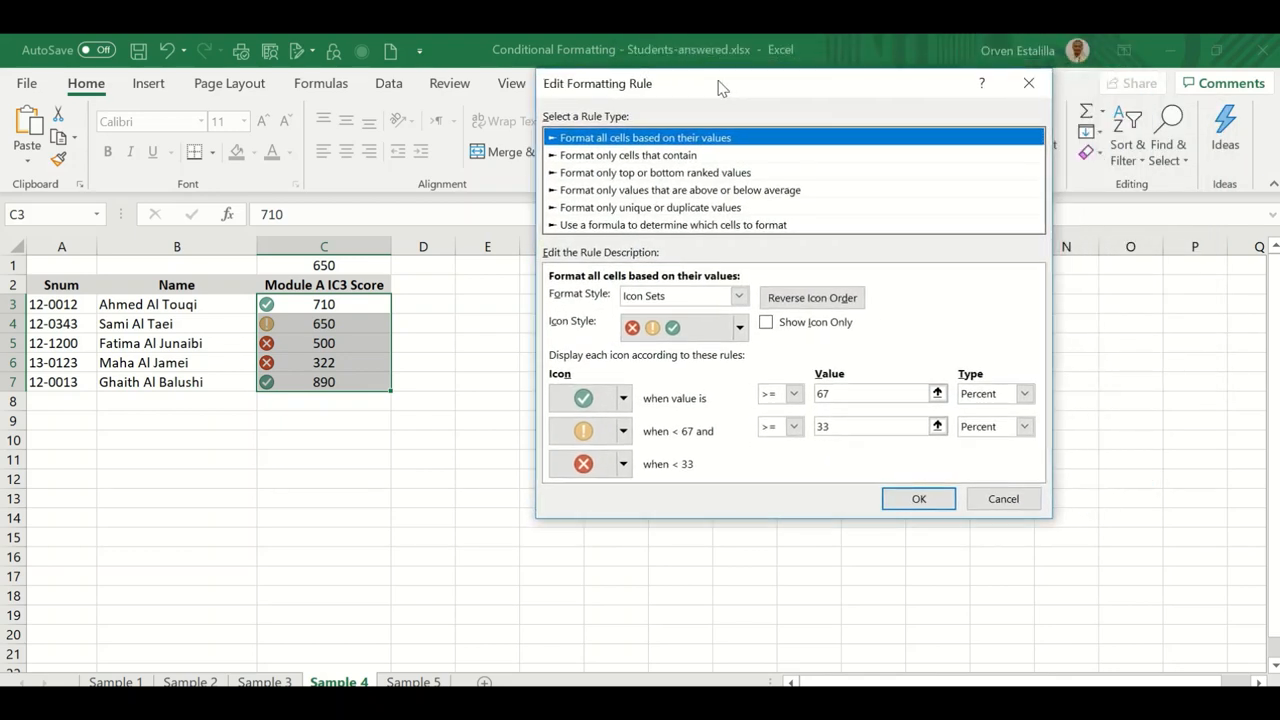
pyautogui.moveTo(690, 430)
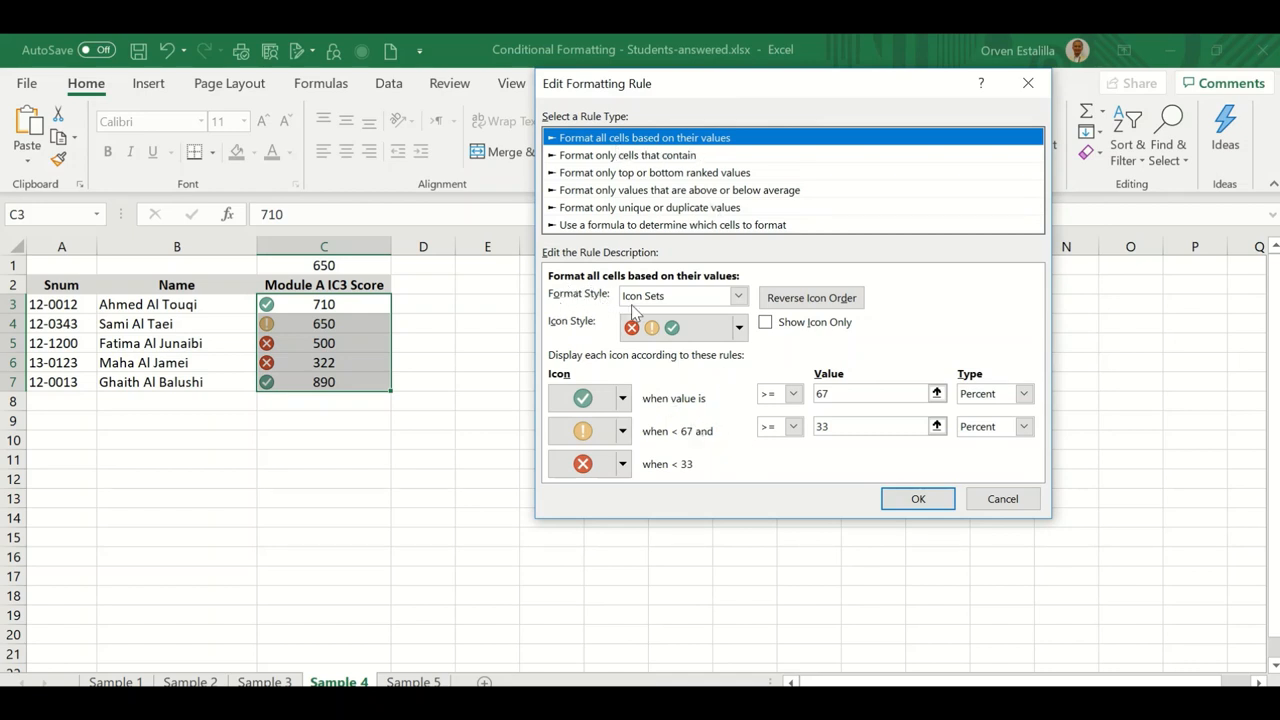
pyautogui.click(680, 328)
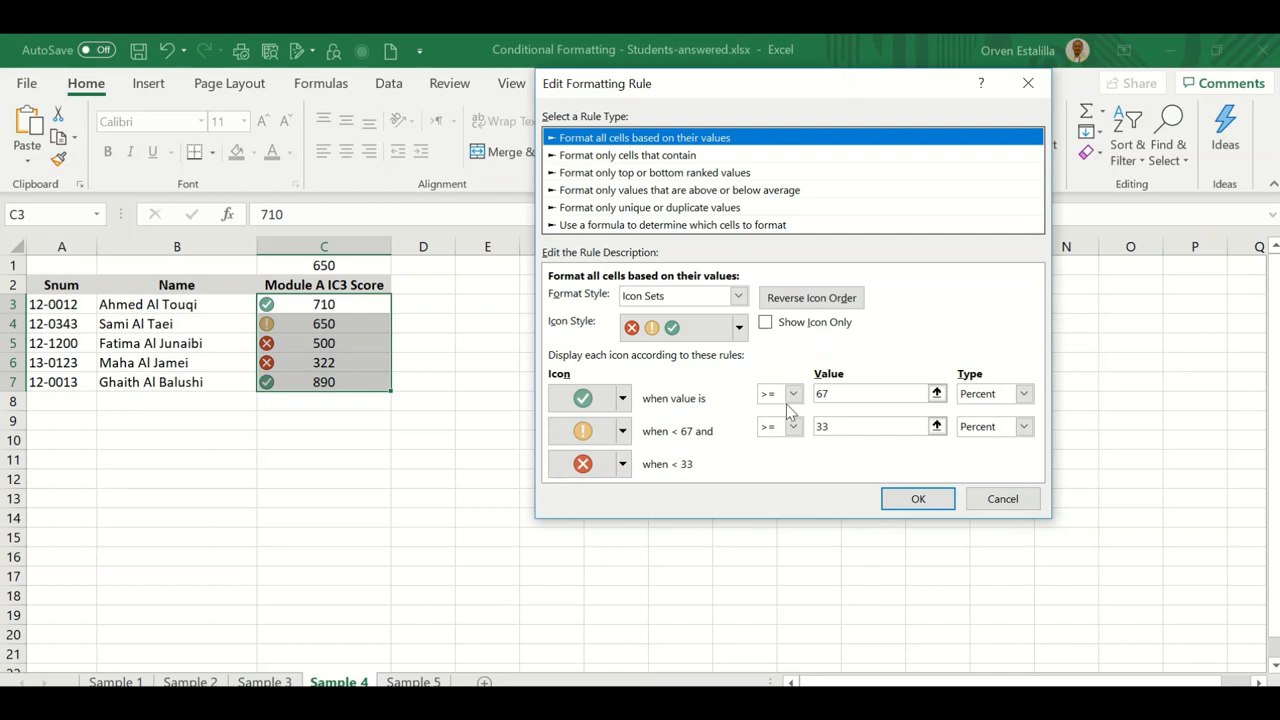
pyautogui.moveTo(840, 410)
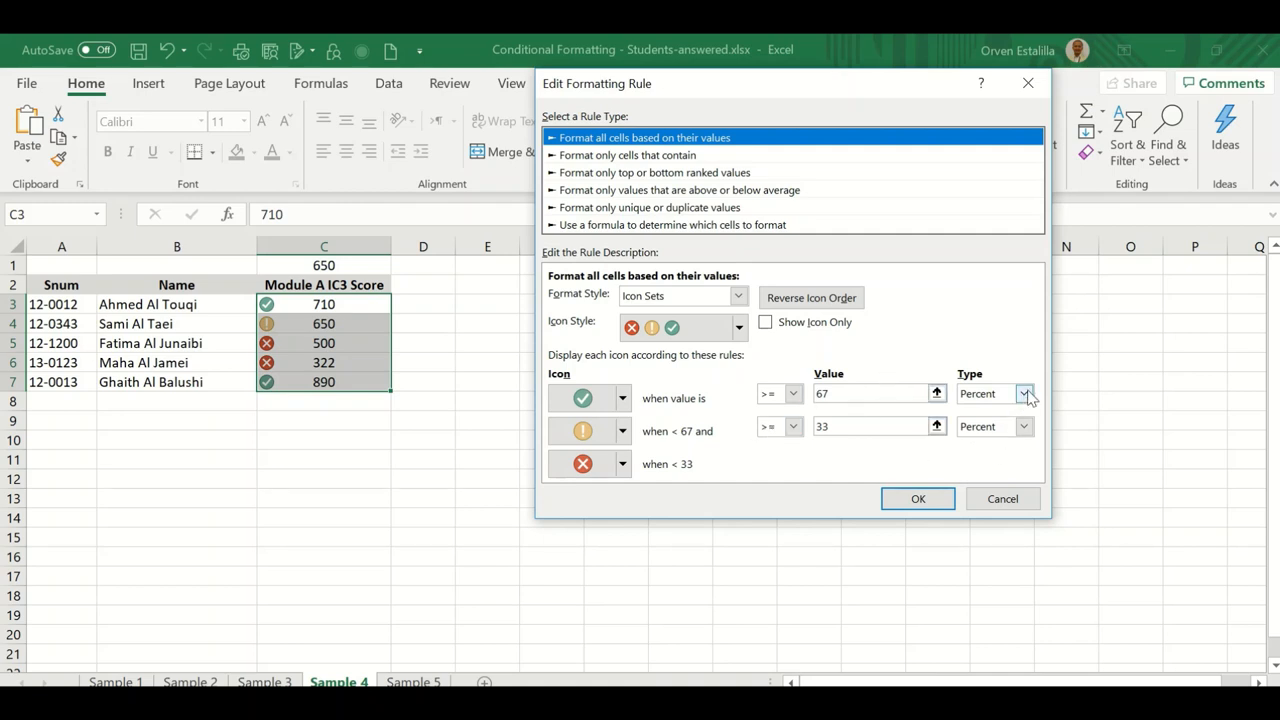
pyautogui.click(1024, 392)
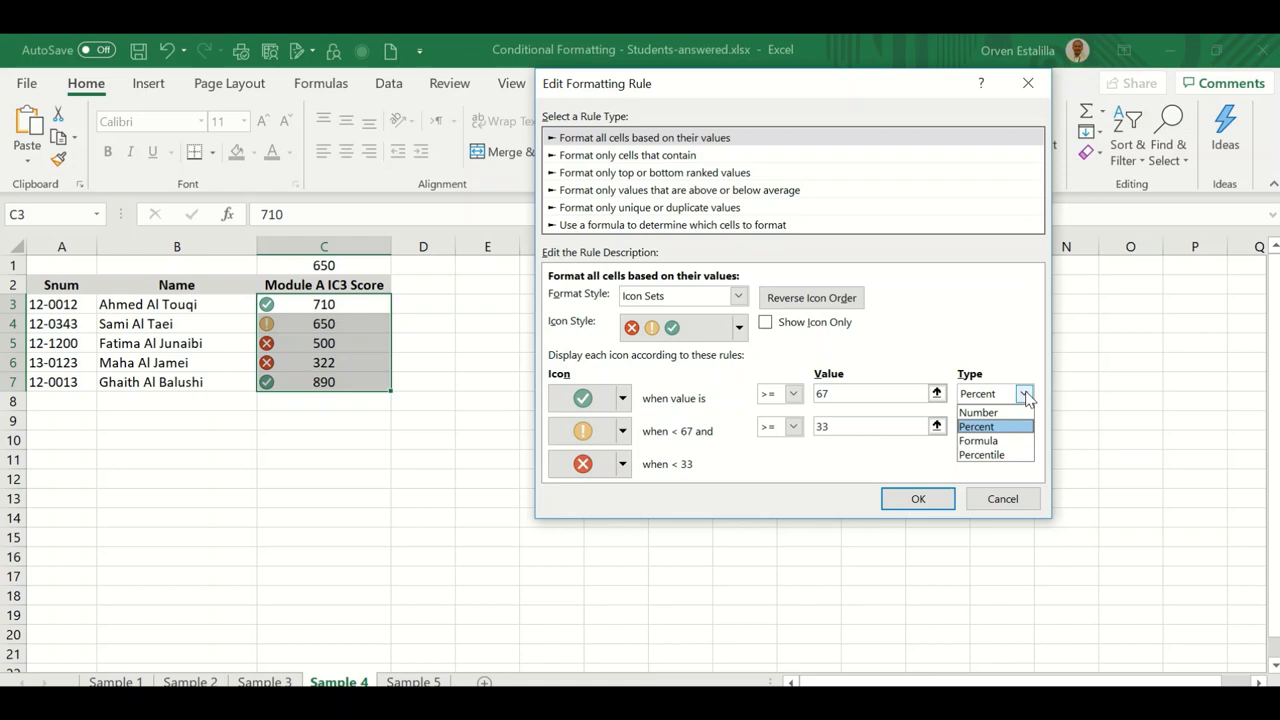
pyautogui.click(976, 412)
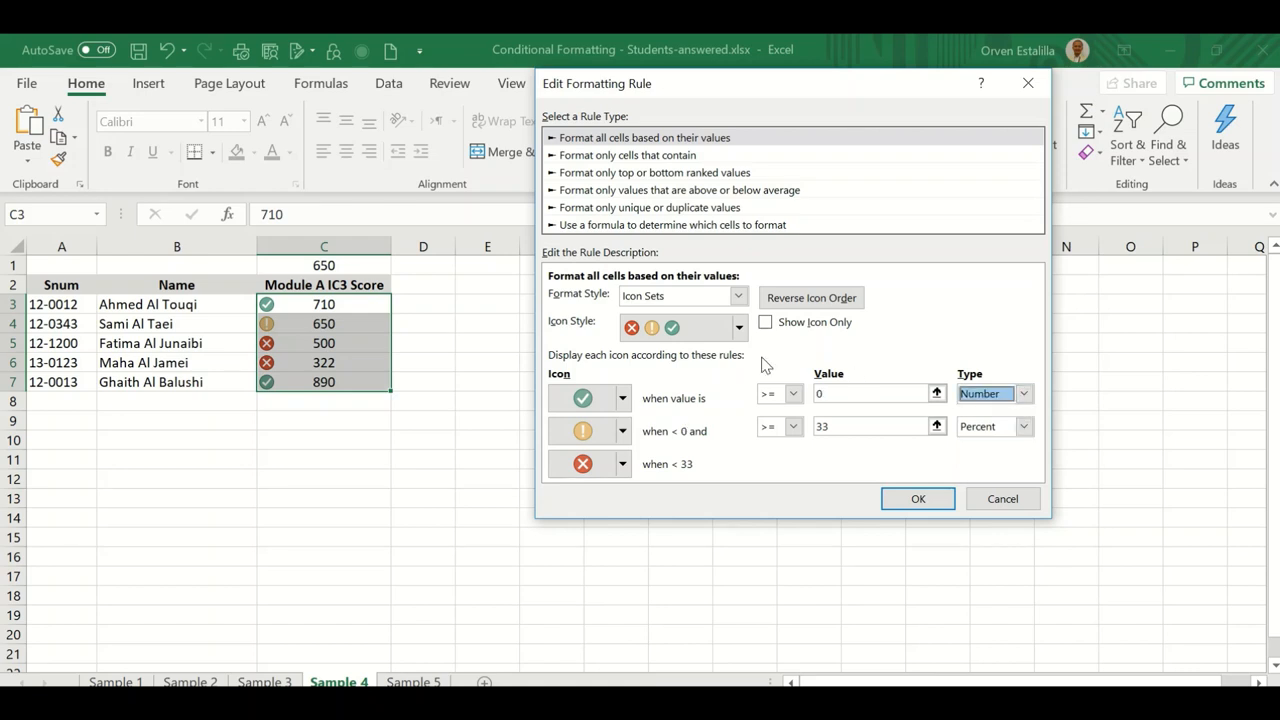
pyautogui.moveTo(754, 432)
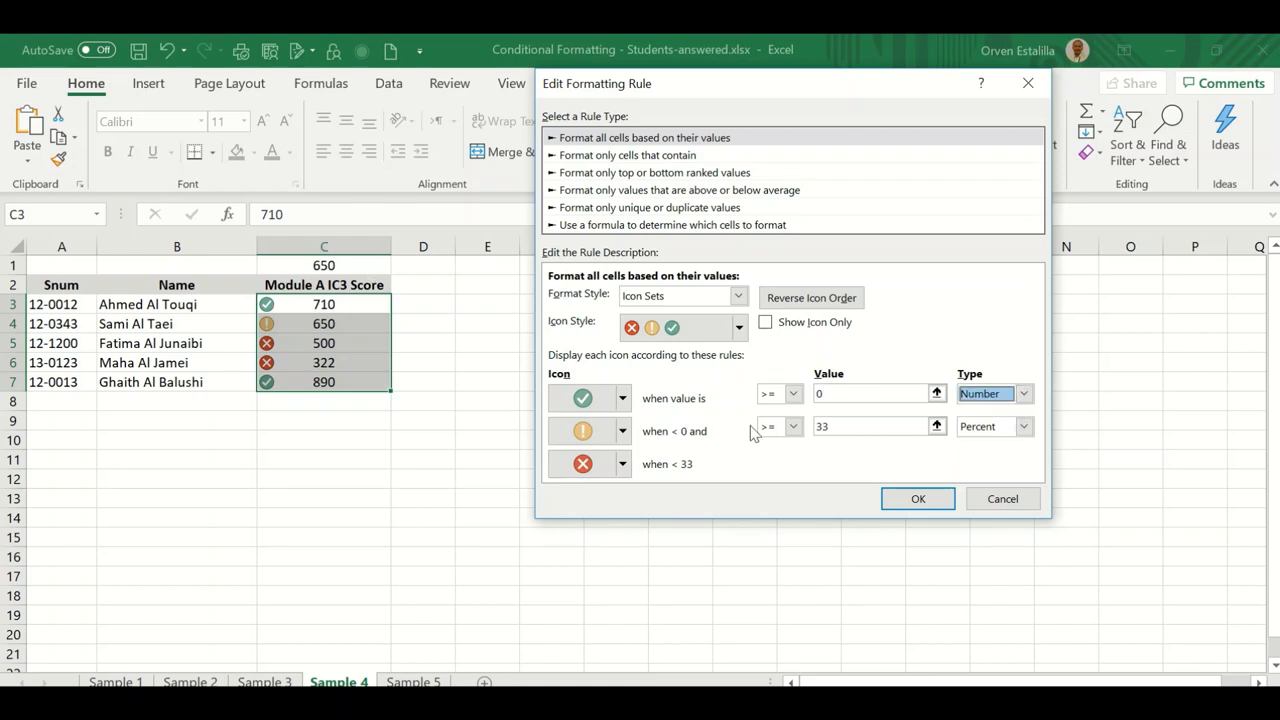
pyautogui.click(870, 392)
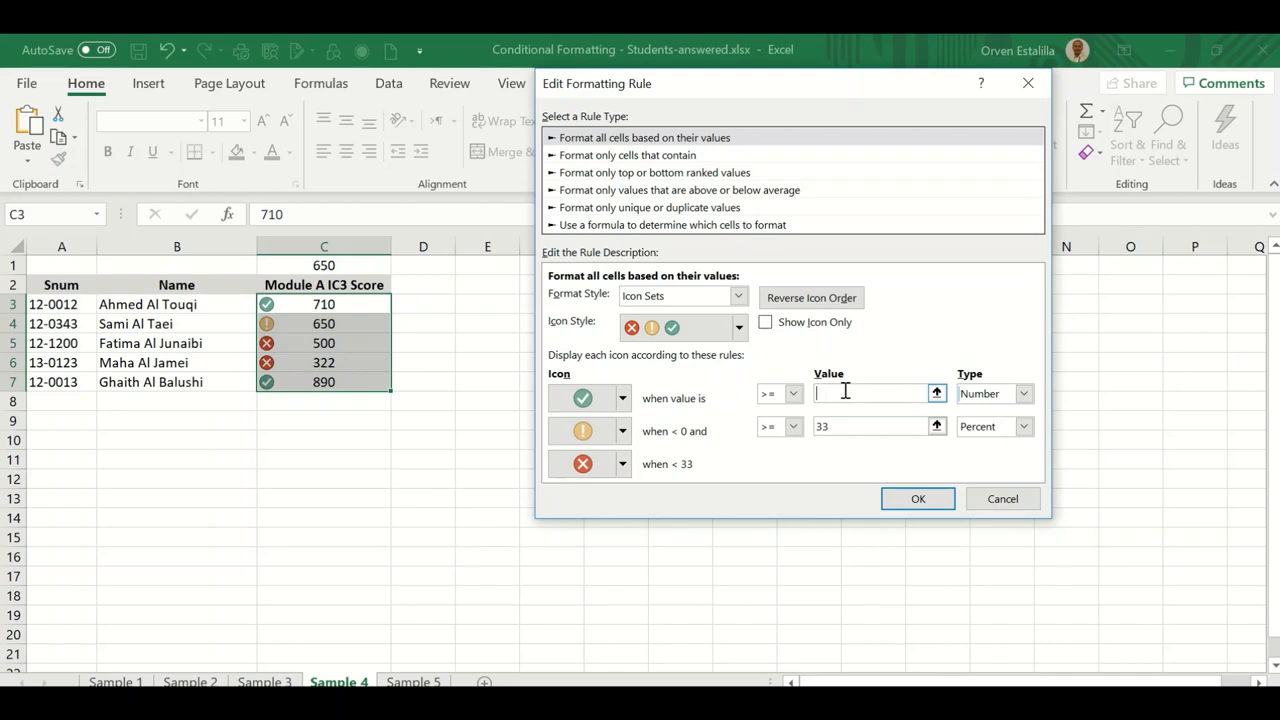
pyautogui.write('650')
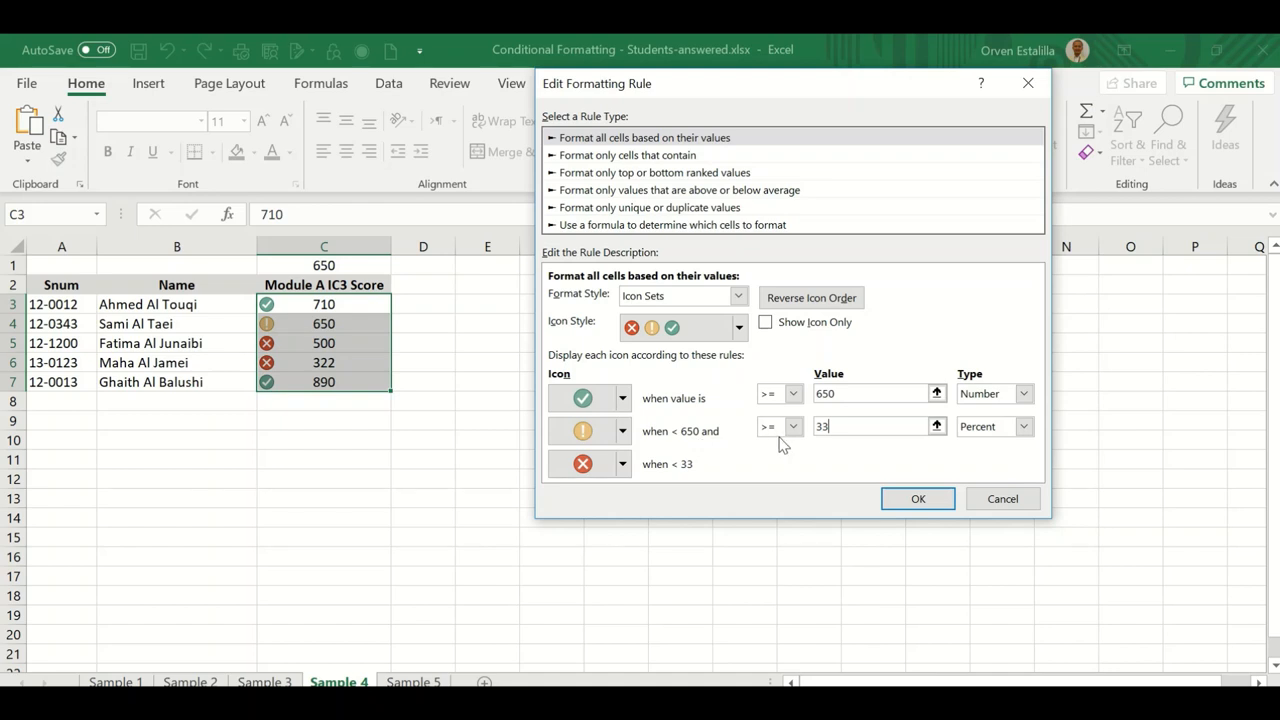
pyautogui.moveTo(830, 444)
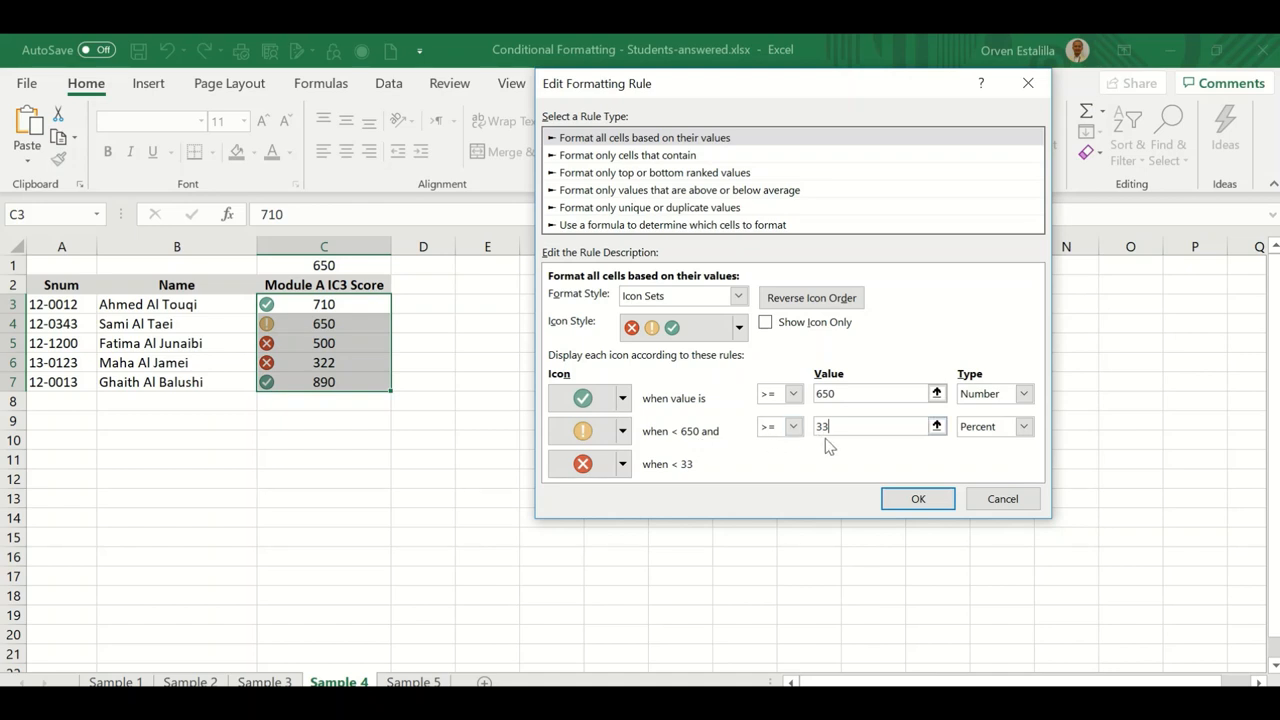
pyautogui.moveTo(710, 460)
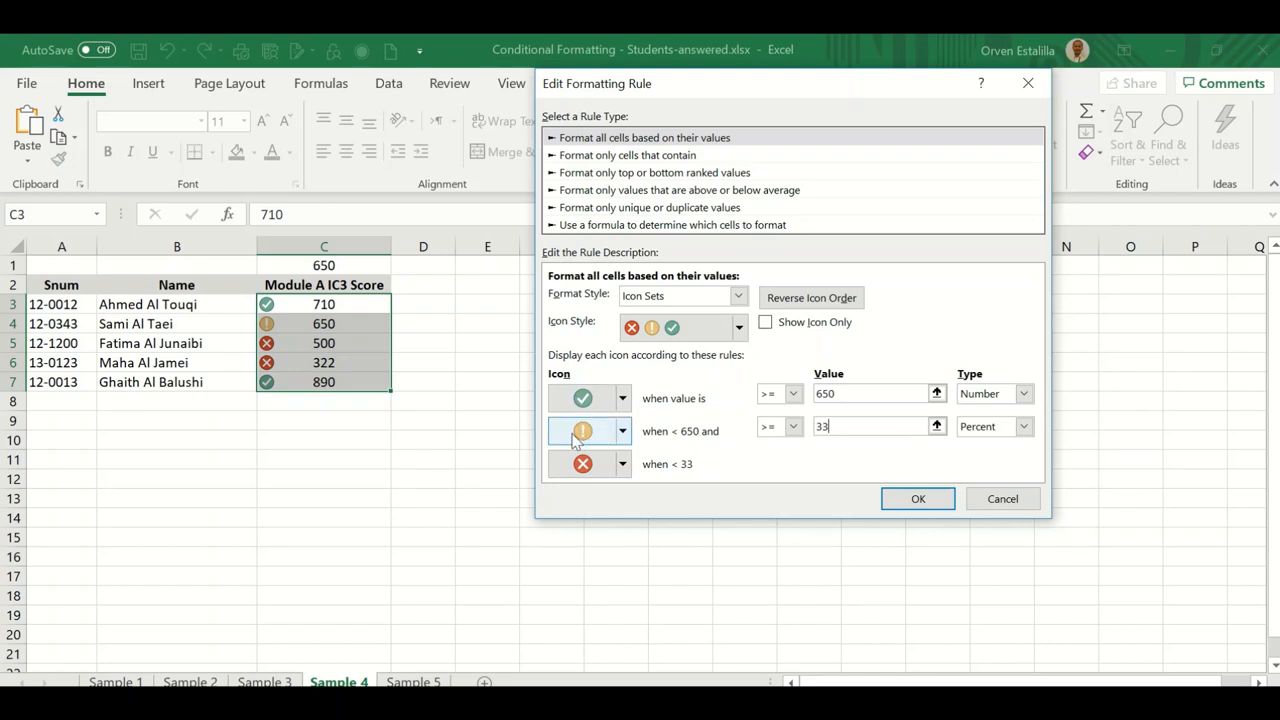
# Set the yellow exclamation threshold to the Number 500
pyautogui.click(1024, 426)
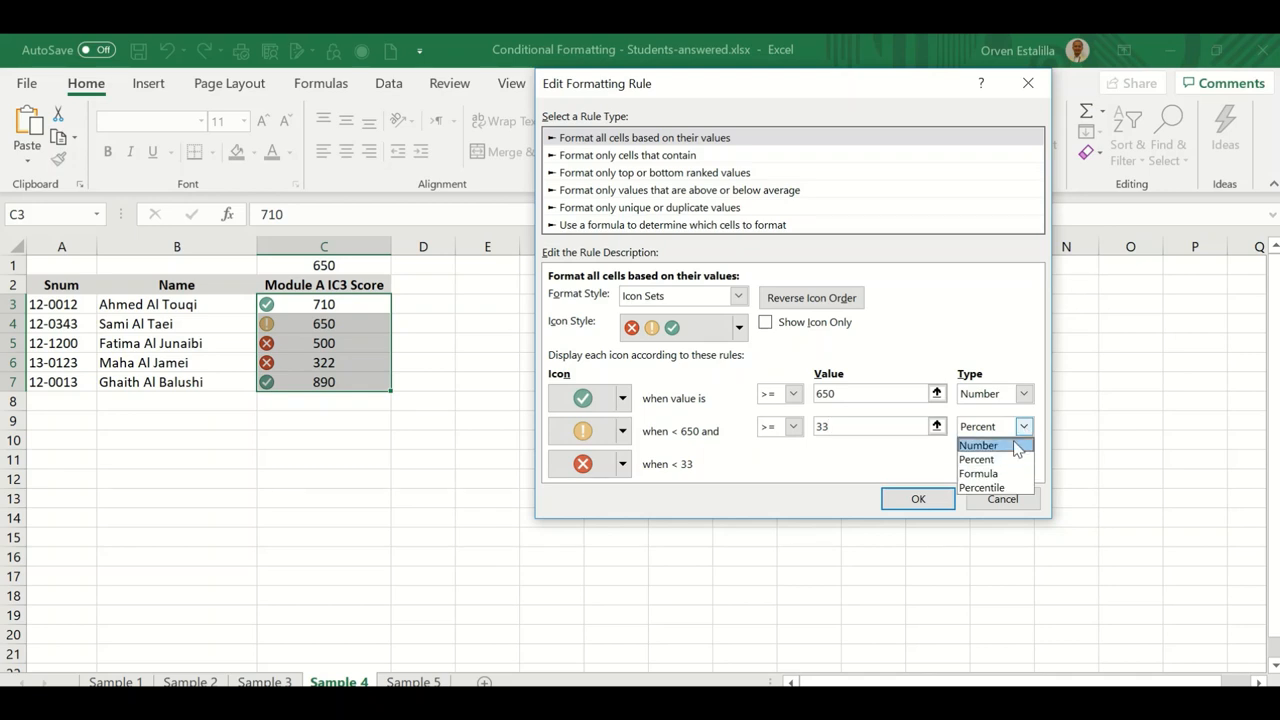
pyautogui.click(976, 444)
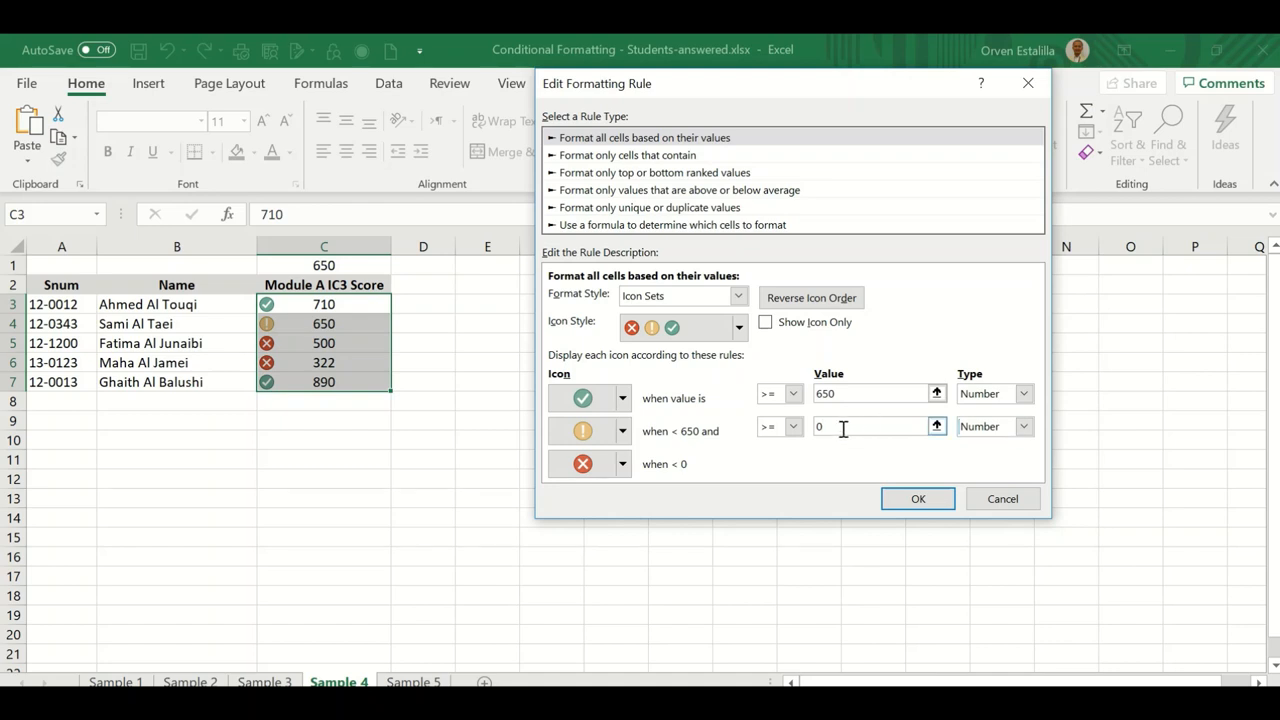
pyautogui.write('5')
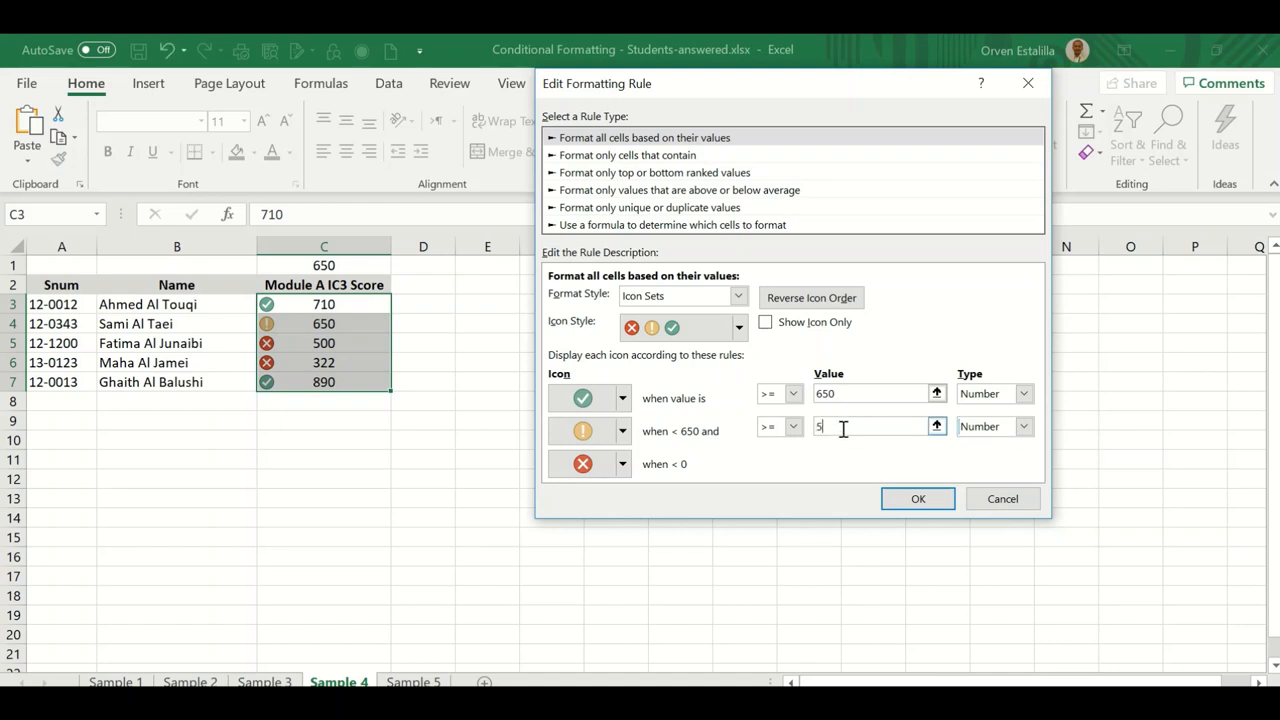
pyautogui.write('00')
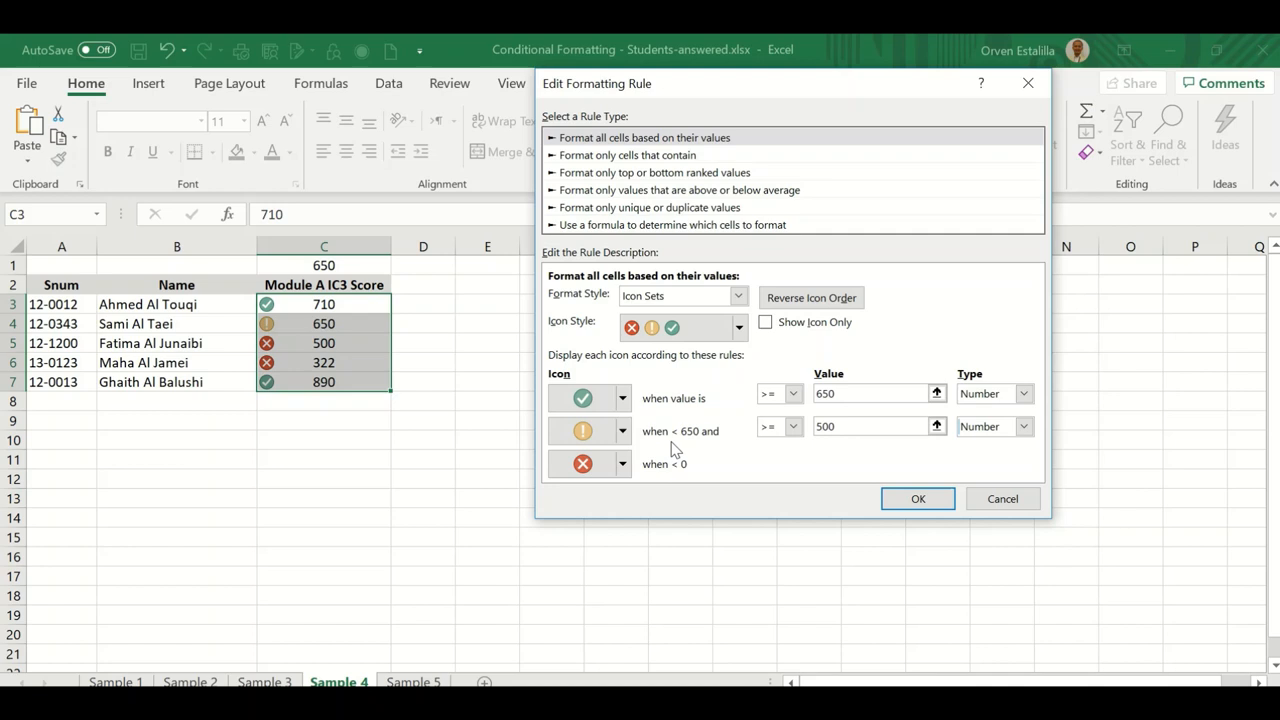
pyautogui.click(870, 426)
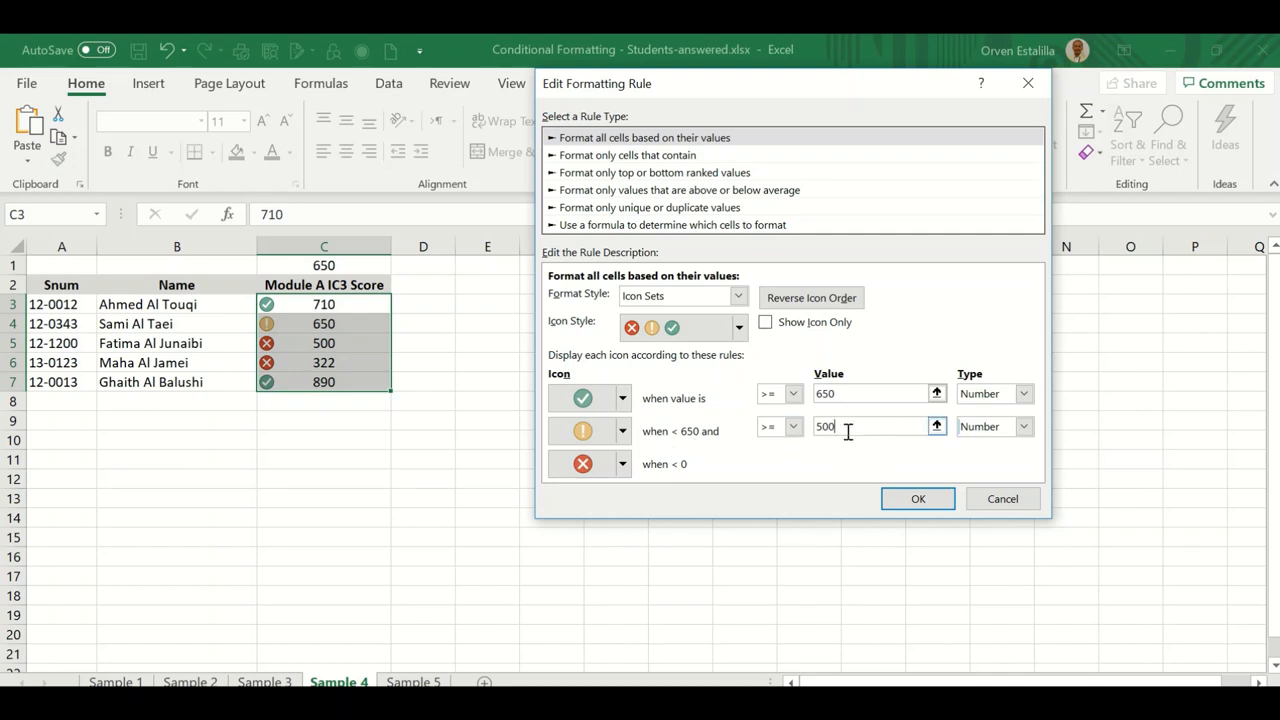
pyautogui.moveTo(892, 442)
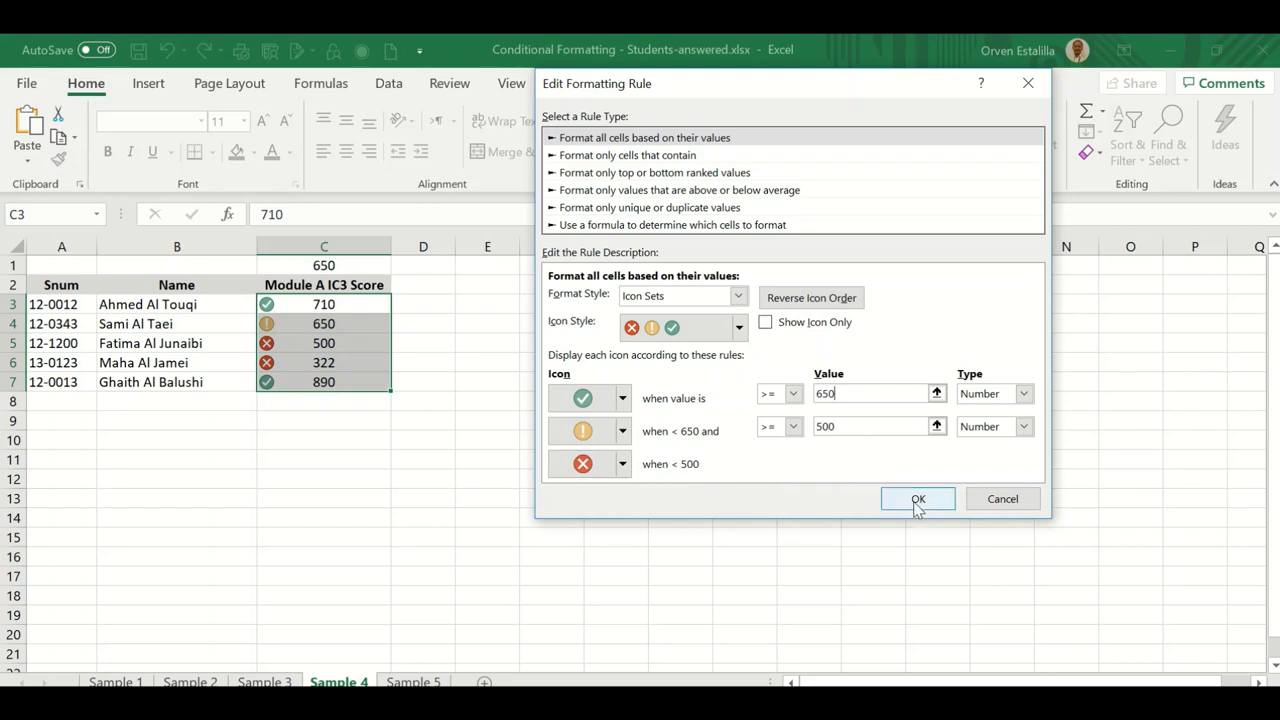
# Confirm the edited rule so 710, 650, 890 show checks, 500 an exclamation, 322 a cross
pyautogui.click(916, 498)
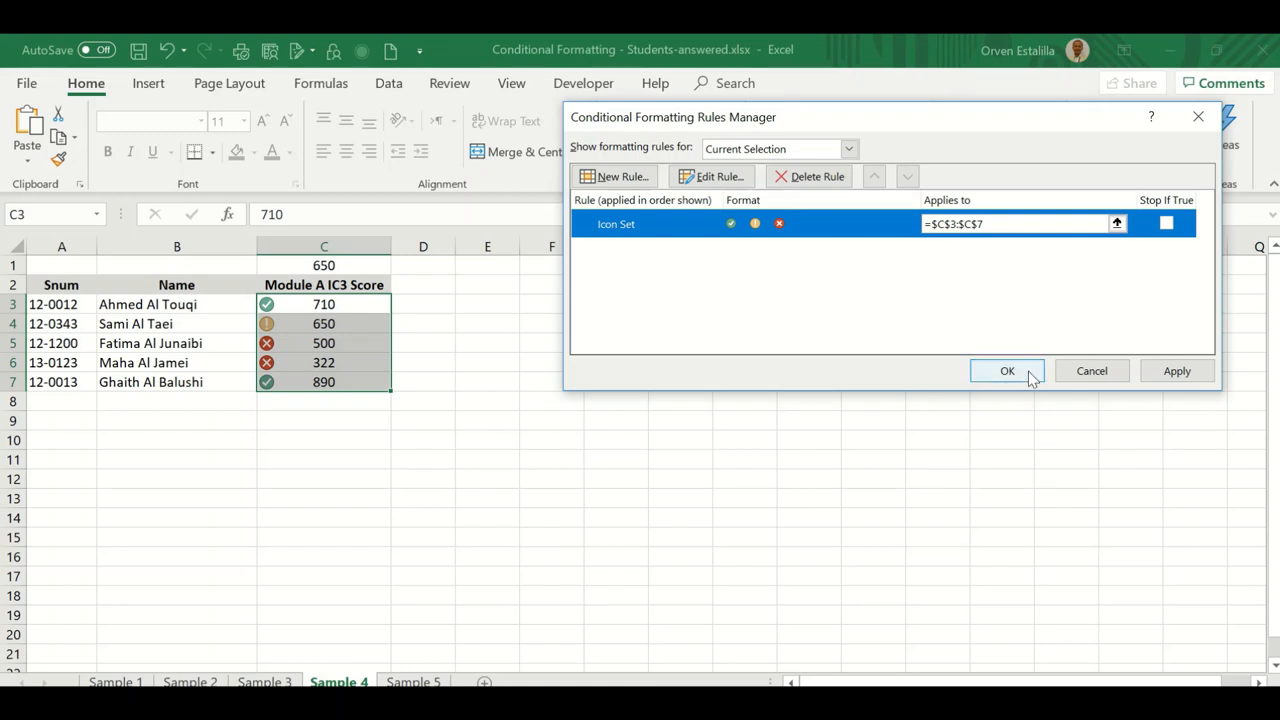
pyautogui.click(1008, 370)
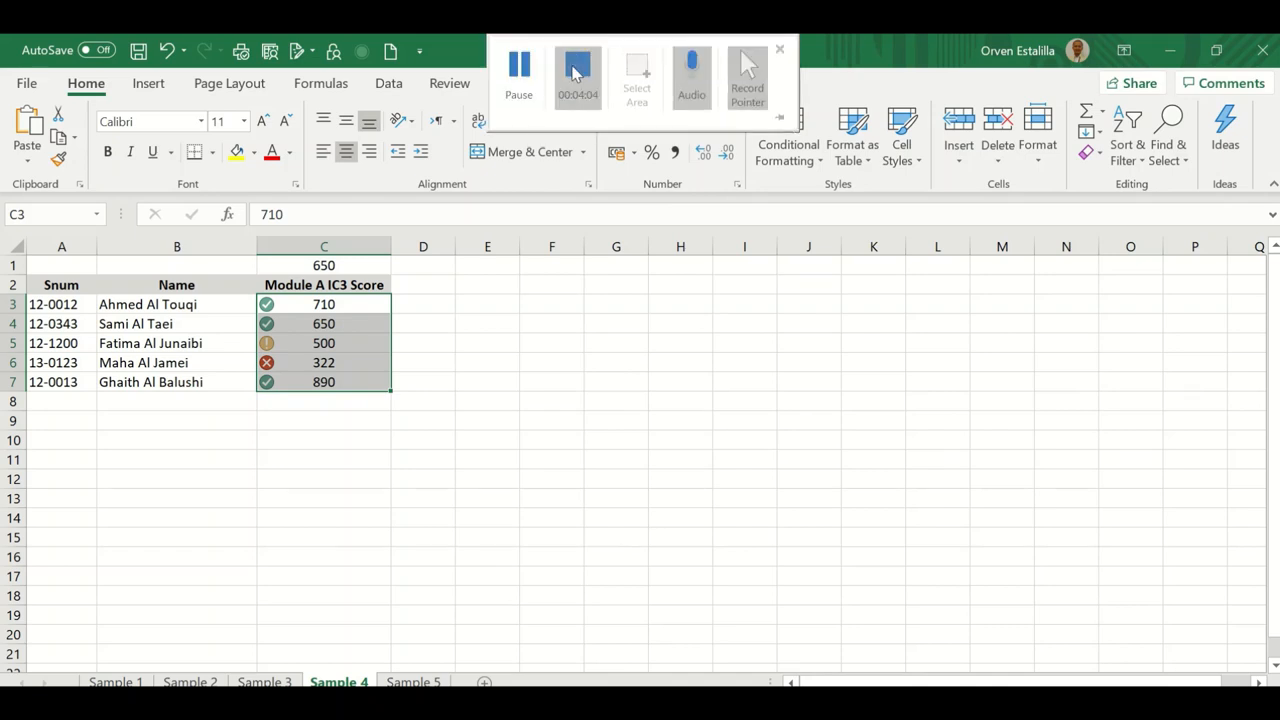
pyautogui.click(412, 680)
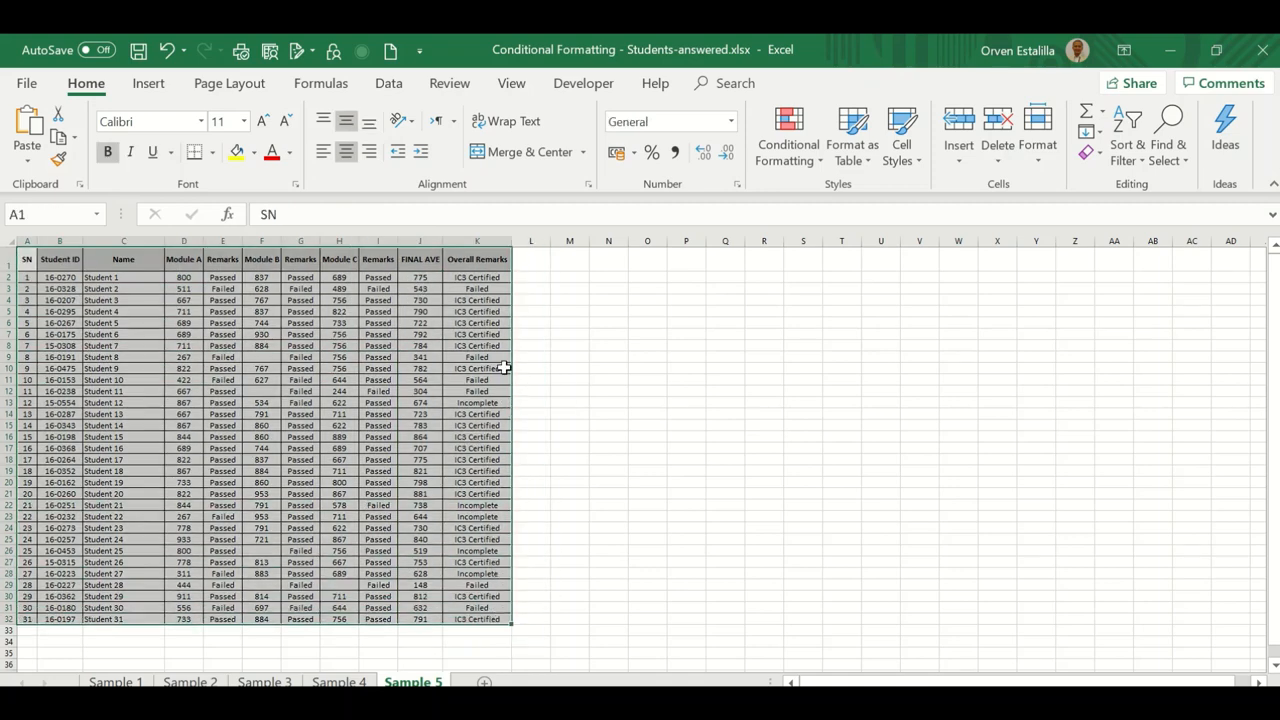
# Select the FINAL AVE scores J2:J32 on the Sample 5 sheet
pyautogui.click(420, 276)
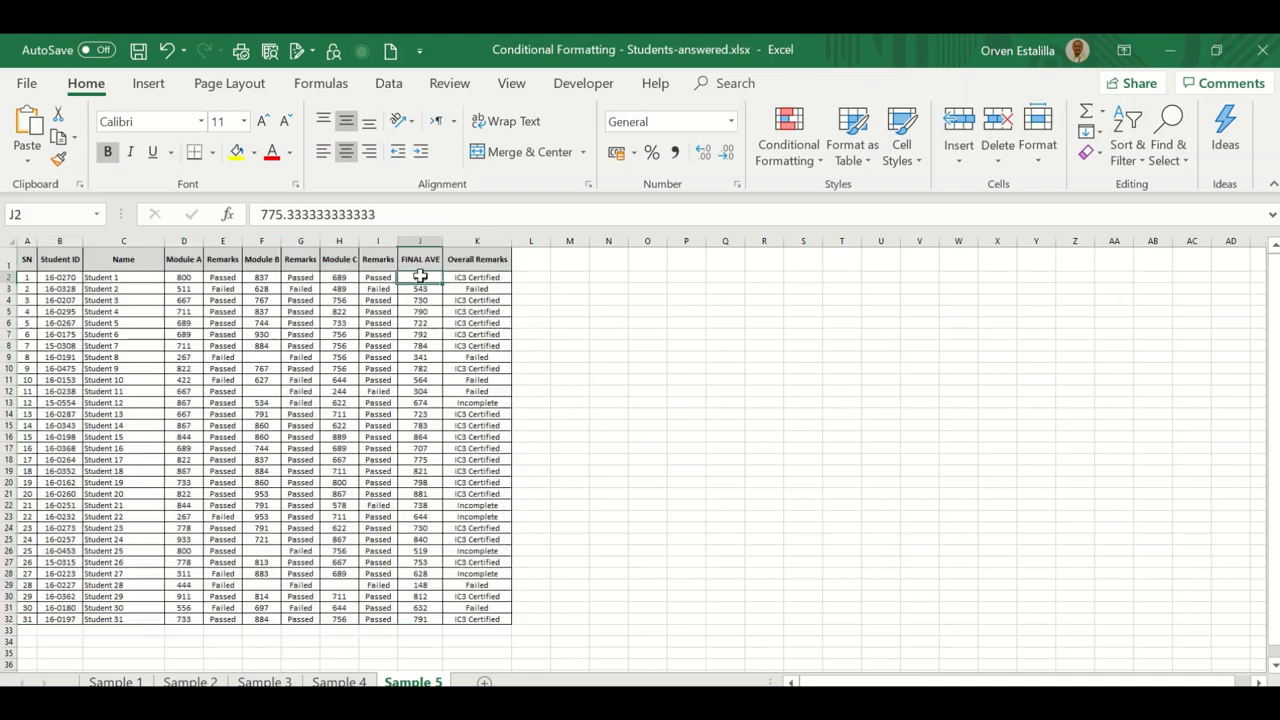
pyautogui.moveTo(420, 276); pyautogui.dragTo(420, 300)
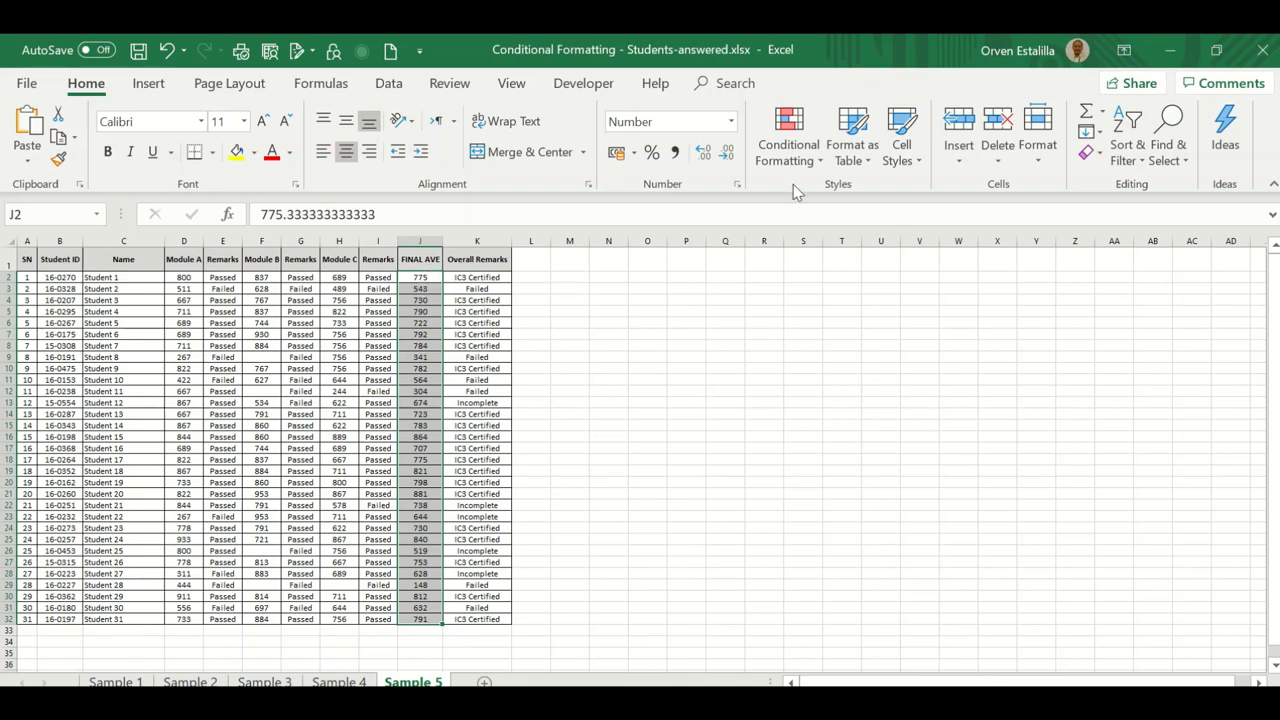
pyautogui.moveTo(788, 136)
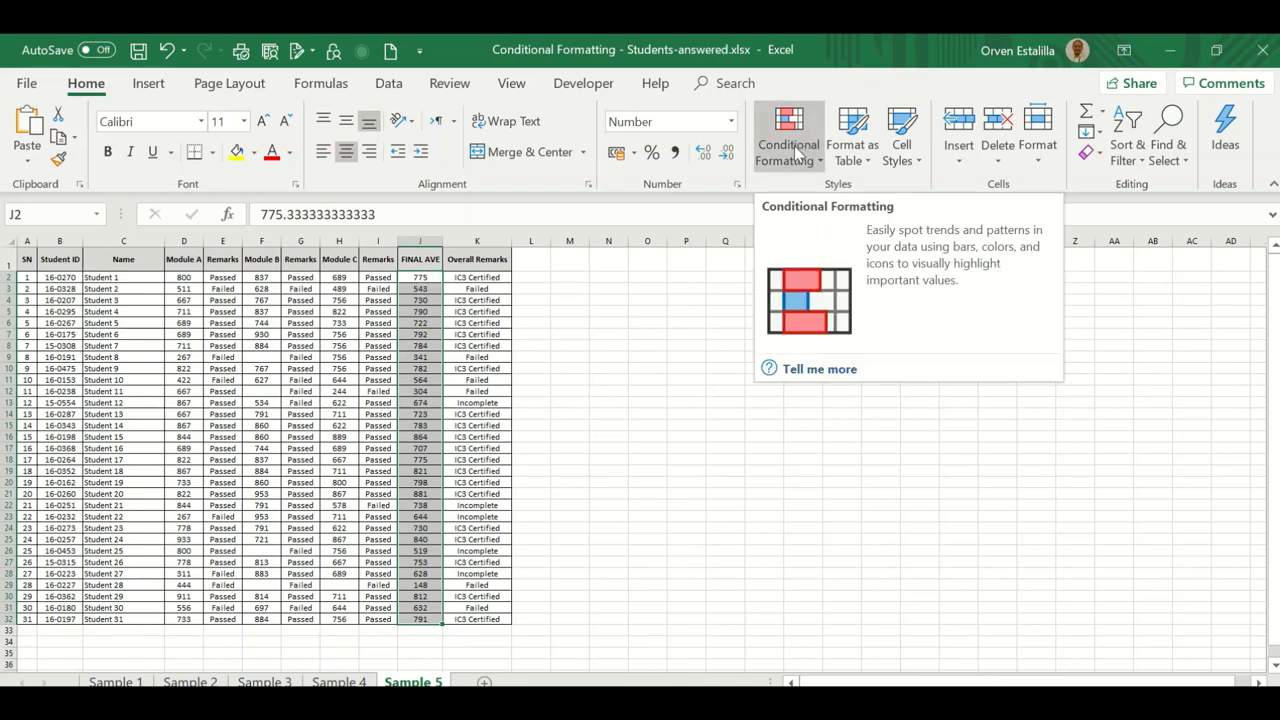
# Start a custom color scale rule via Color Scales > More Rules for the FINAL AVE scores
pyautogui.click(788, 136)
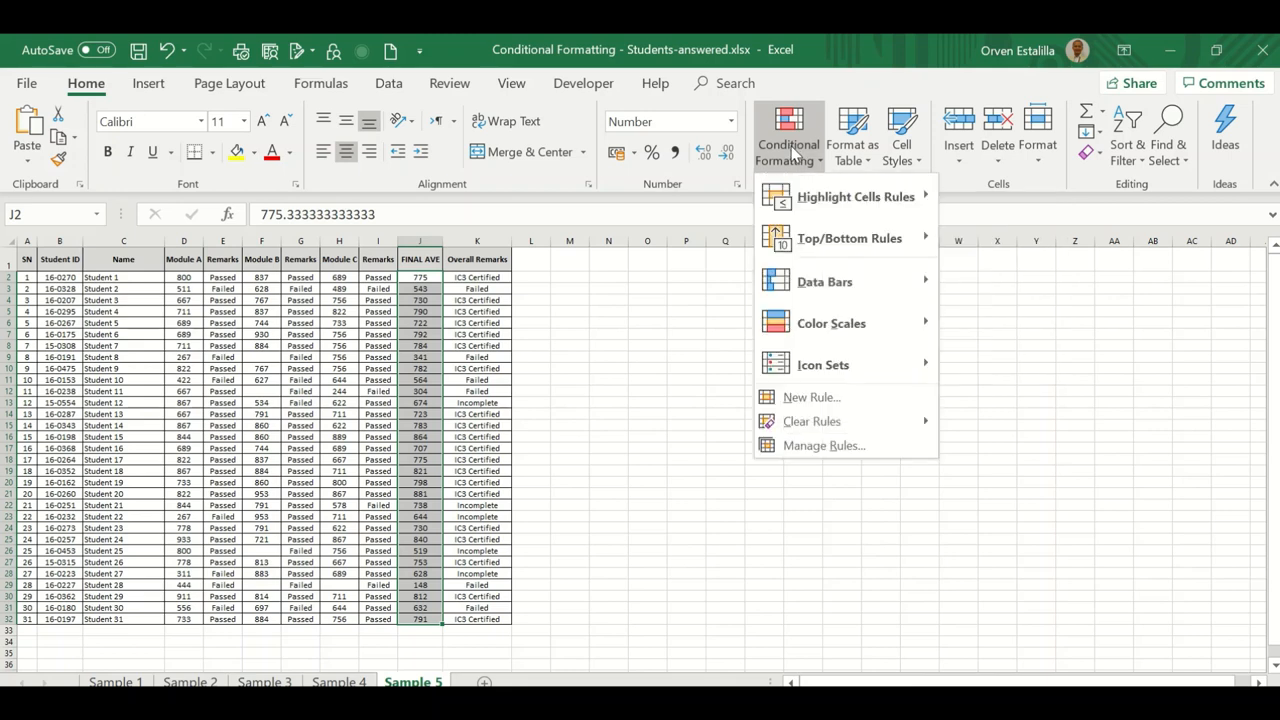
pyautogui.moveTo(832, 324)
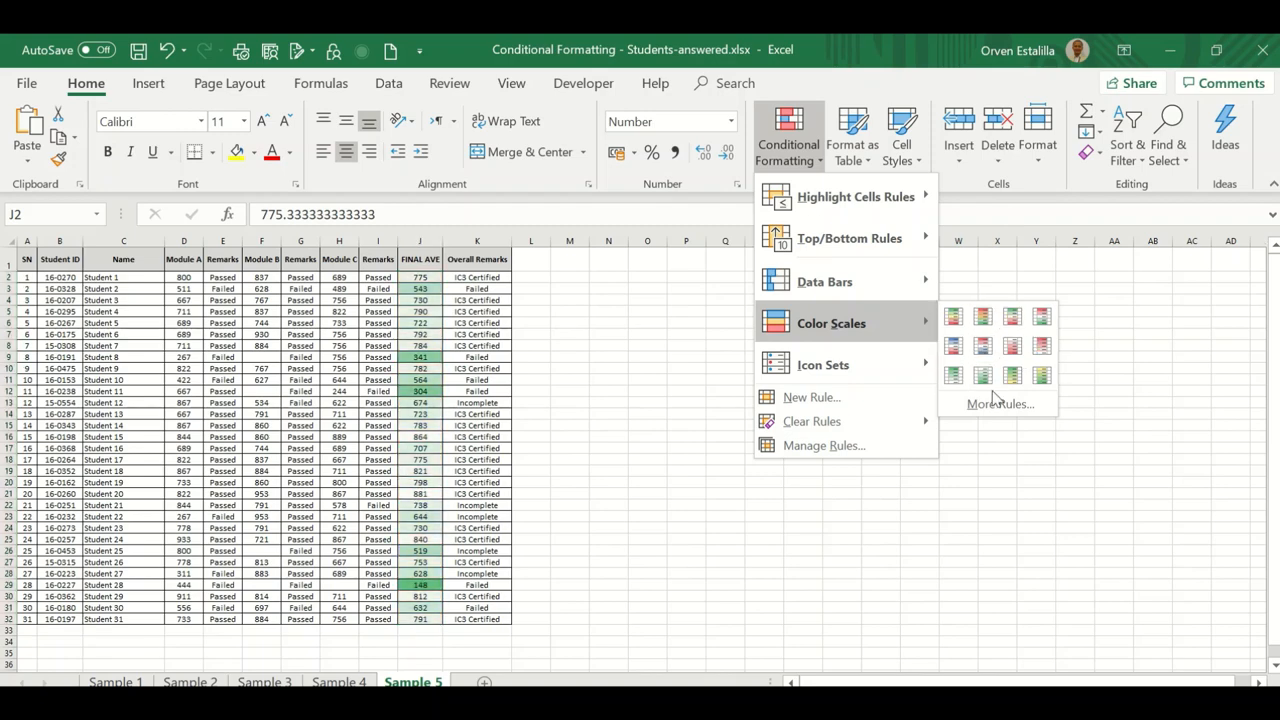
pyautogui.moveTo(998, 404)
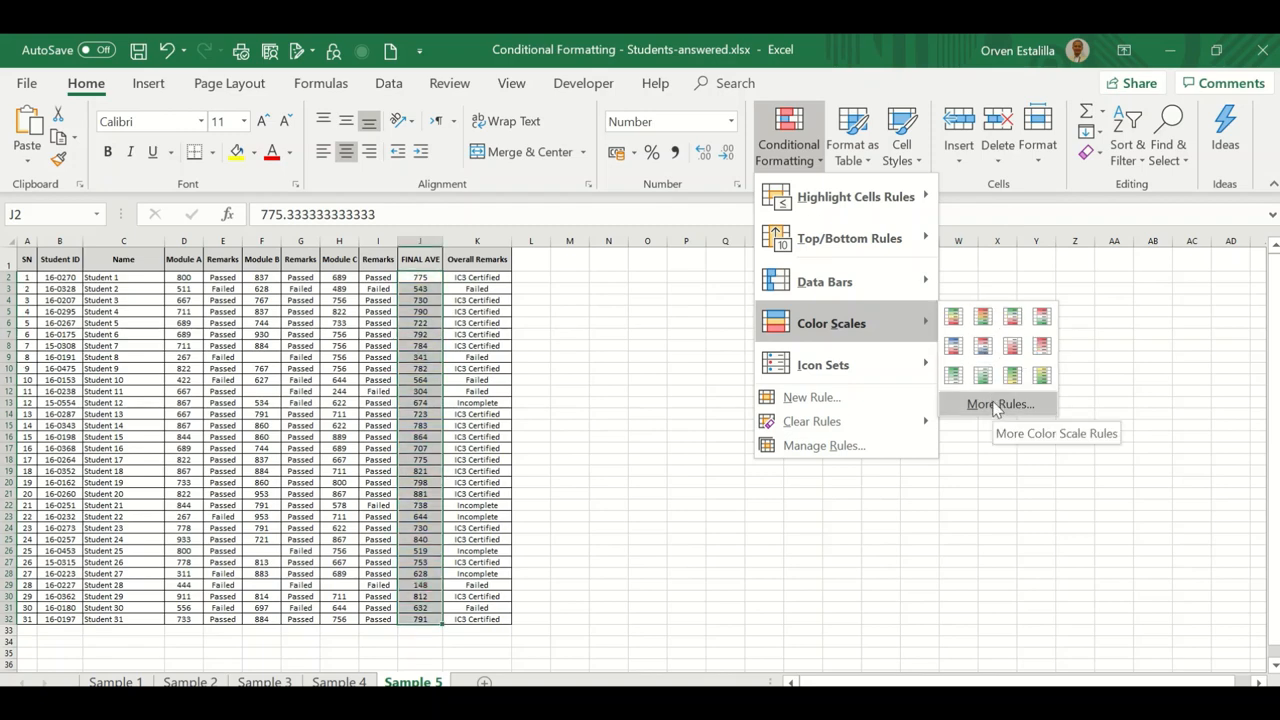
pyautogui.click(998, 404)
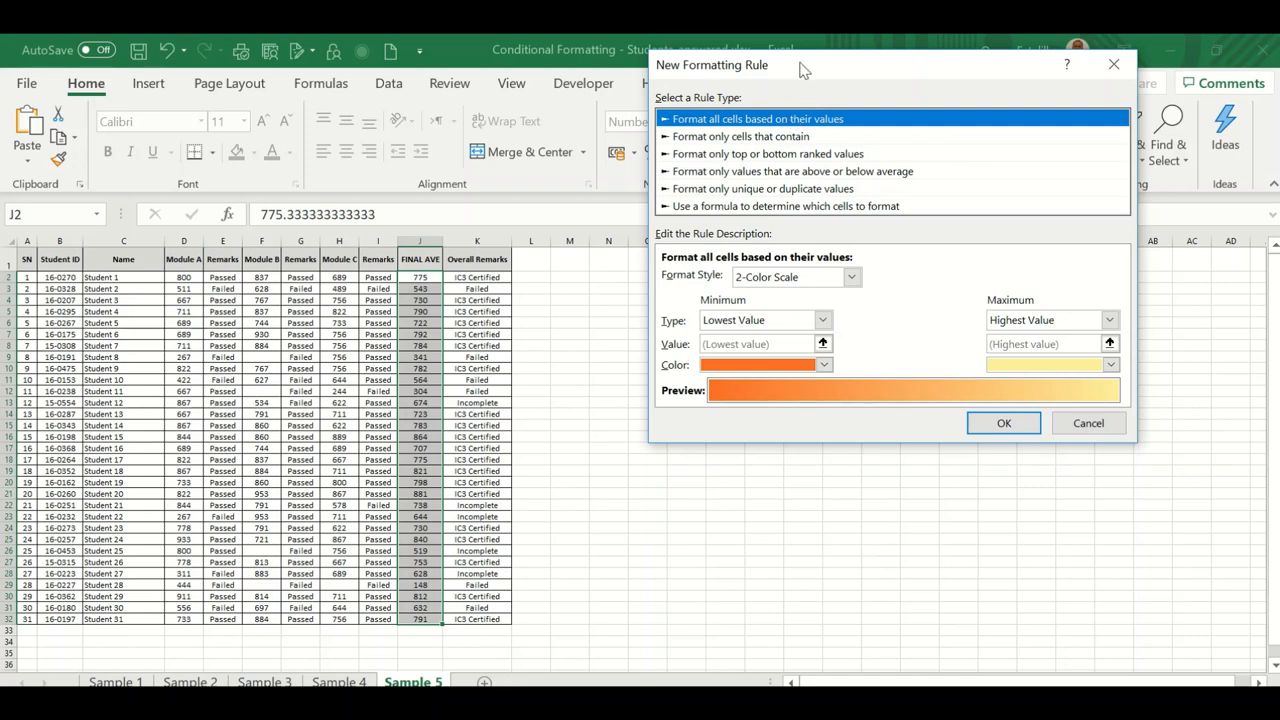
pyautogui.moveTo(844, 292)
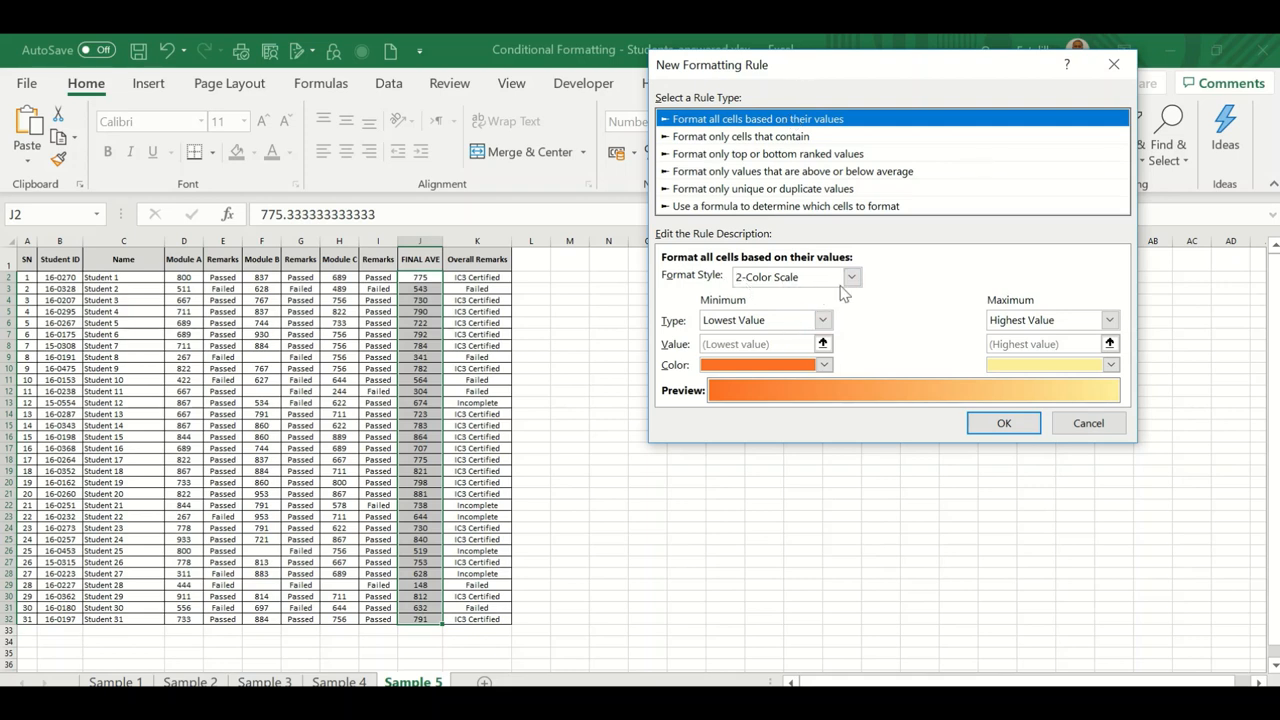
# Choose the color scale format style and apply the orange-to-yellow scale to the FINAL AVE scores
pyautogui.click(852, 276)
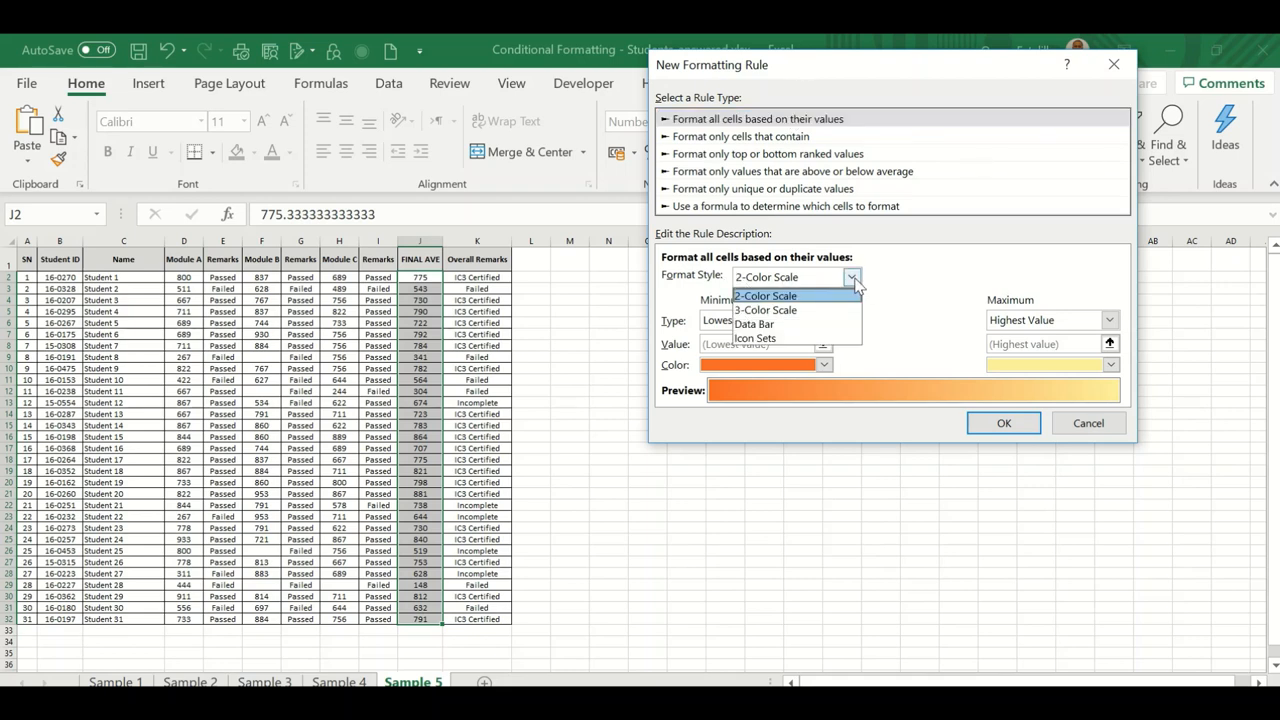
pyautogui.click(764, 296)
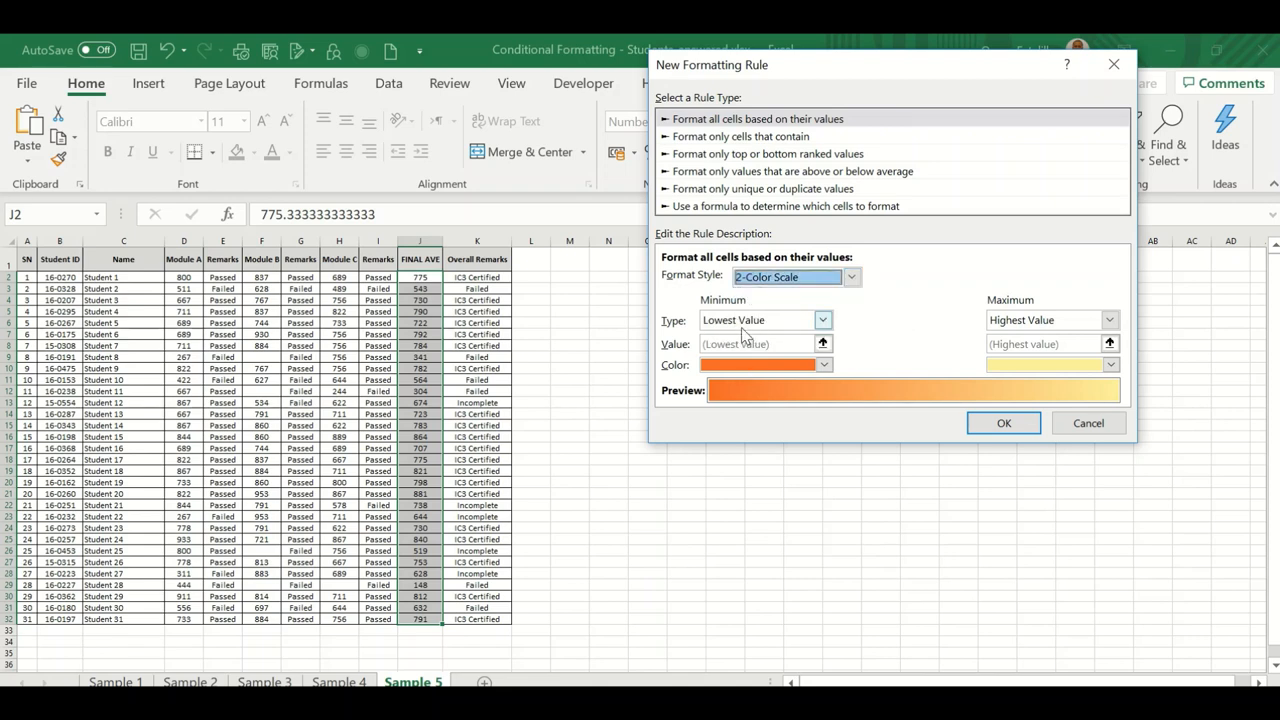
pyautogui.moveTo(1060, 322)
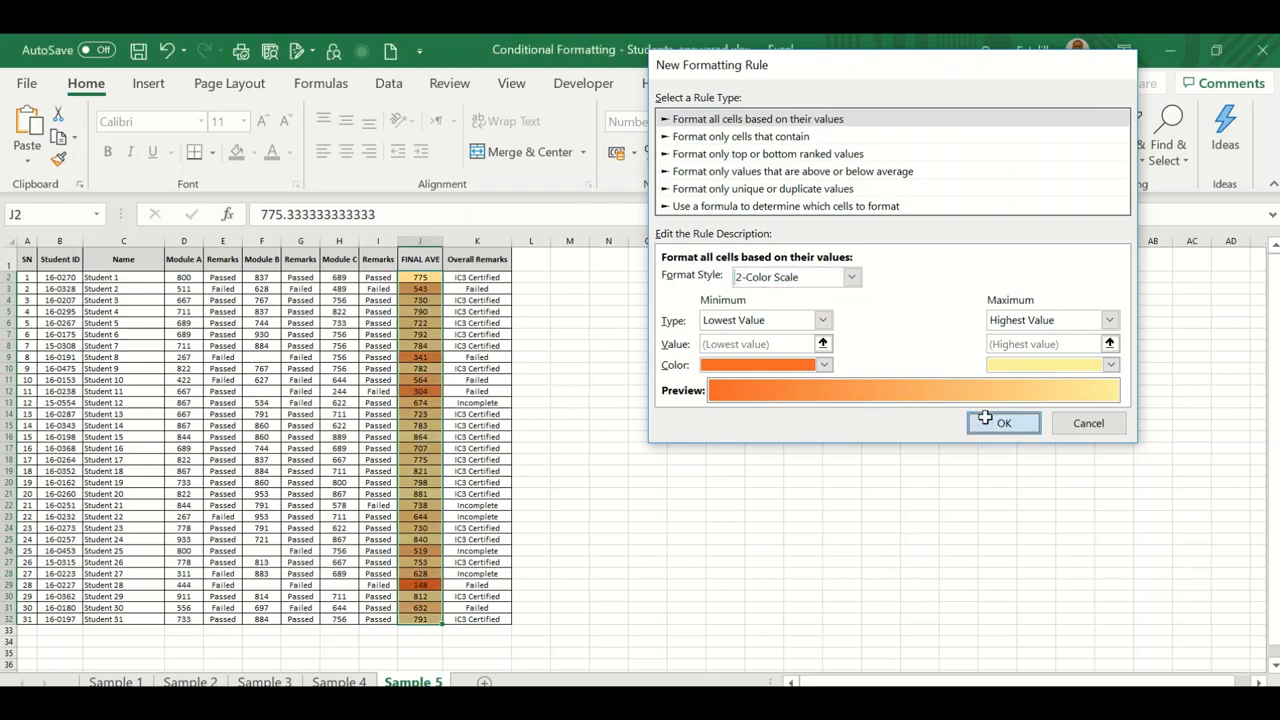
pyautogui.click(1004, 422)
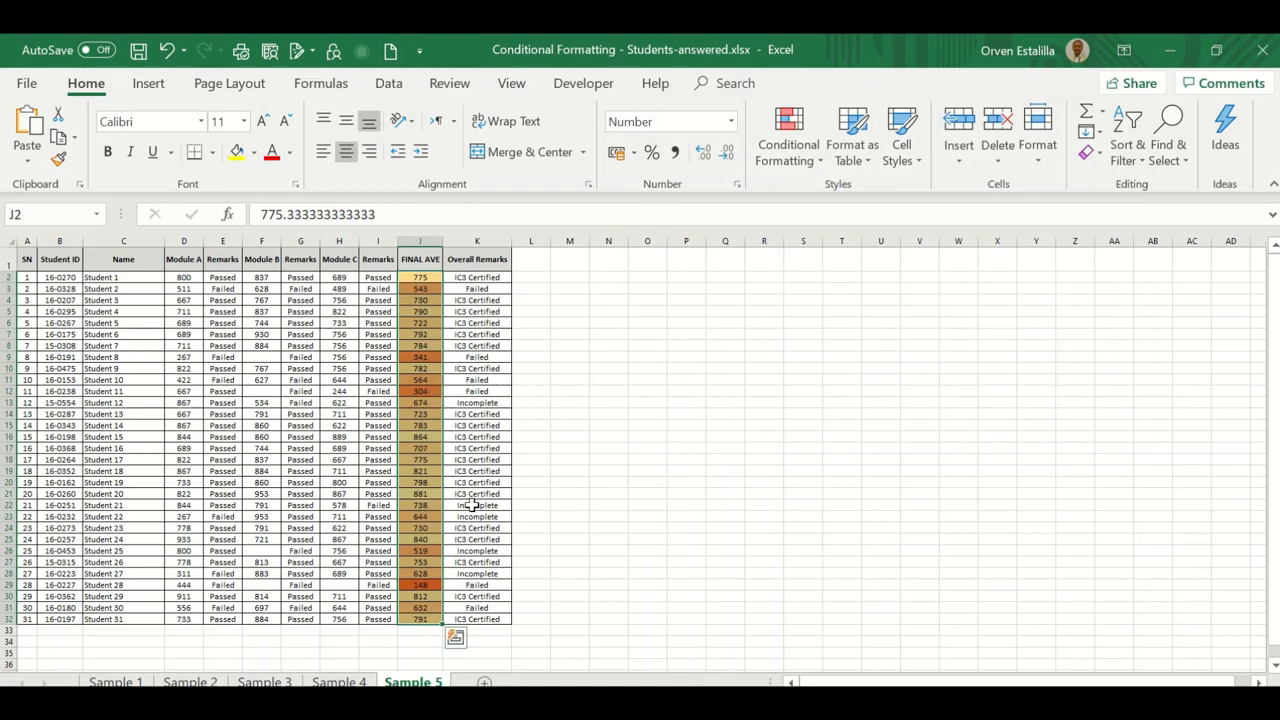
pyautogui.moveTo(604, 510)
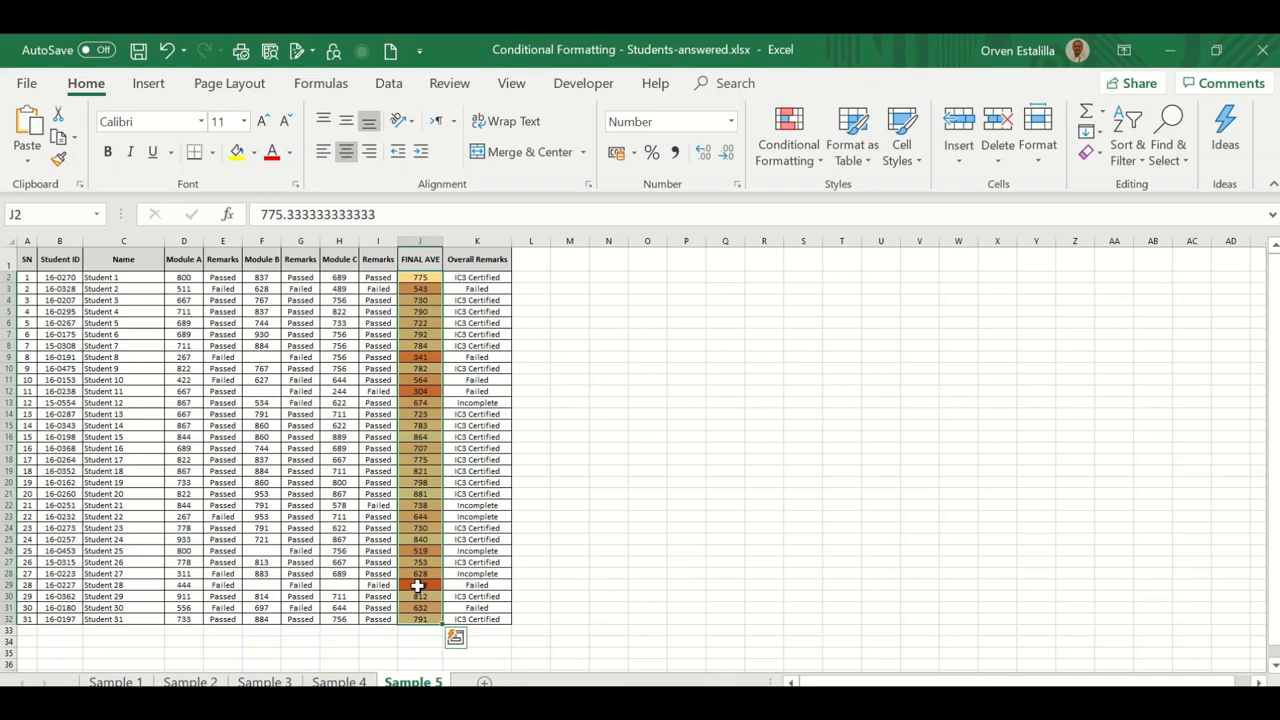
pyautogui.moveTo(418, 596)
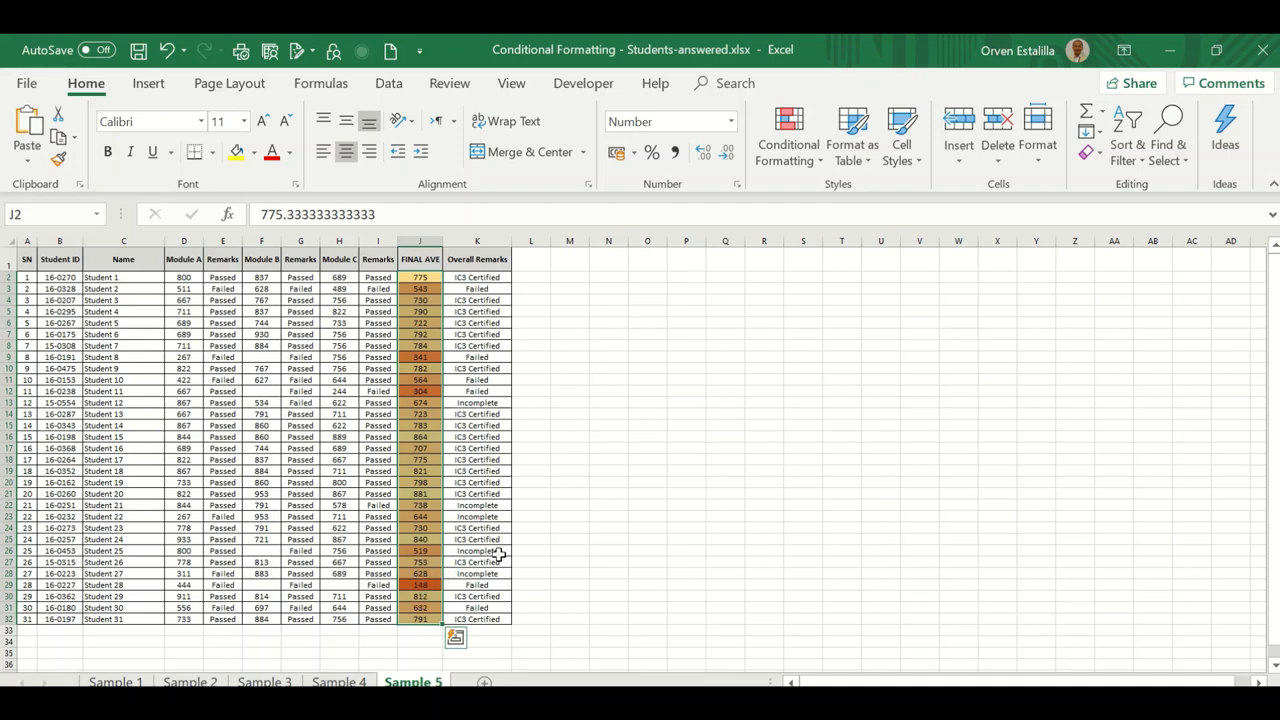
pyautogui.moveTo(428, 468)
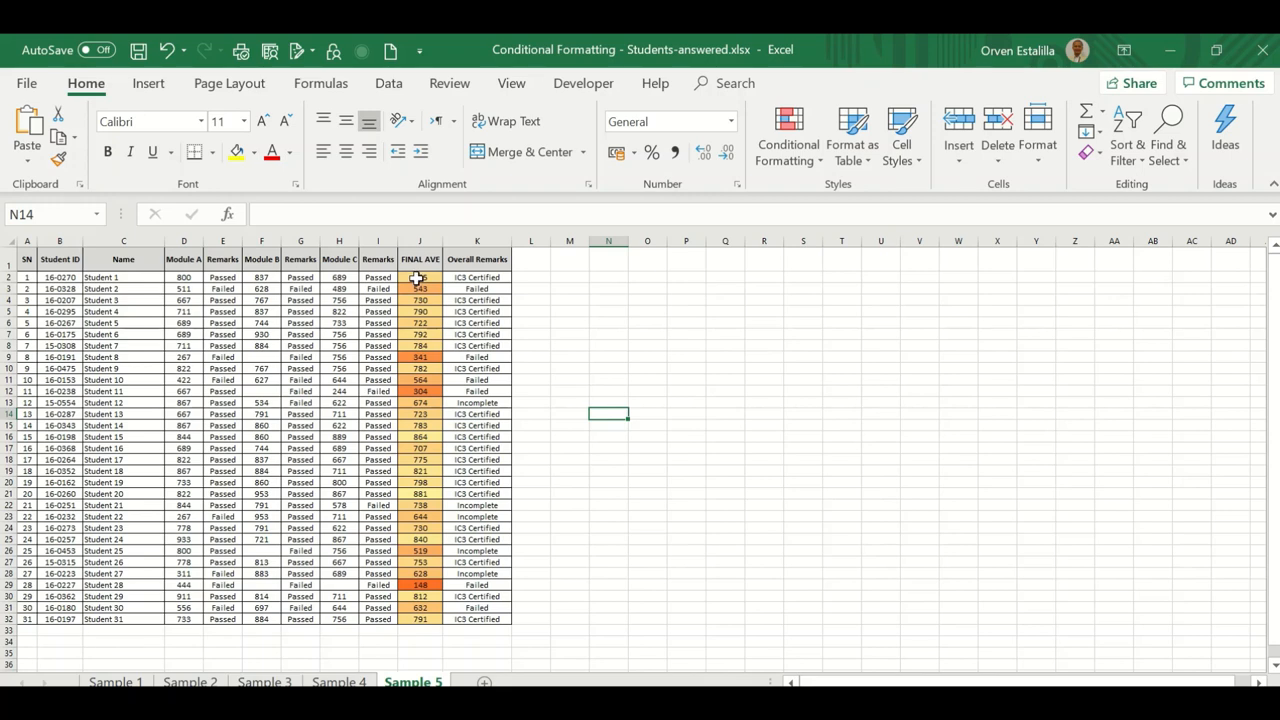
# Reselect the FINAL AVE scores J2:J32 and bring up Conditional Formatting
pyautogui.click(420, 276)
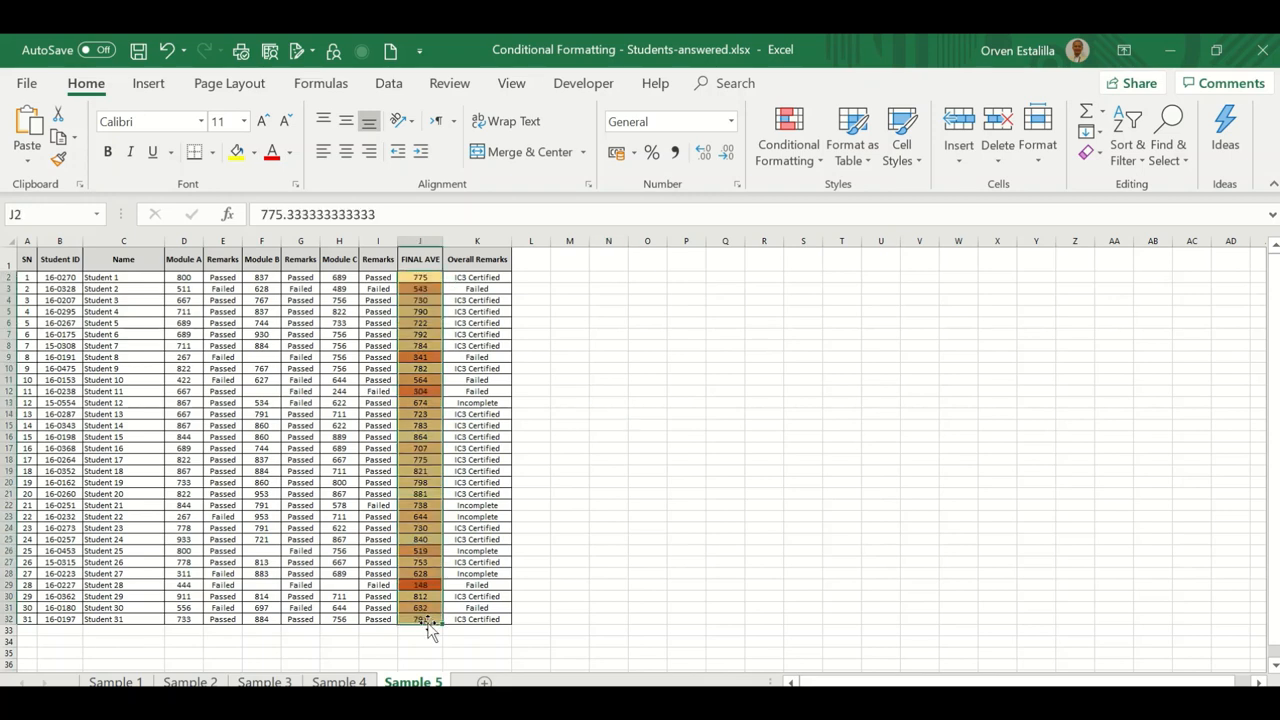
pyautogui.click(788, 136)
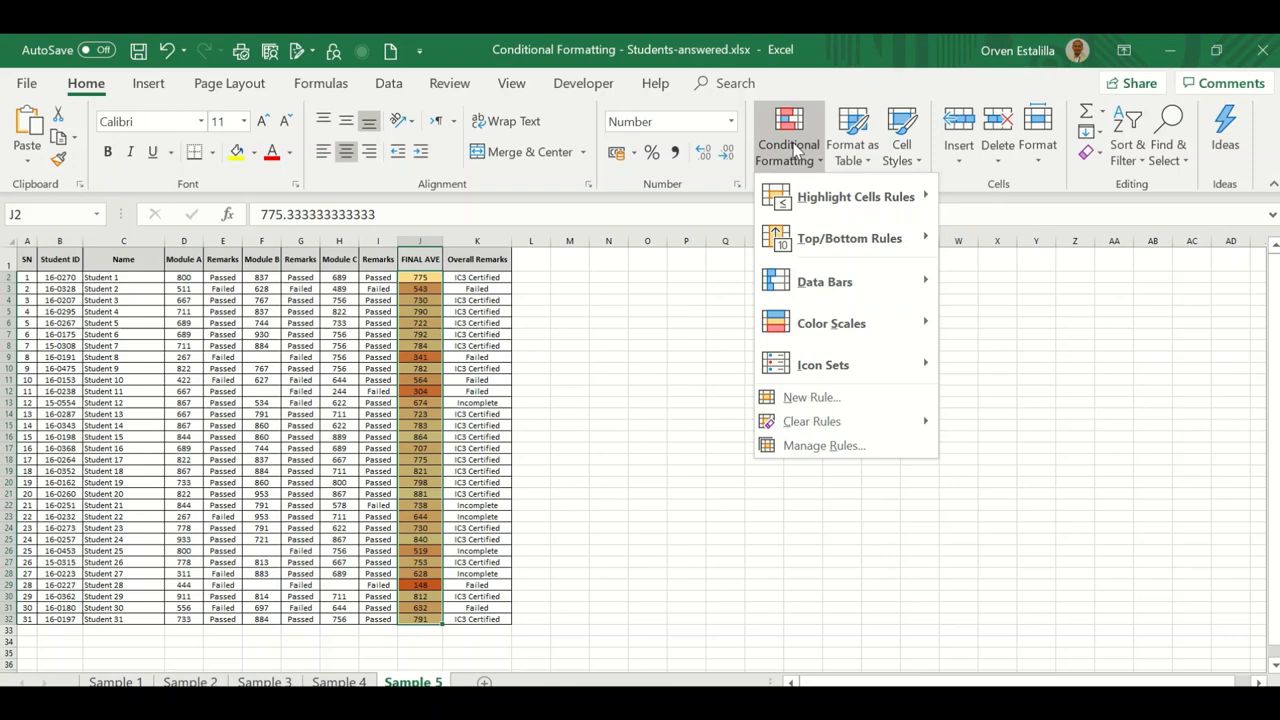
# Edit the Graded Color Scale rule via Manage Rules and set its Format Style to 3-Color Scale
pyautogui.click(810, 456)
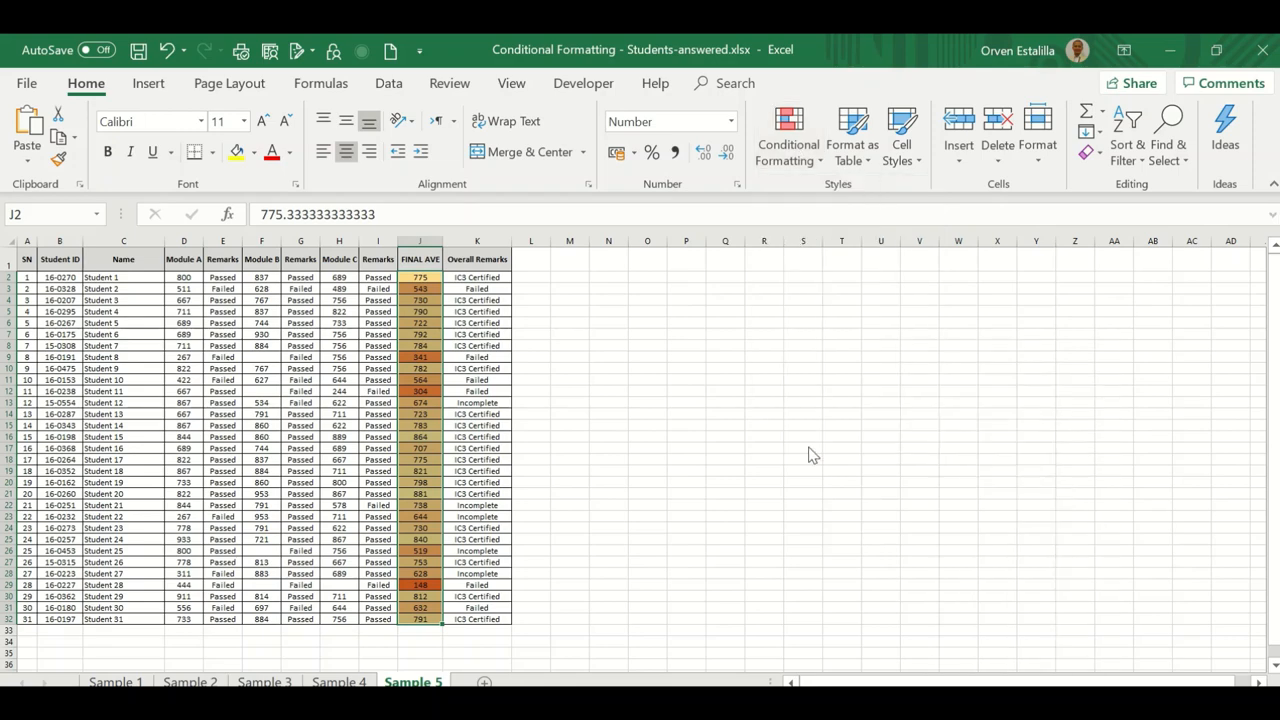
pyautogui.click(788, 136)
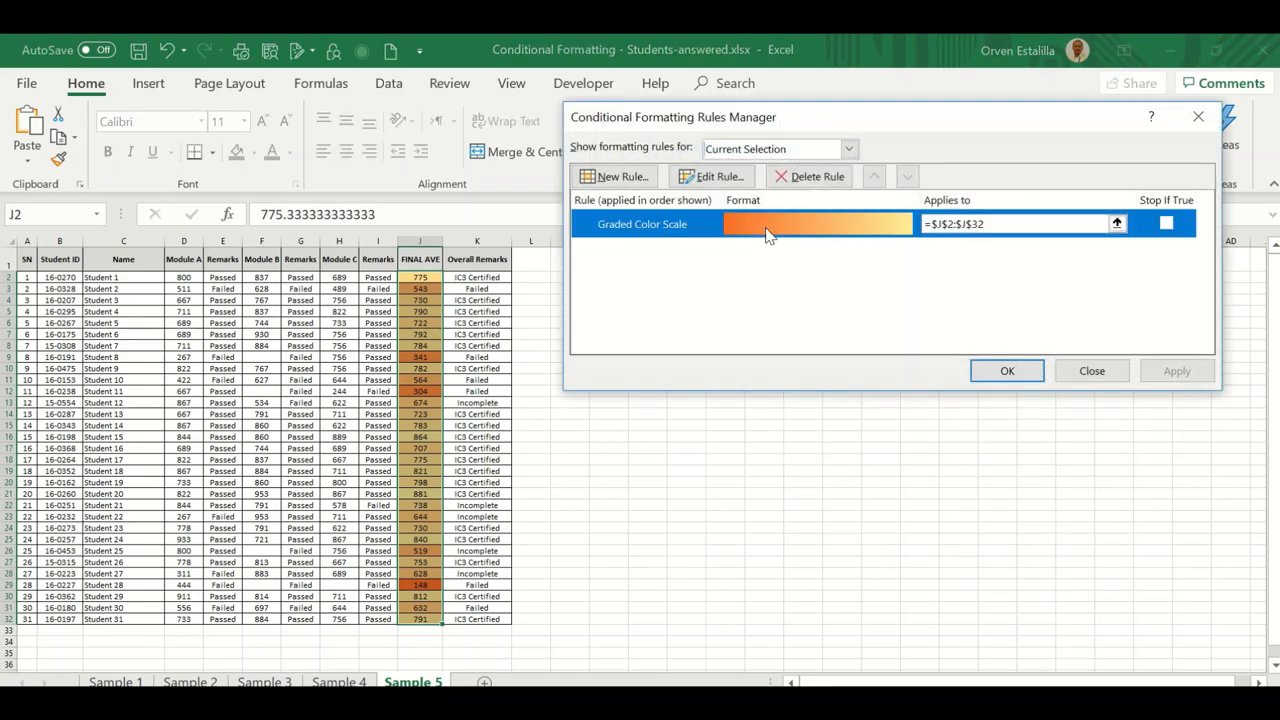
pyautogui.click(712, 176)
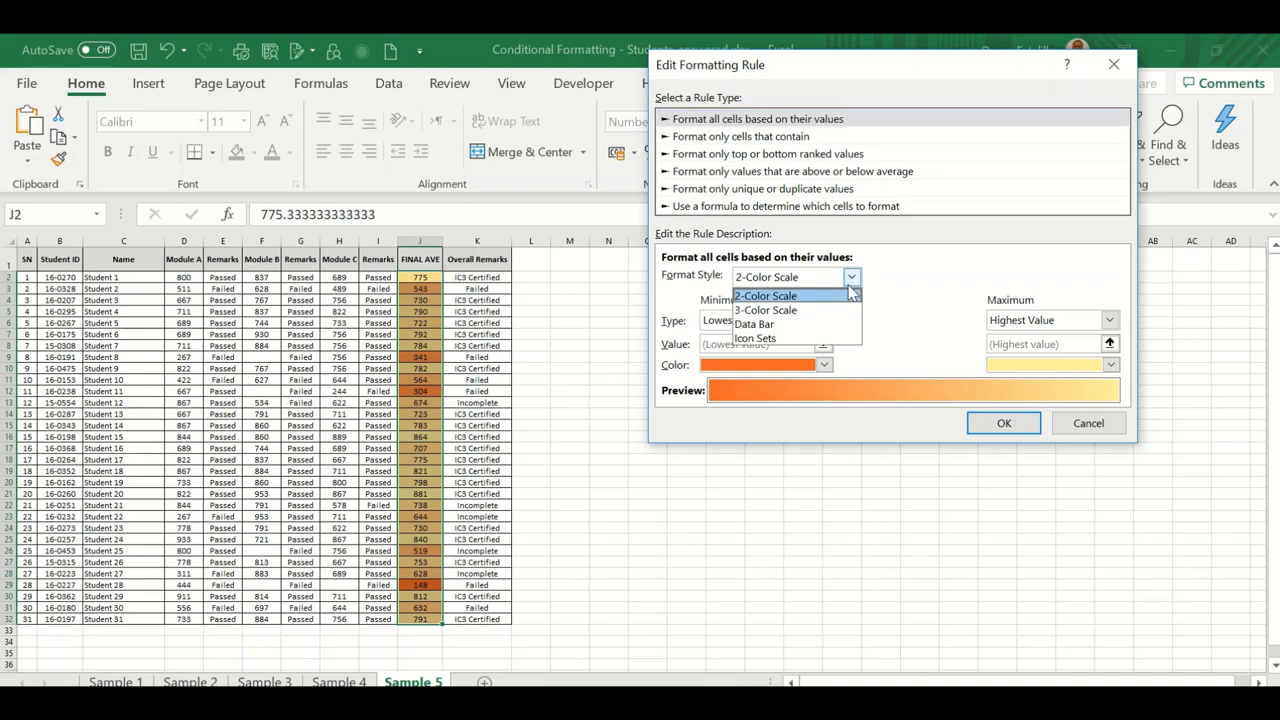
pyautogui.click(764, 308)
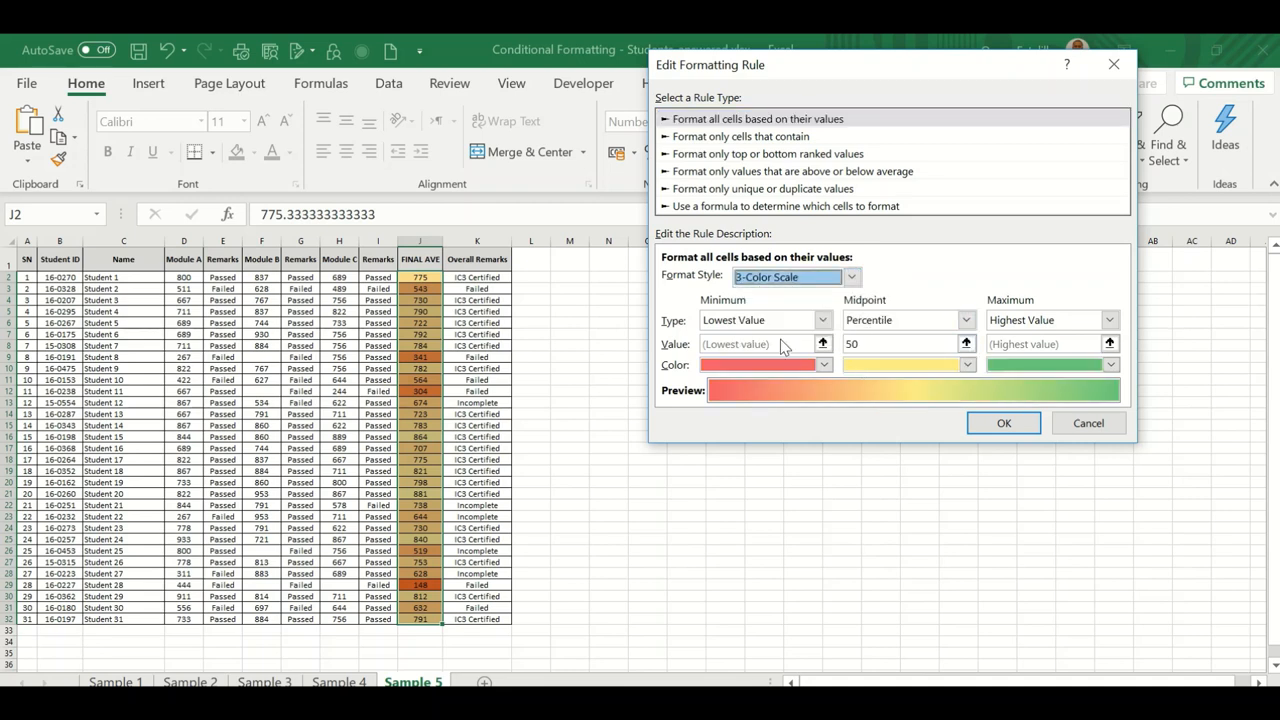
pyautogui.moveTo(1036, 356)
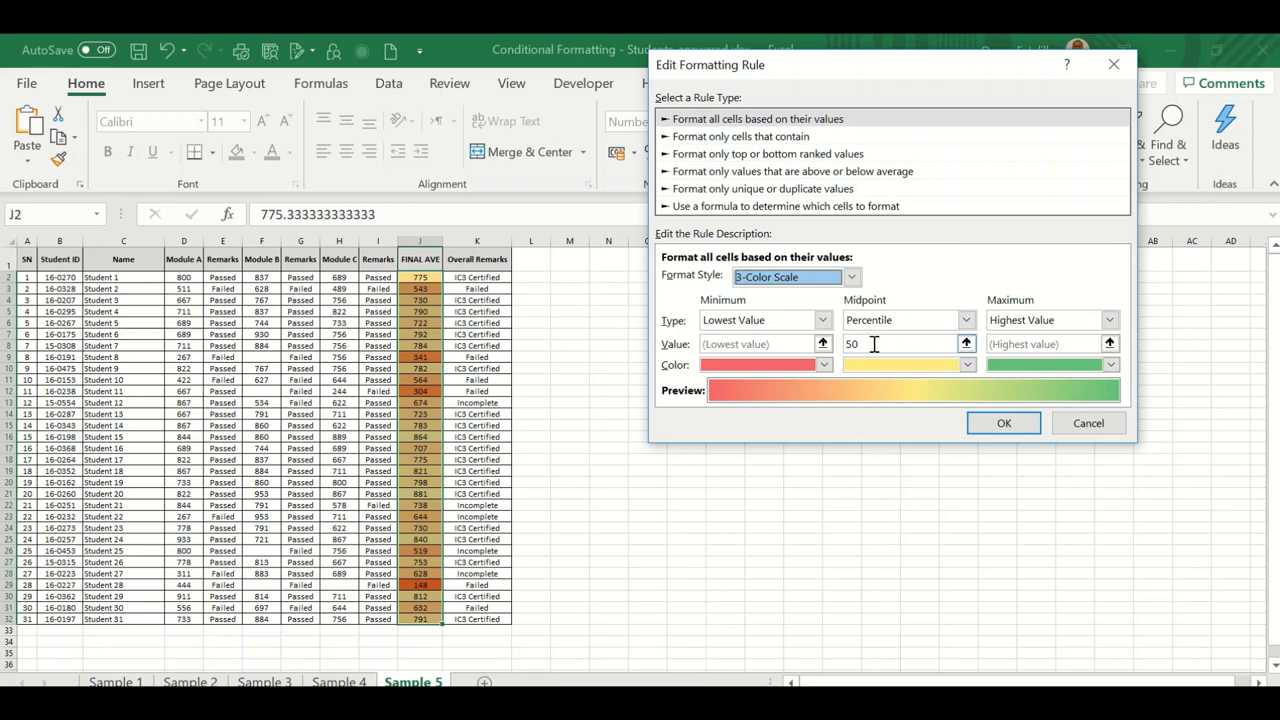
pyautogui.moveTo(870, 344)
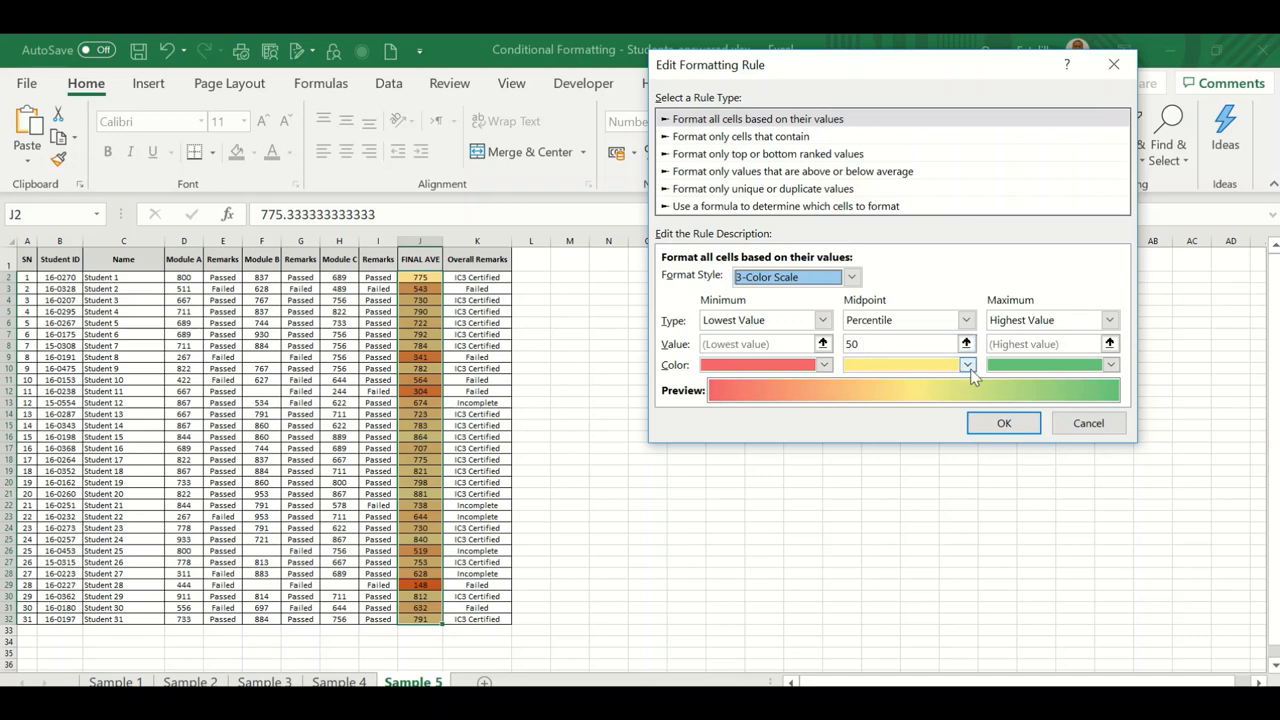
# Set the midpoint color to purple, the minimum to a stronger red and the maximum to darker green
pyautogui.click(966, 364)
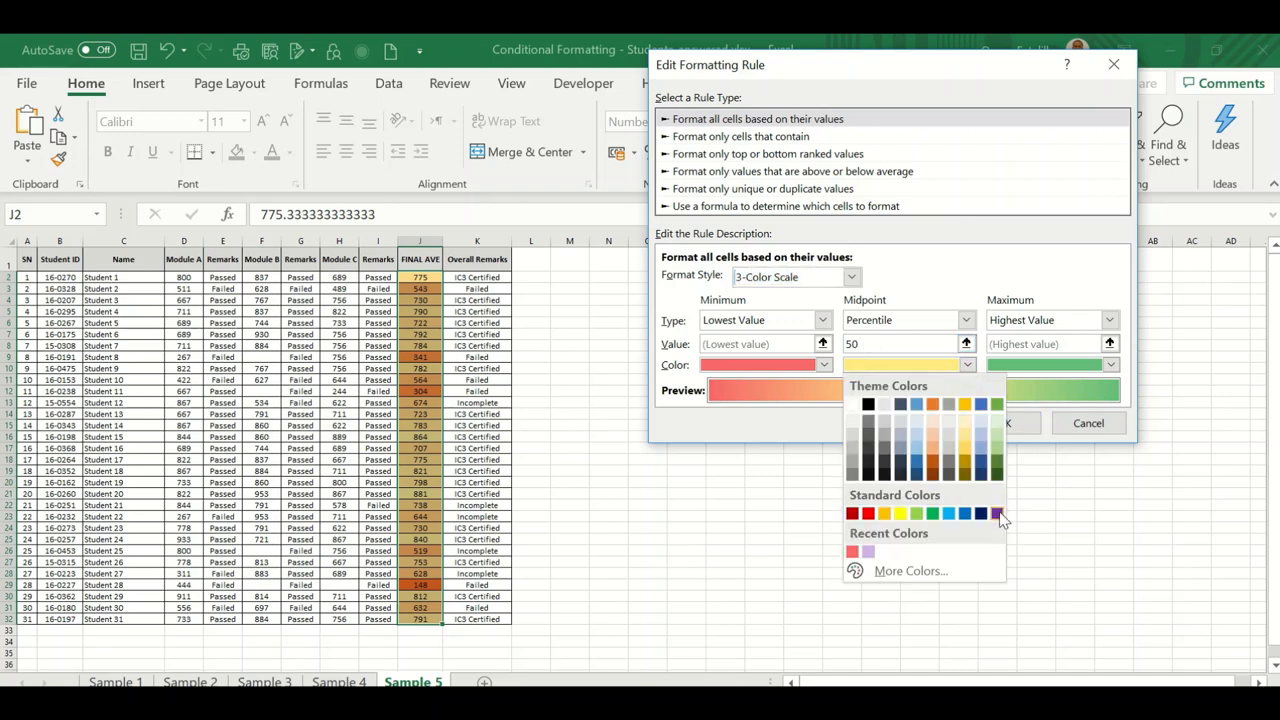
pyautogui.click(964, 512)
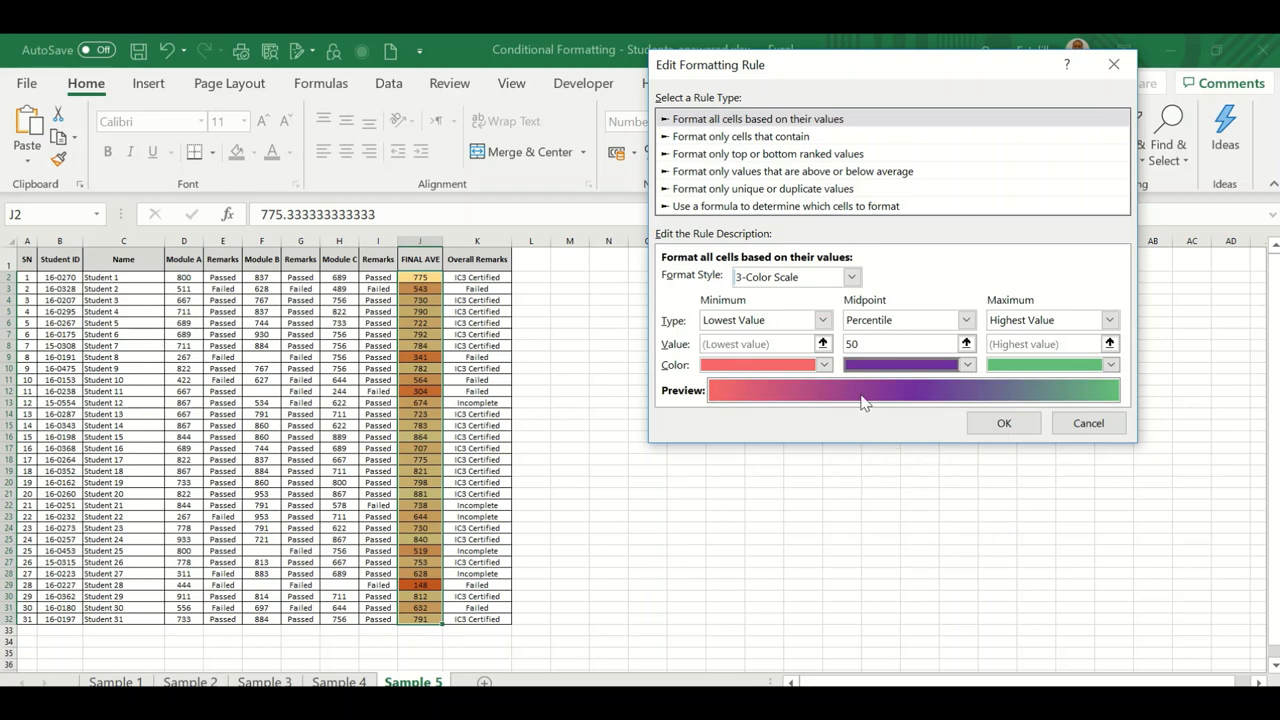
pyautogui.moveTo(892, 368)
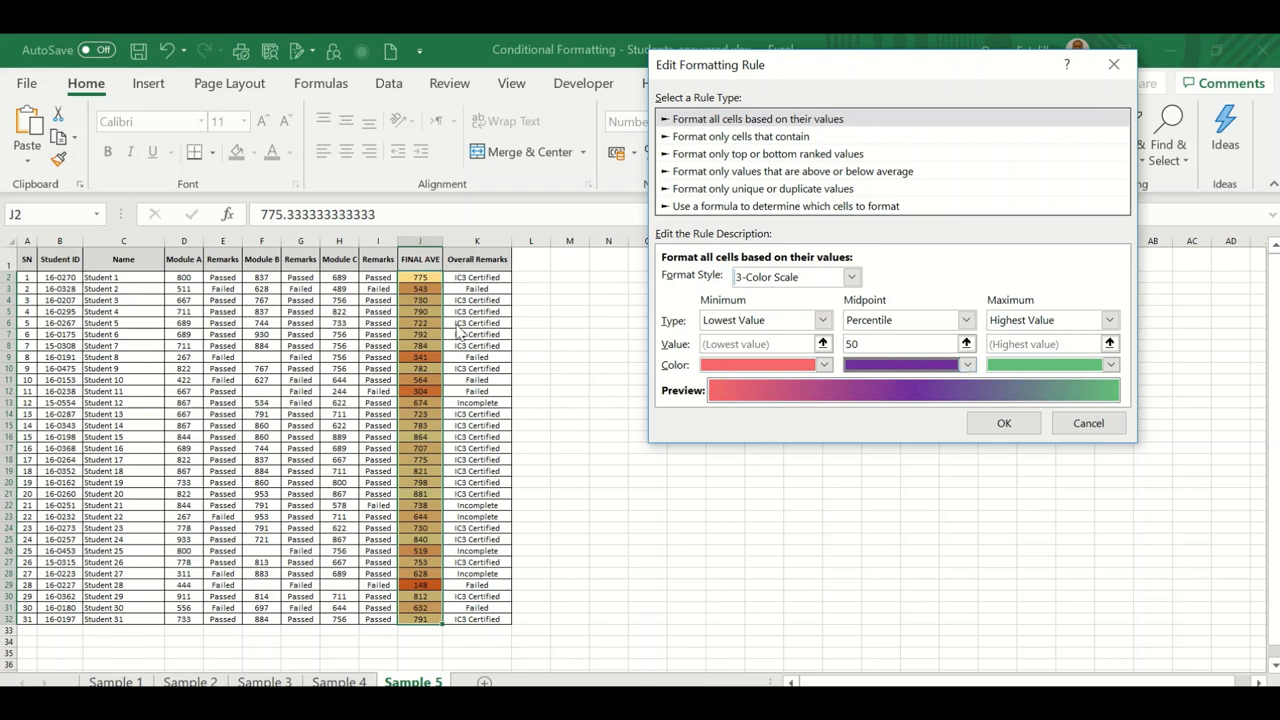
pyautogui.moveTo(416, 424)
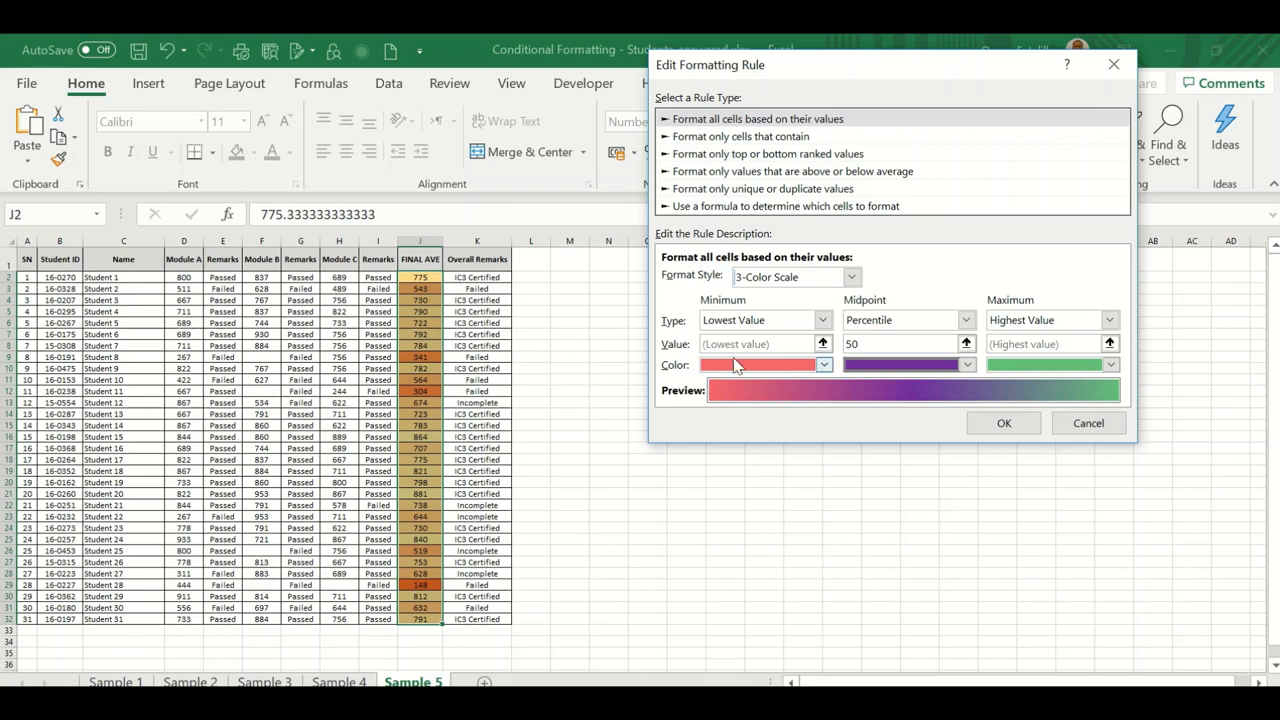
pyautogui.click(824, 364)
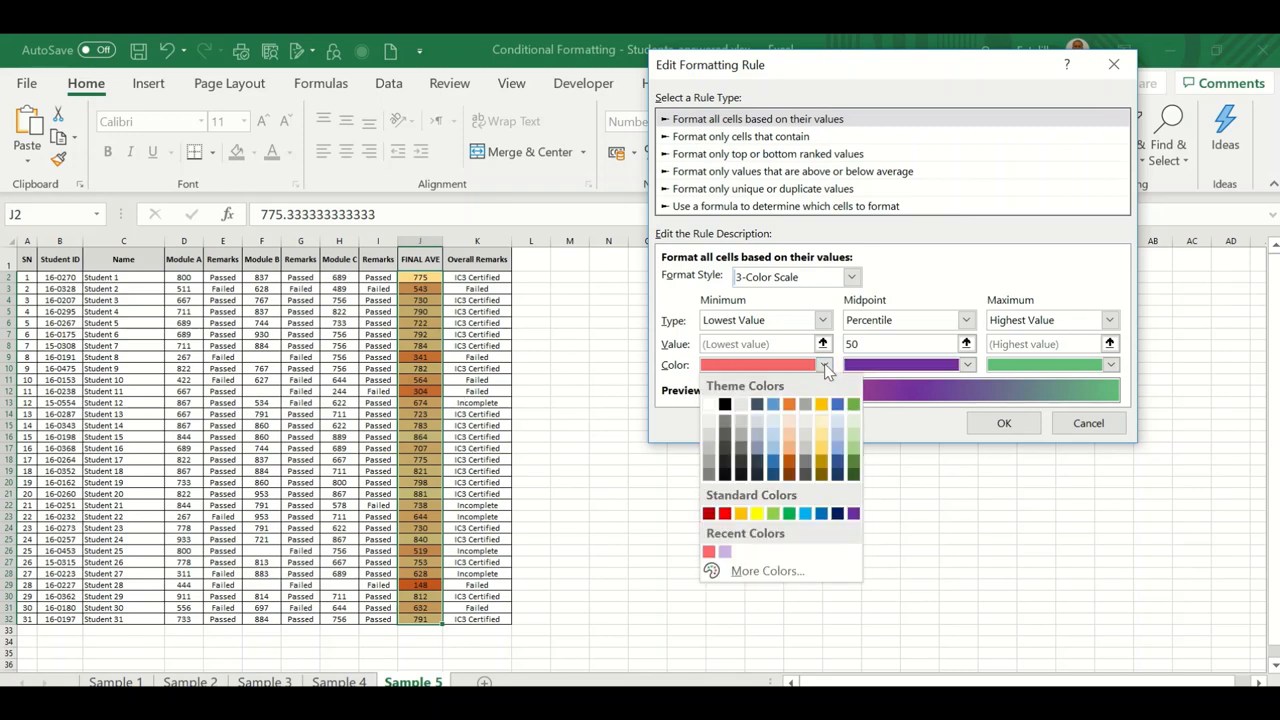
pyautogui.click(708, 512)
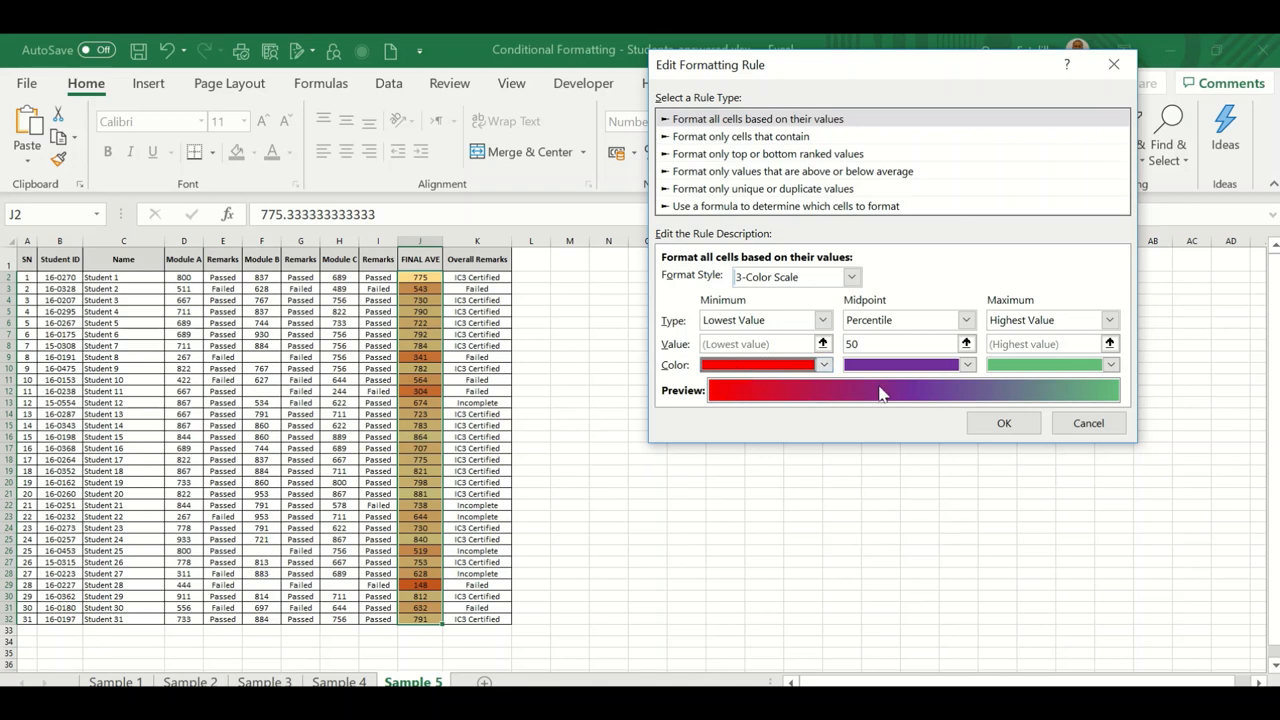
pyautogui.click(1108, 364)
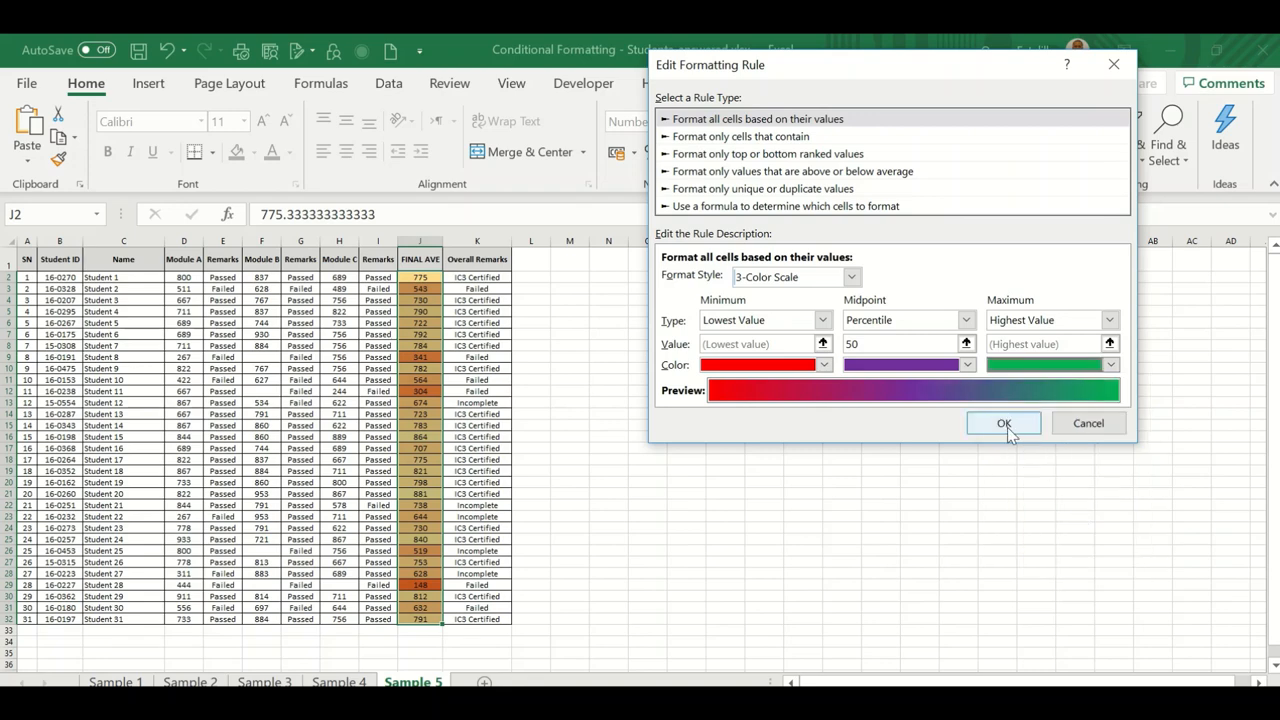
# Confirm the rule in both dialogs so J2:J32 shows red–purple–green shading, then check J29 and J21
pyautogui.click(1004, 424)
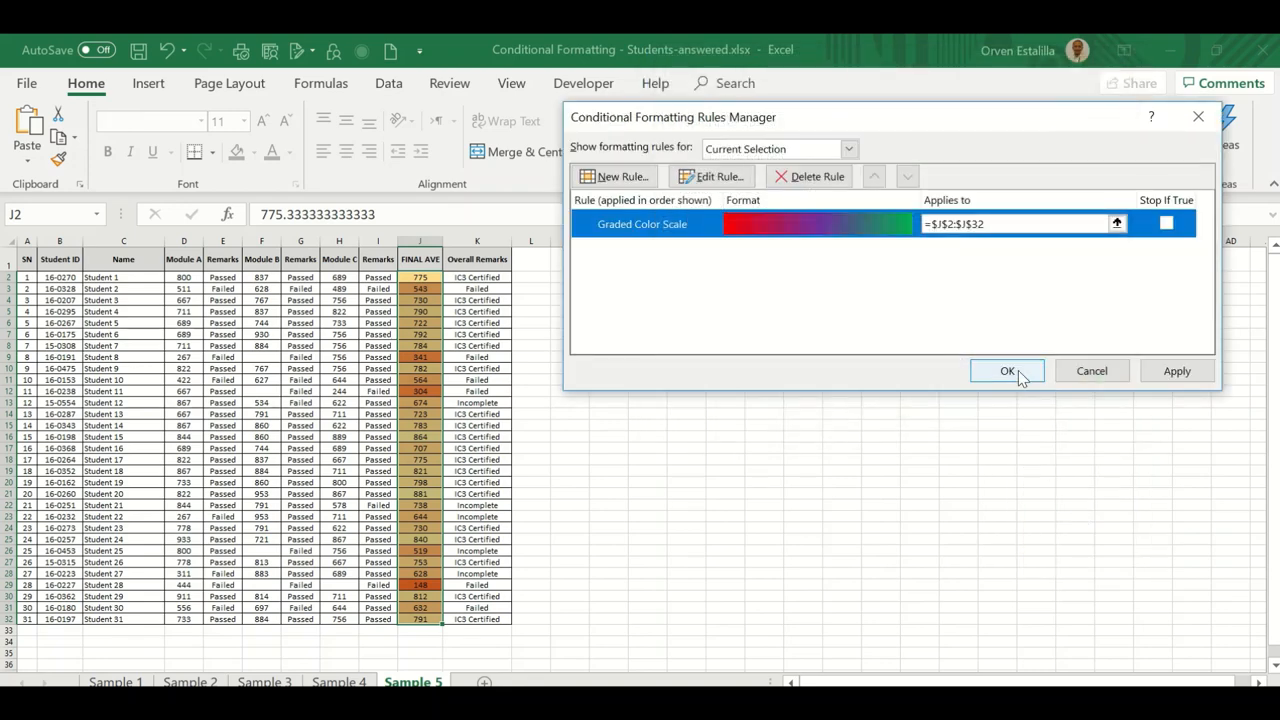
pyautogui.click(1008, 370)
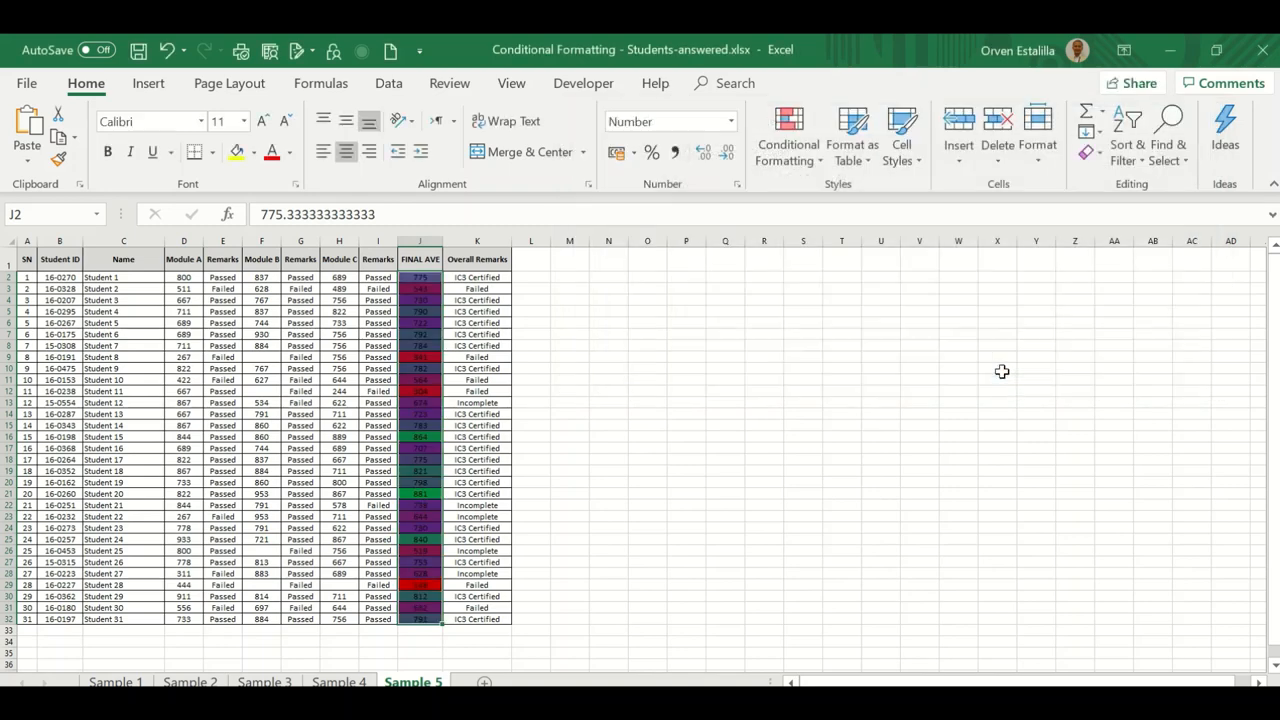
pyautogui.click(608, 390)
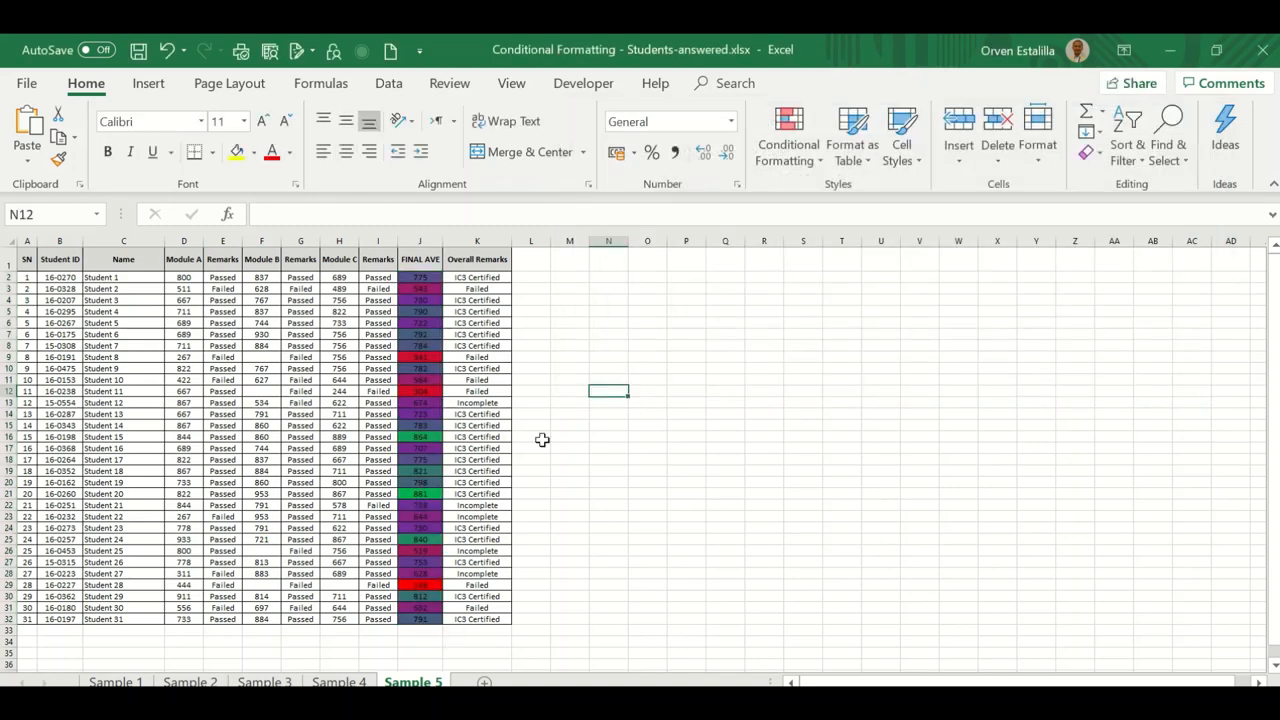
pyautogui.click(420, 584)
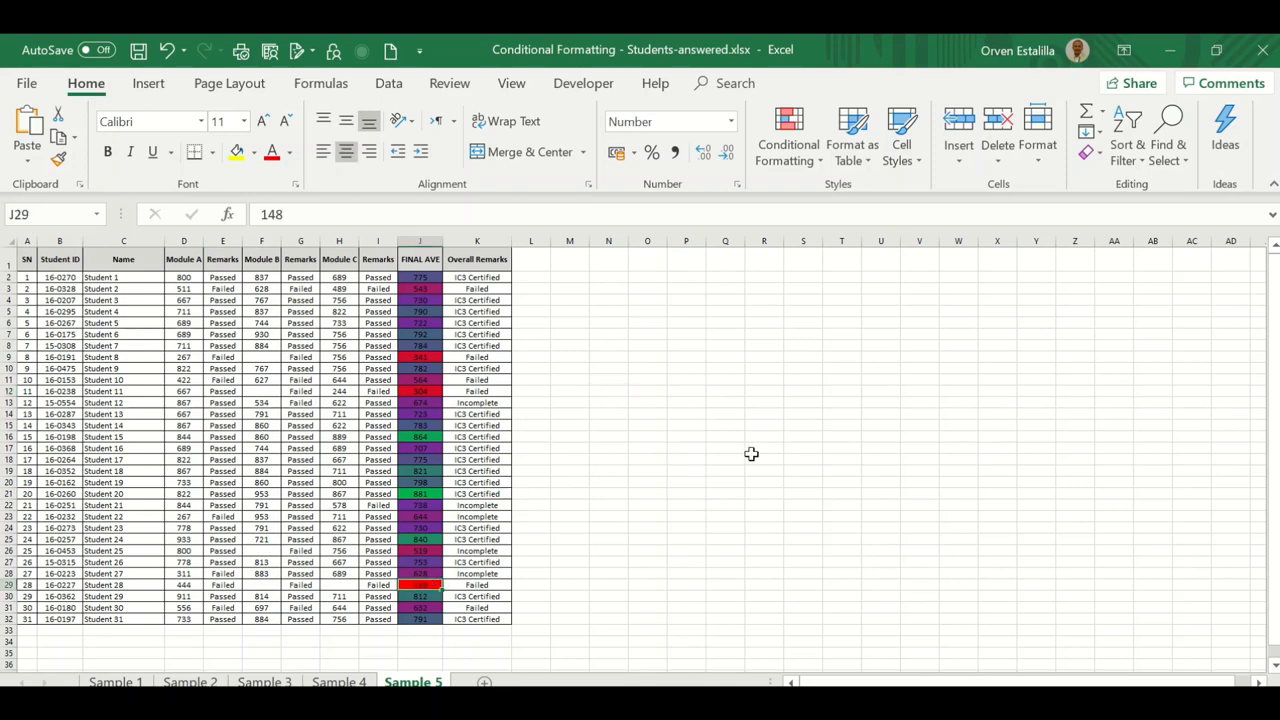
pyautogui.moveTo(424, 436)
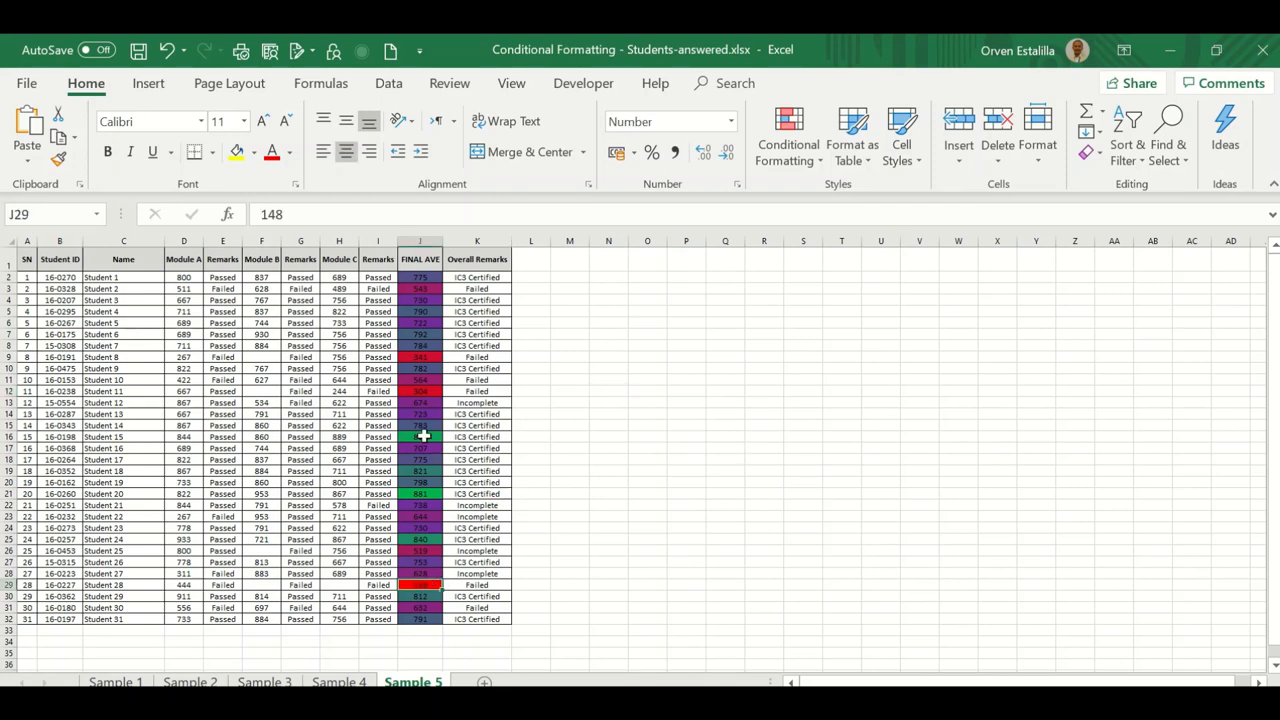
pyautogui.click(420, 492)
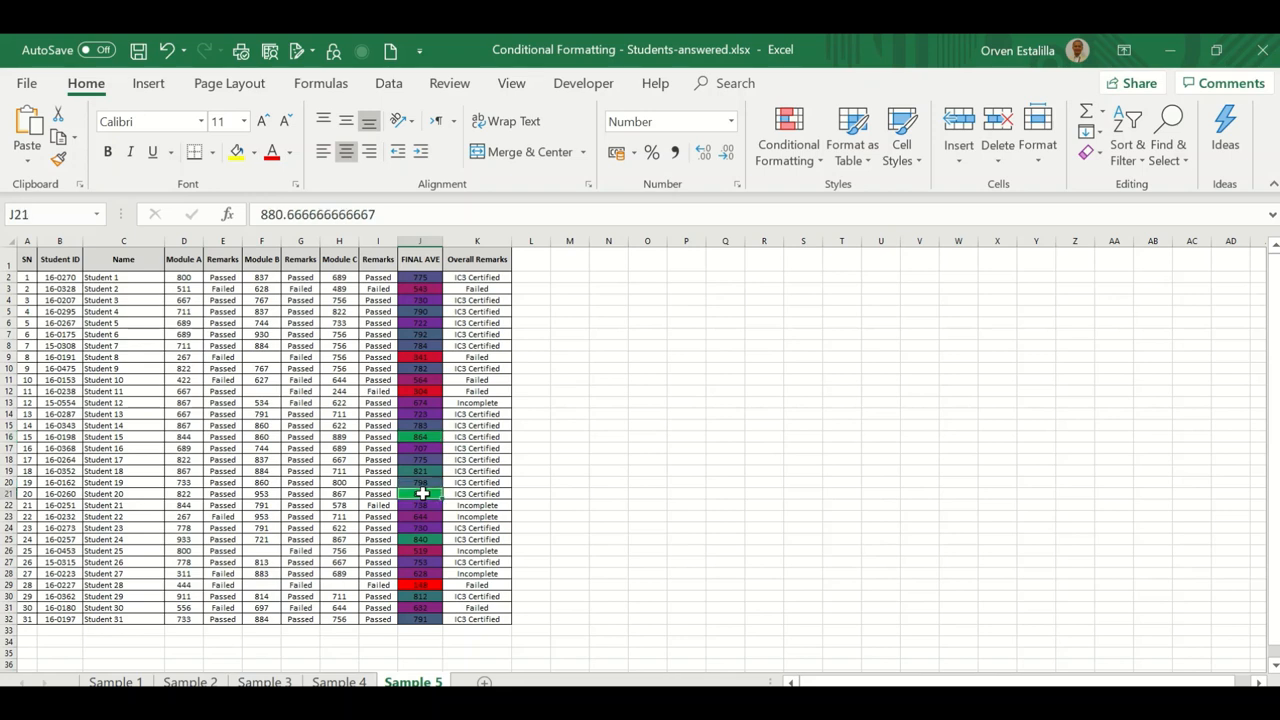
pyautogui.moveTo(660, 476)
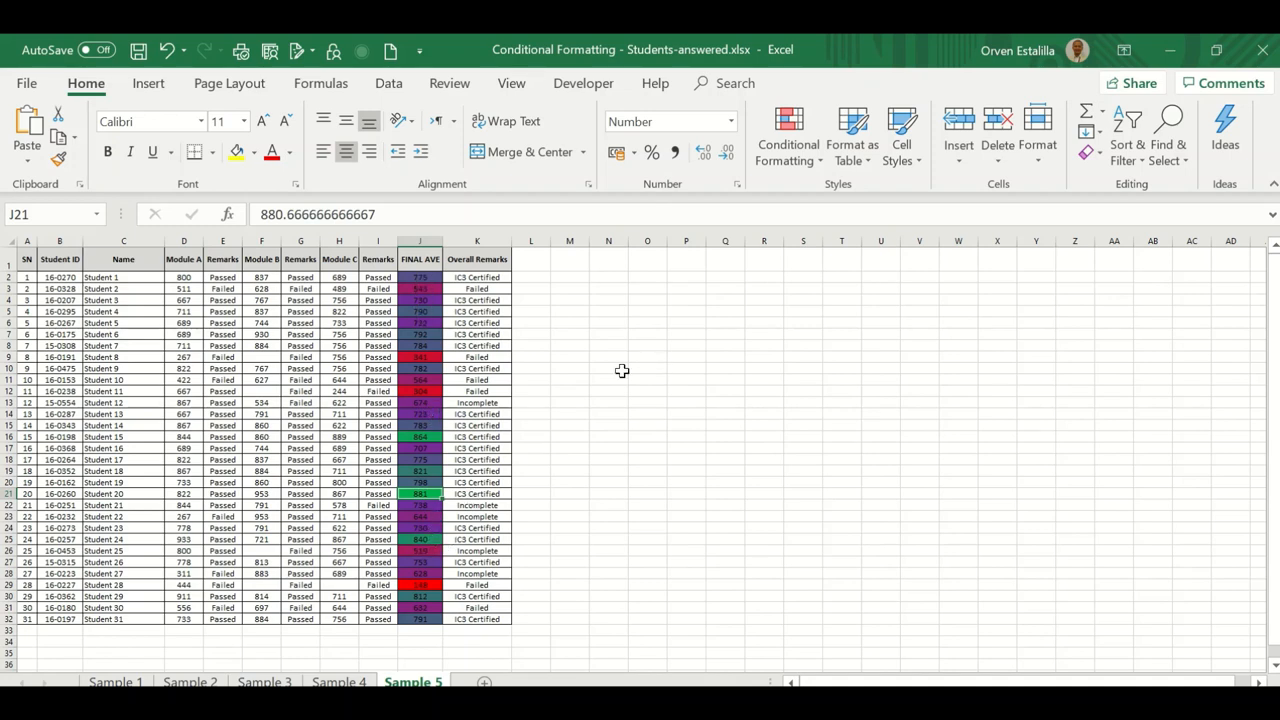
pyautogui.moveTo(570, 342)
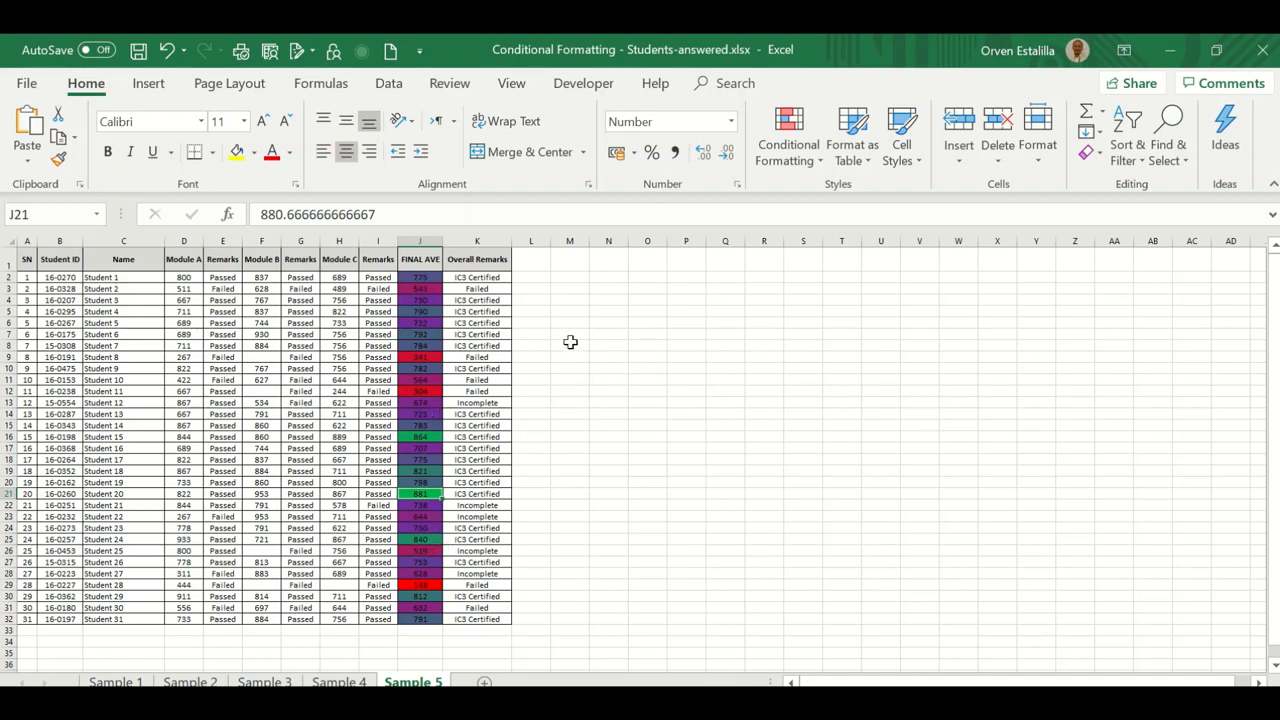
pyautogui.moveTo(448, 402)
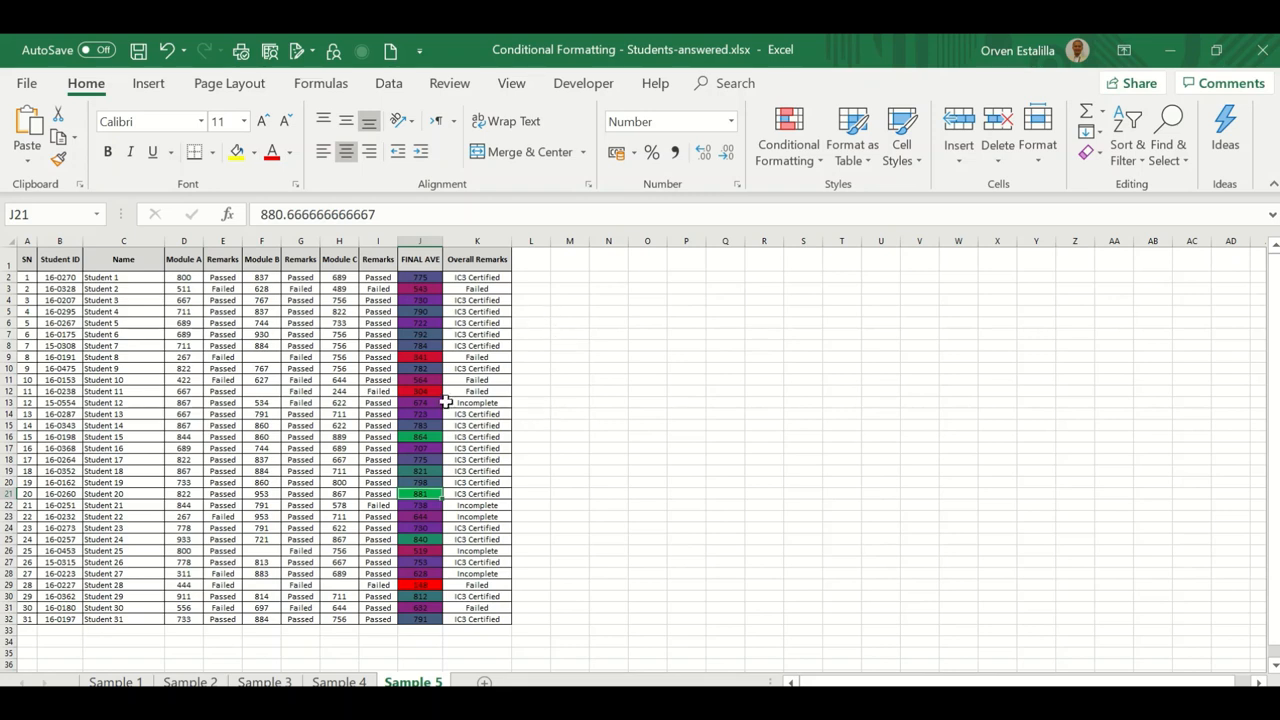
pyautogui.moveTo(668, 42)
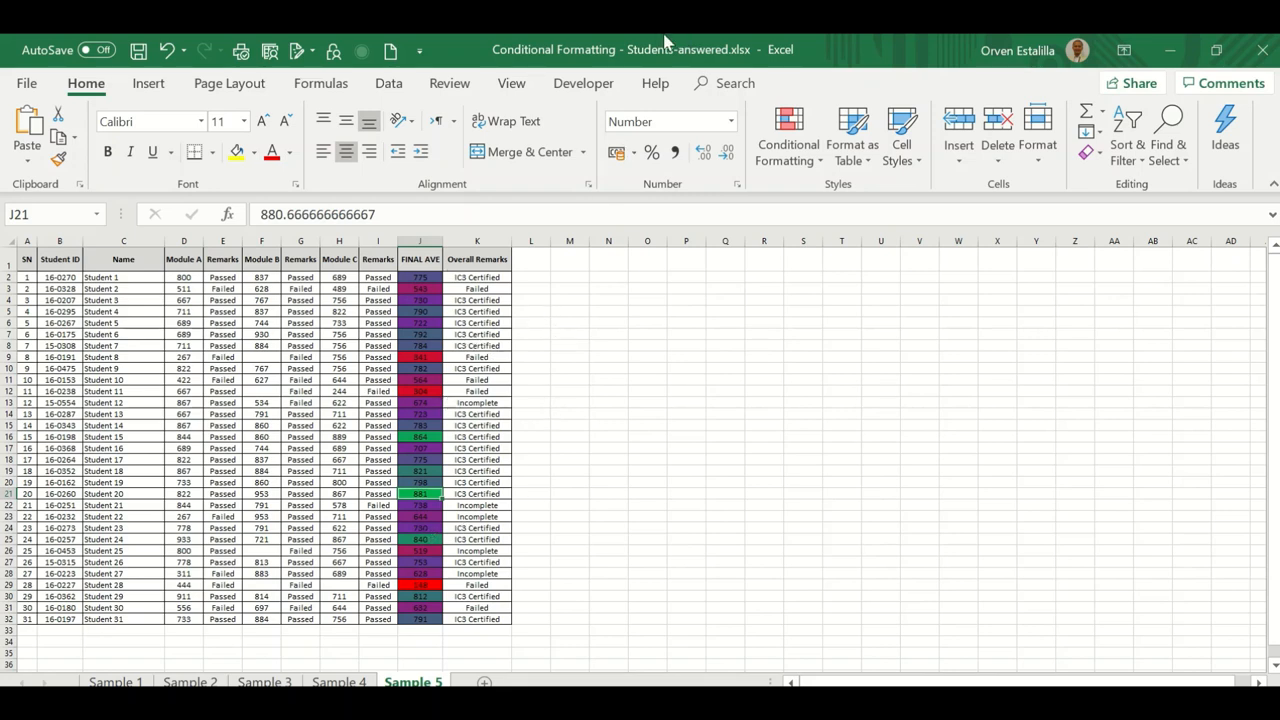